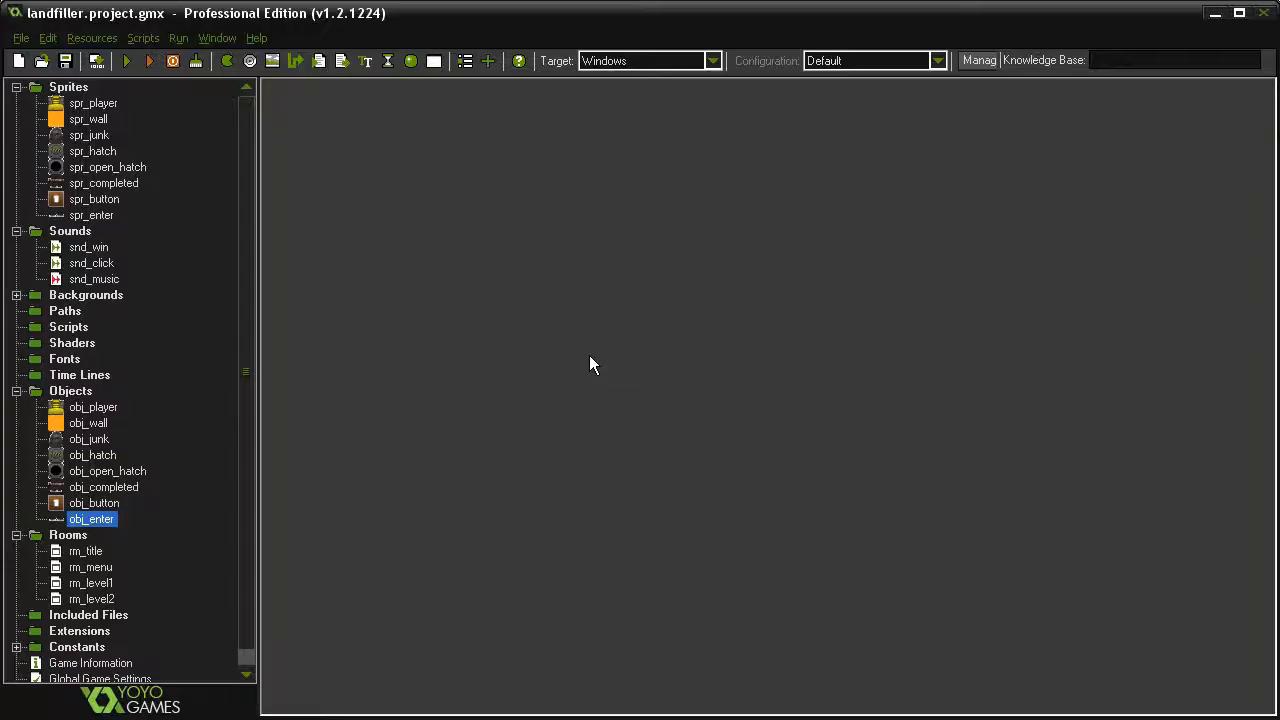
pyautogui.moveTo(592, 325)
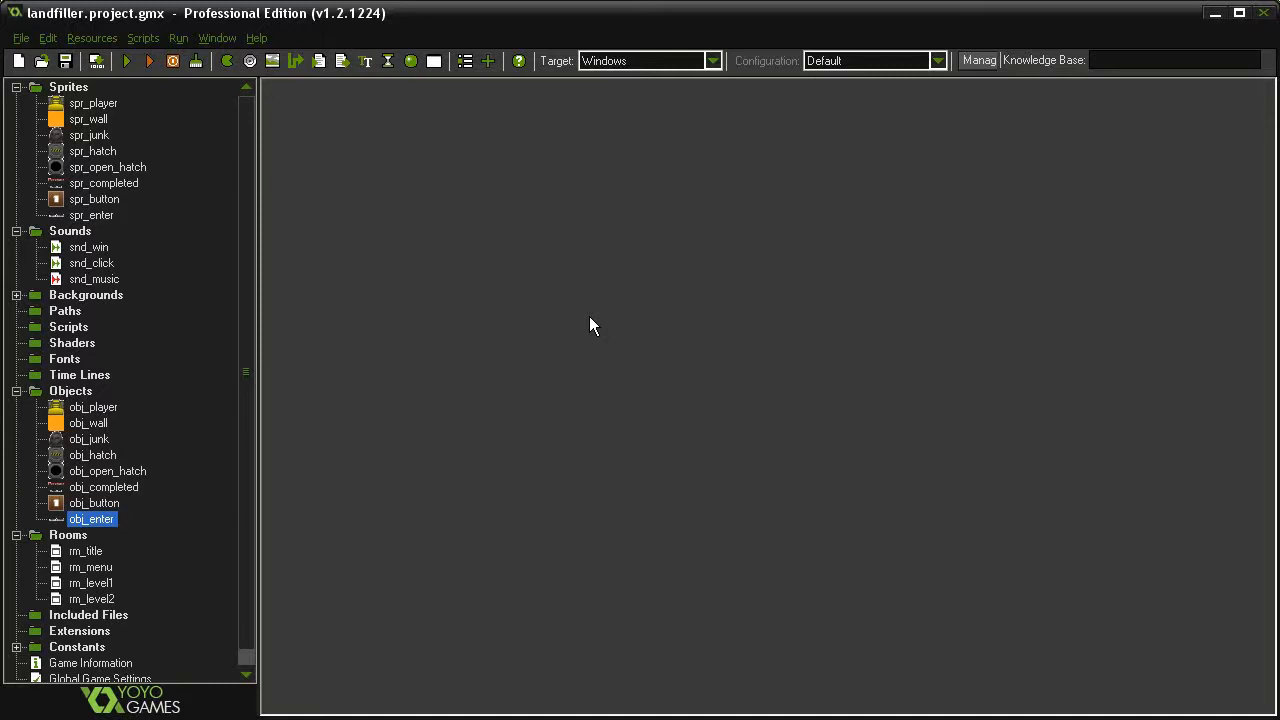
pyautogui.moveTo(503, 318)
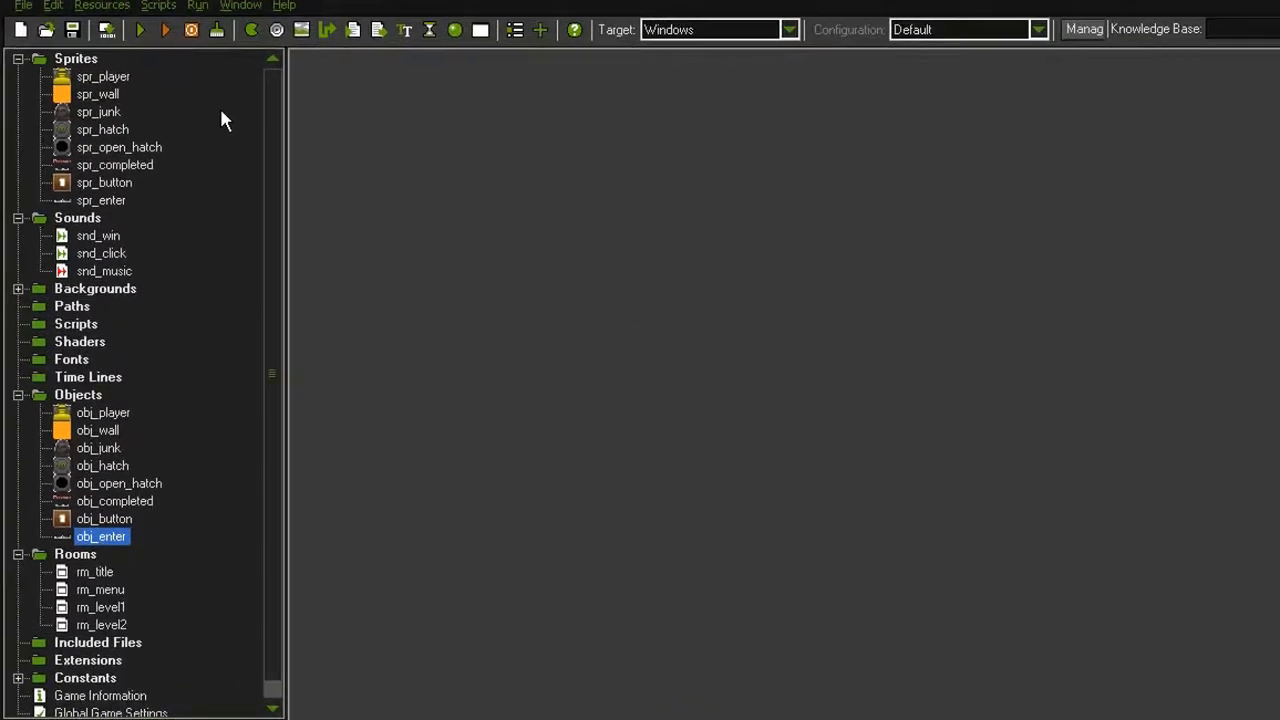
# - Inspect the spr_enter sprite and obj_enter object, collapsing the Sprites folder in between
pyautogui.doubleClick(101, 200)
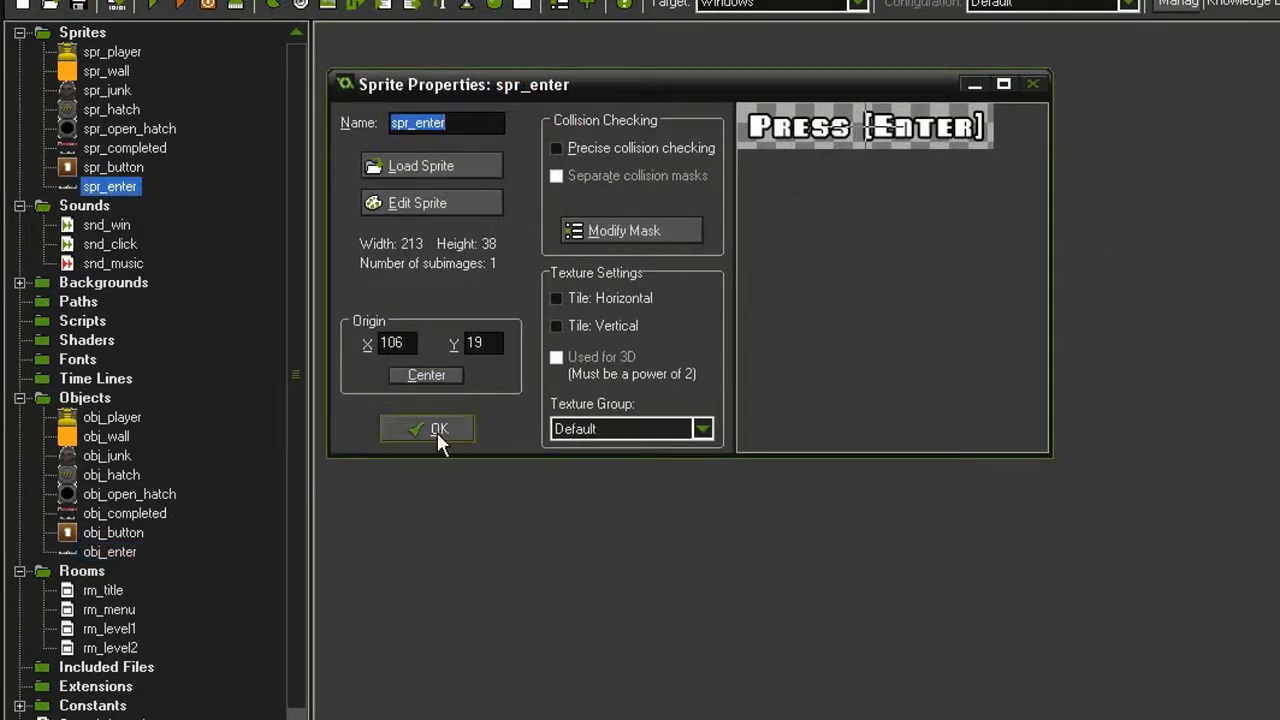
pyautogui.click(427, 429)
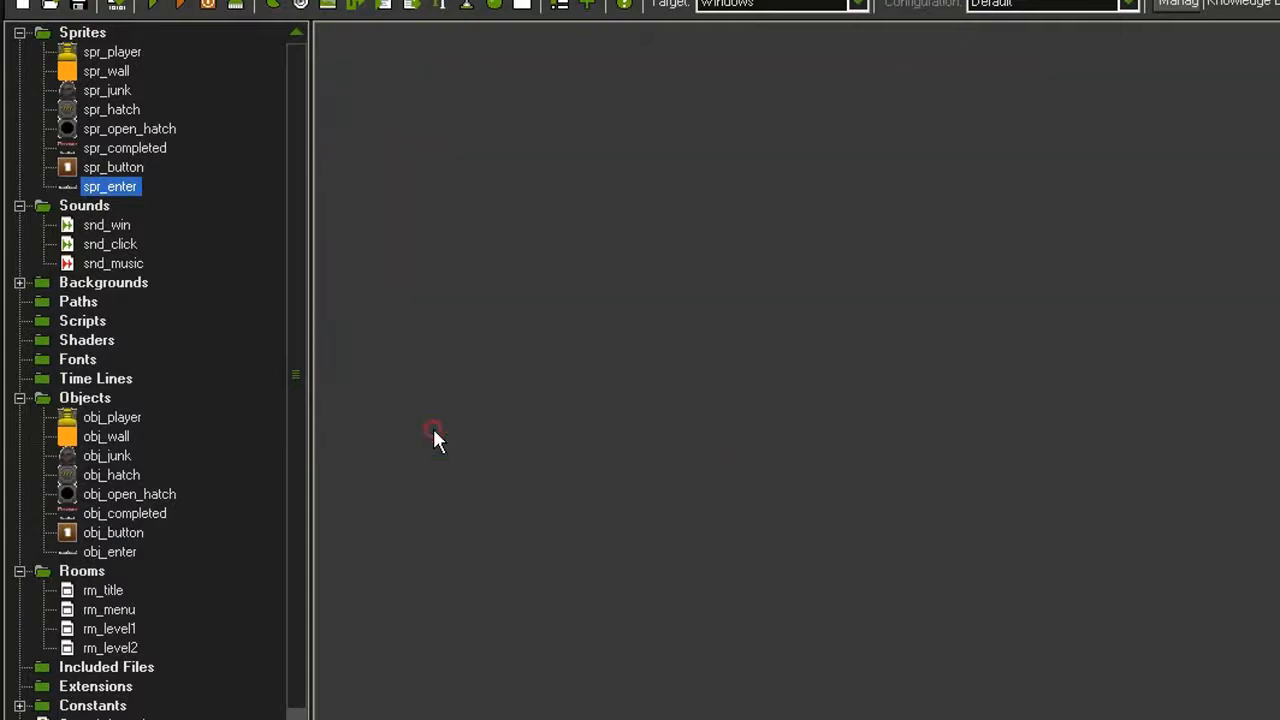
pyautogui.click(20, 33)
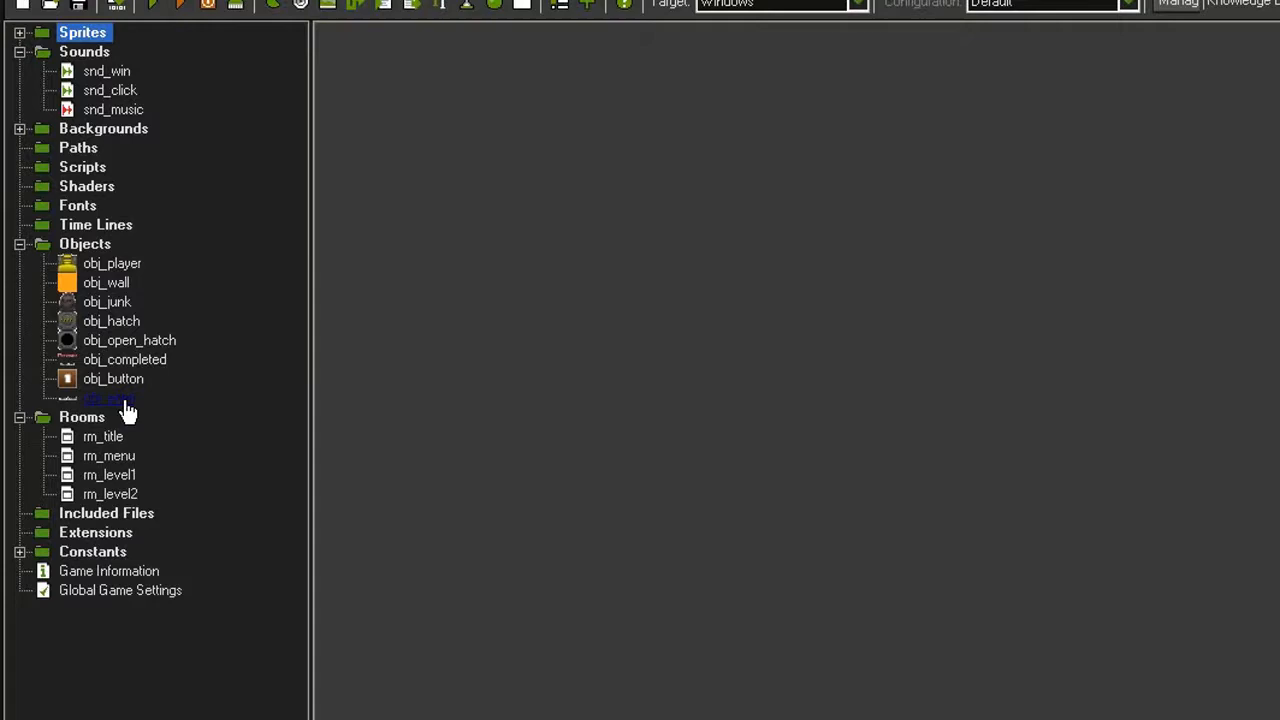
pyautogui.doubleClick(111, 398)
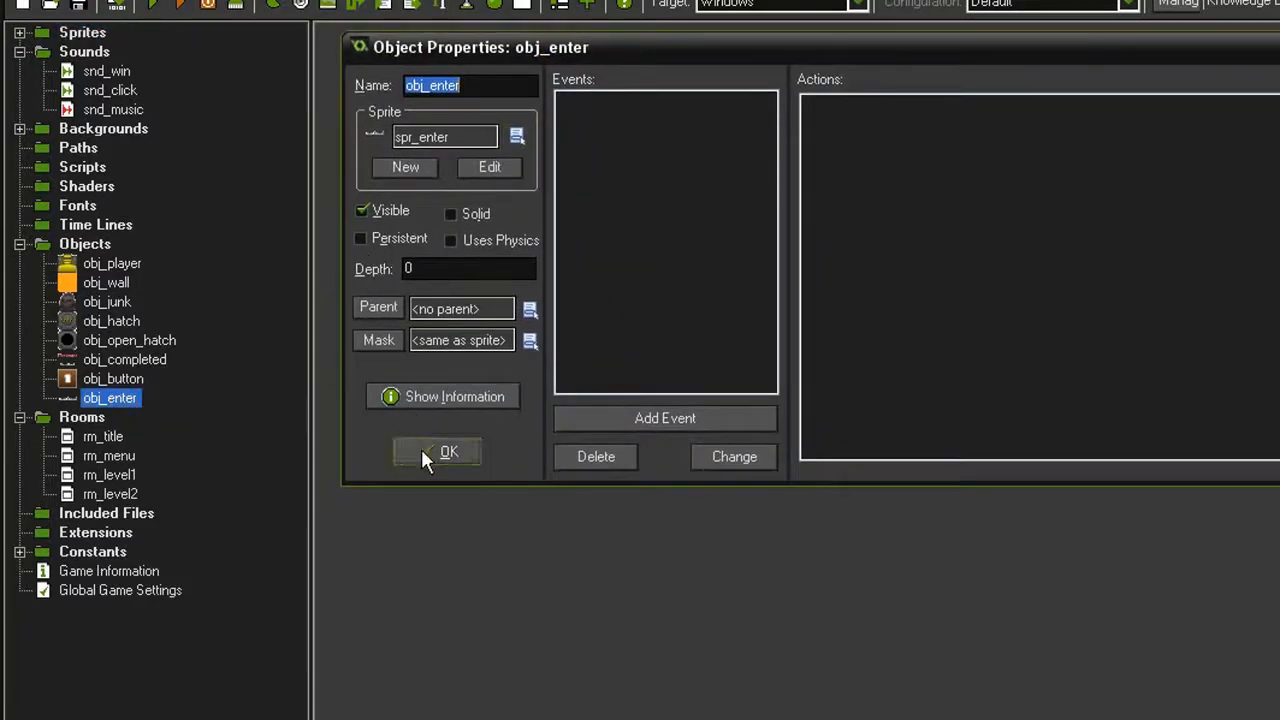
pyautogui.click(437, 451)
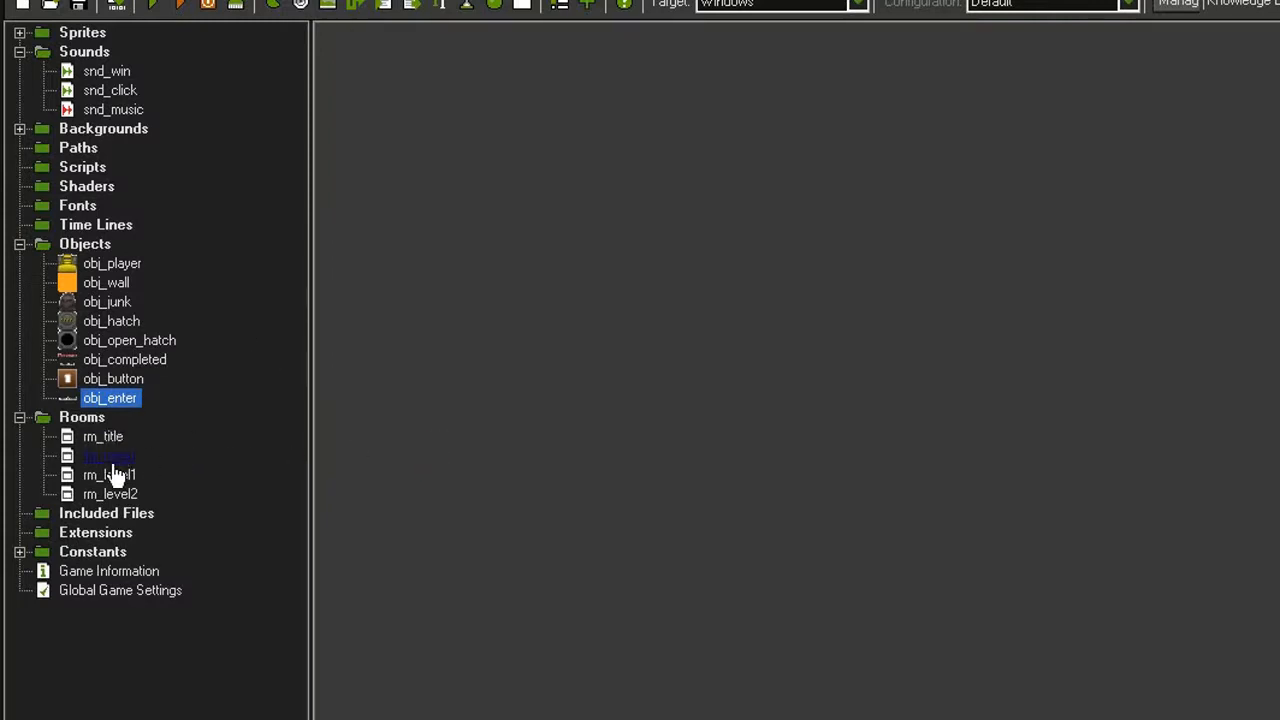
pyautogui.doubleClick(102, 436)
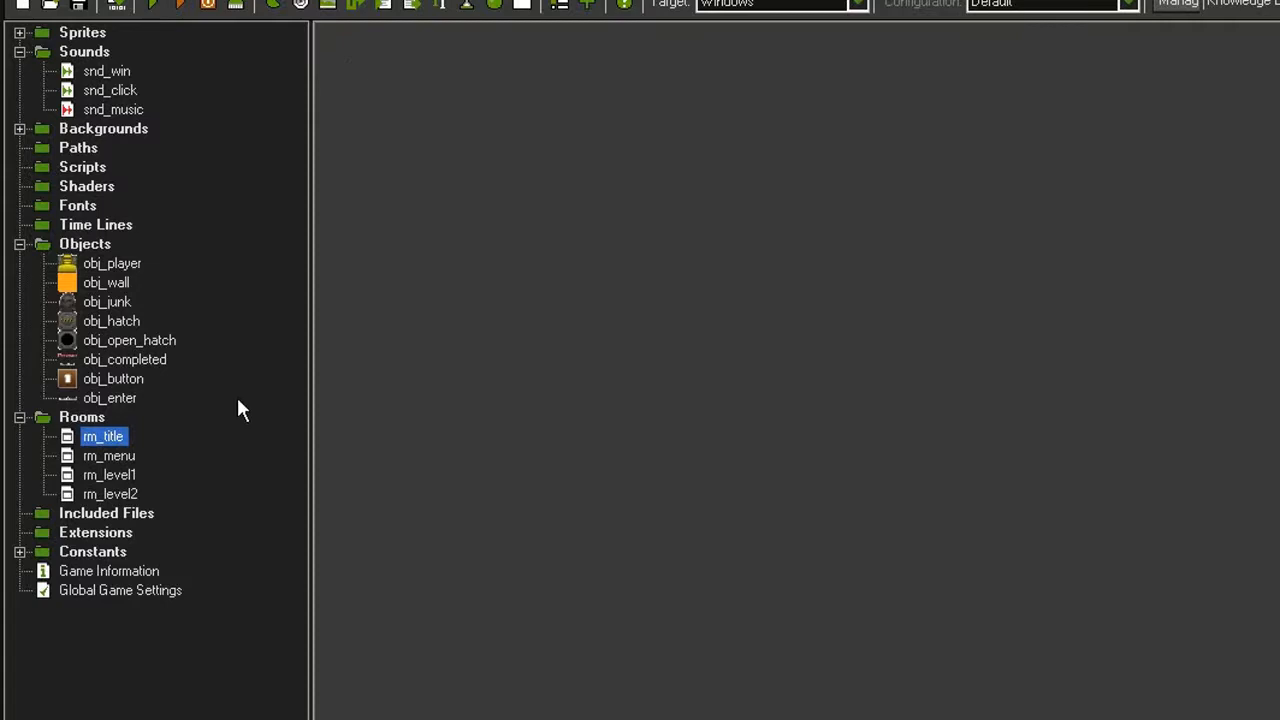
pyautogui.moveTo(203, 105)
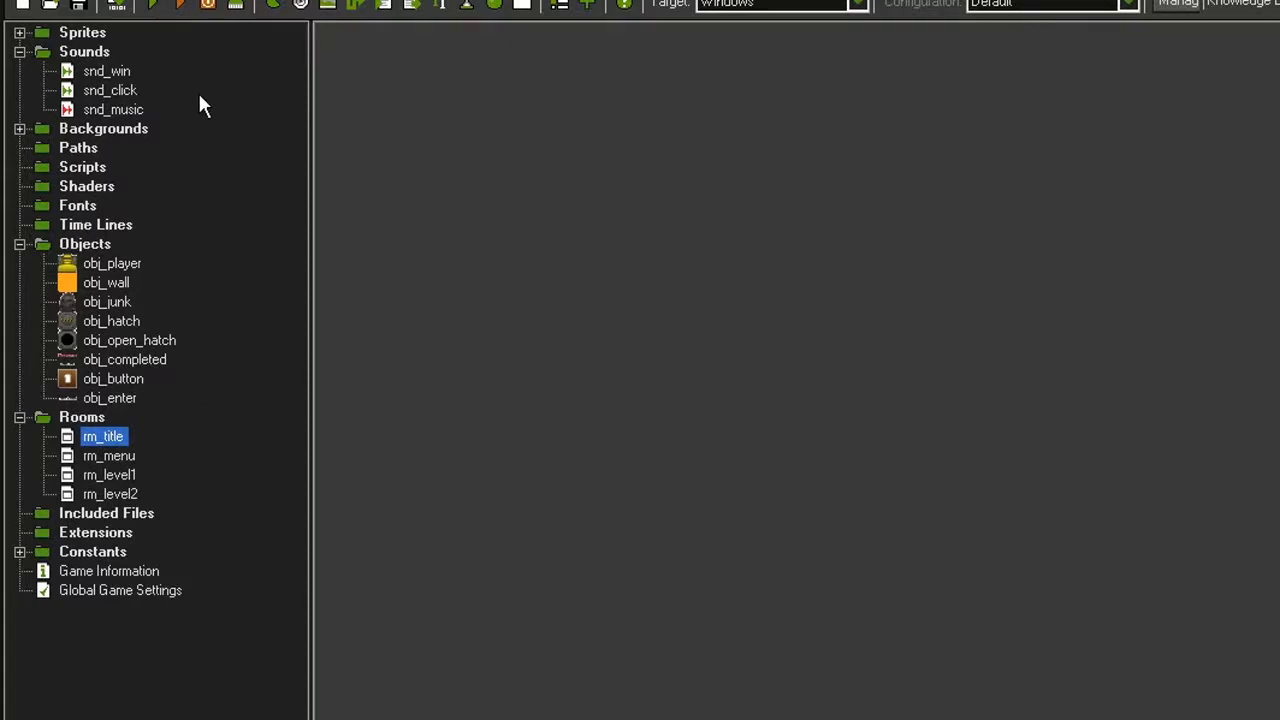
pyautogui.moveTo(125, 60)
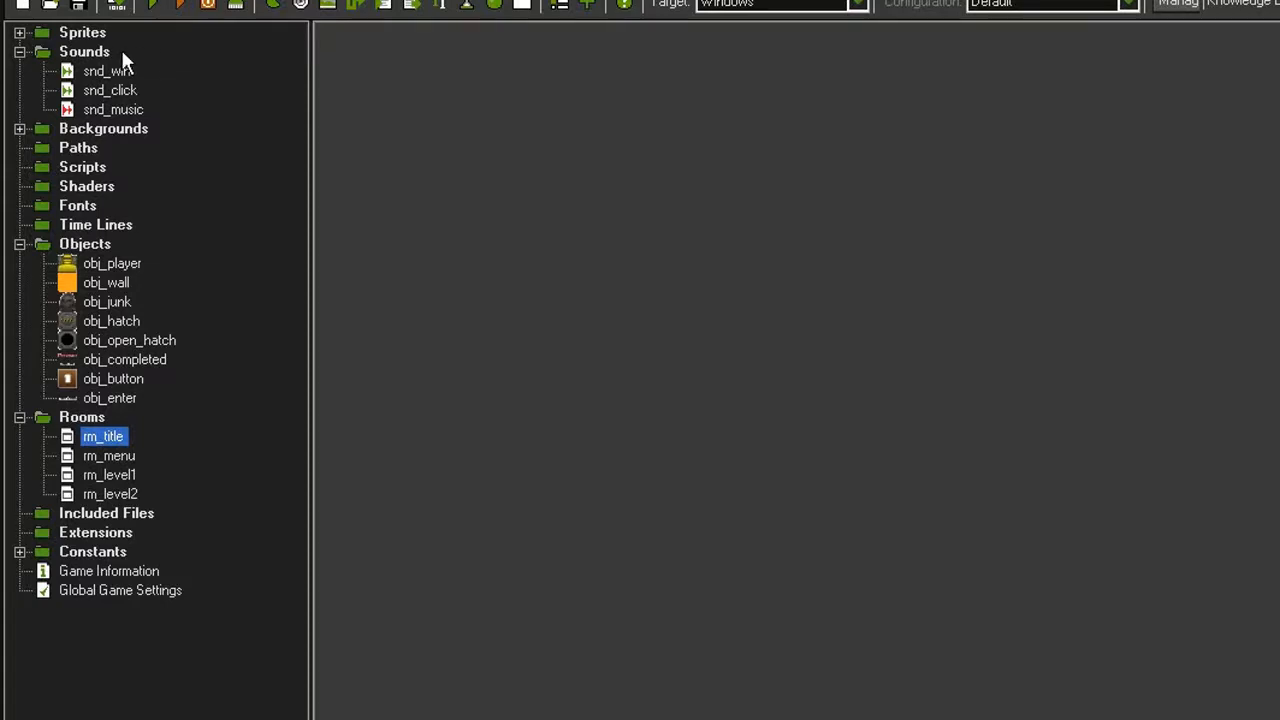
pyautogui.moveTo(155, 90)
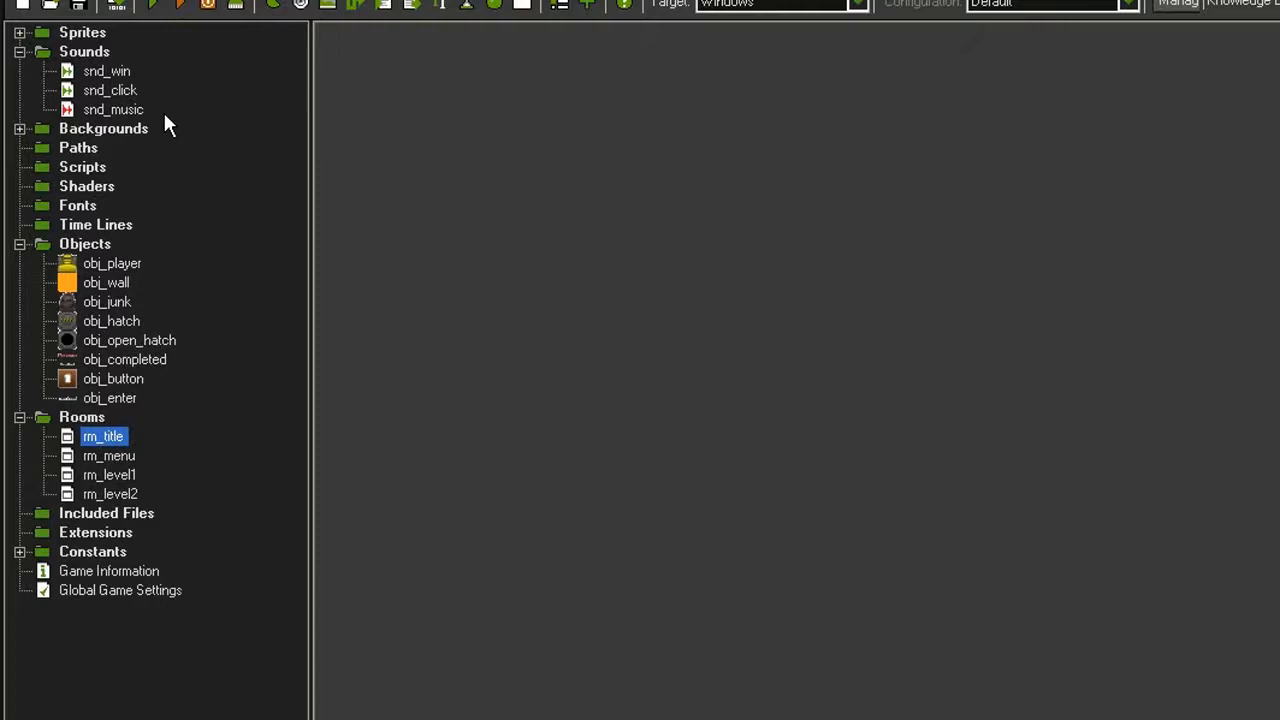
pyautogui.click(106, 71)
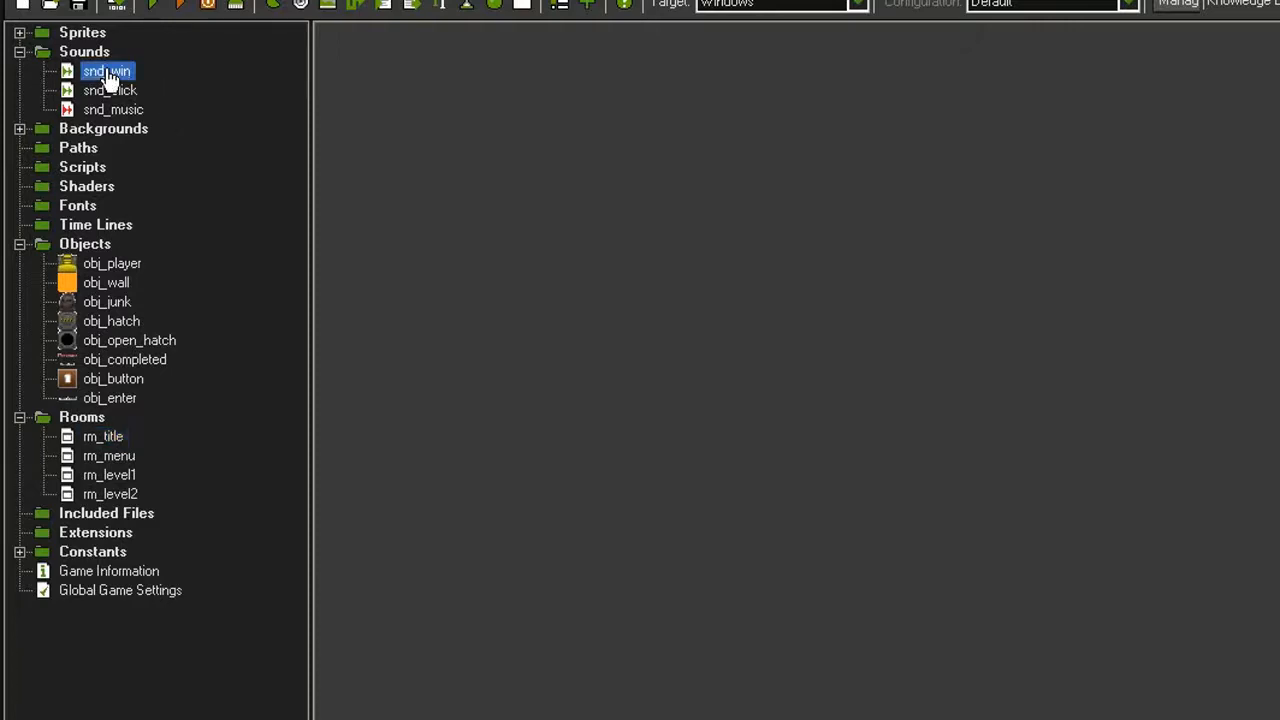
# - Open snd_win's Sound Properties to review its compression and quality settings
pyautogui.doubleClick(106, 71)
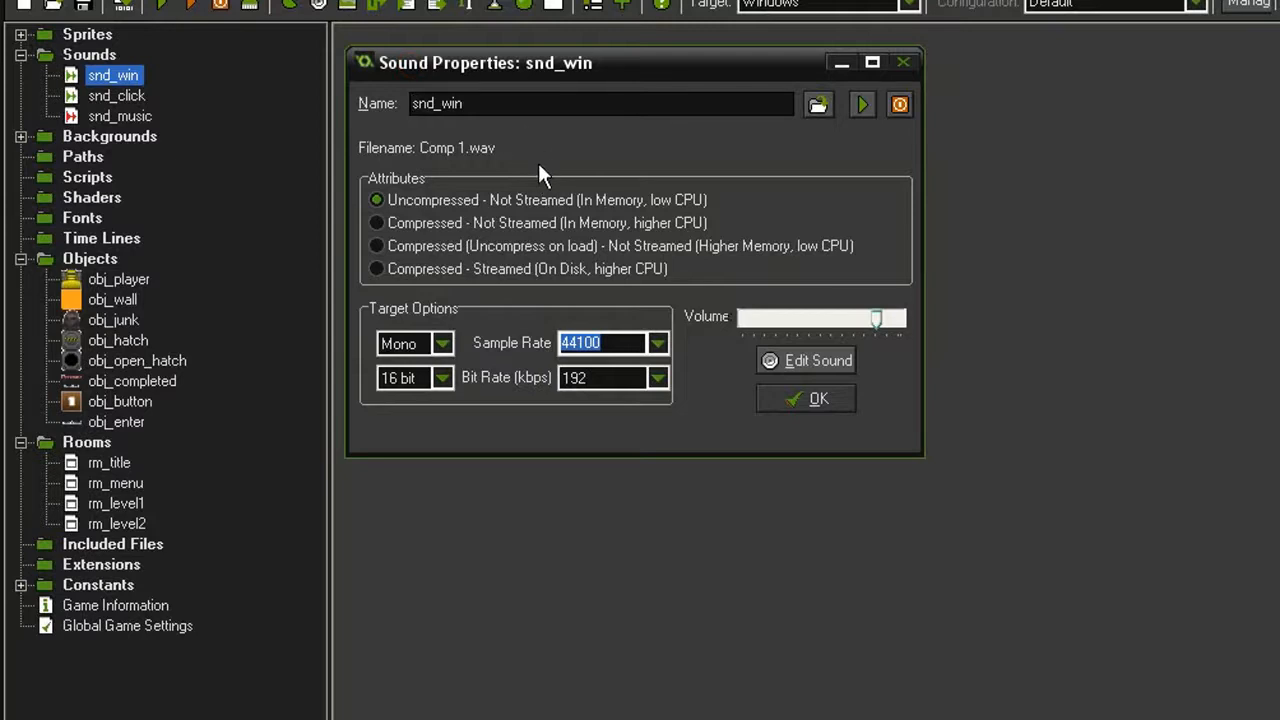
pyautogui.moveTo(550, 180)
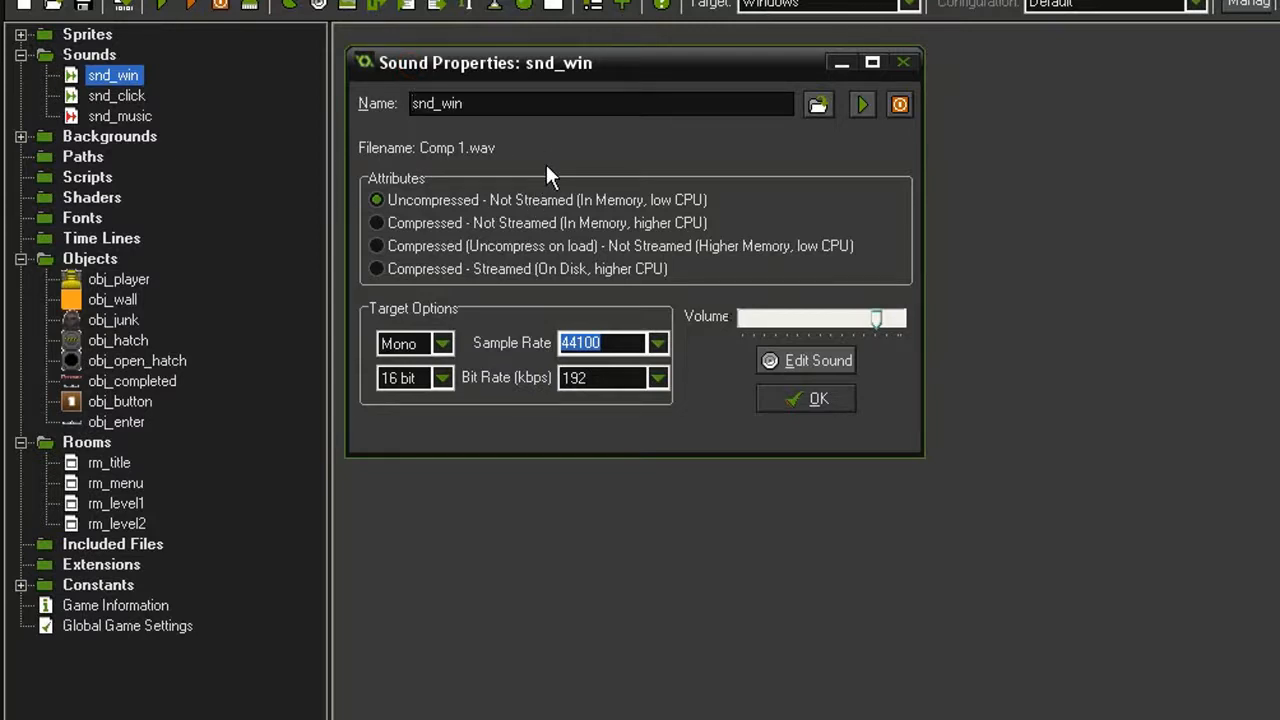
pyautogui.moveTo(520, 160)
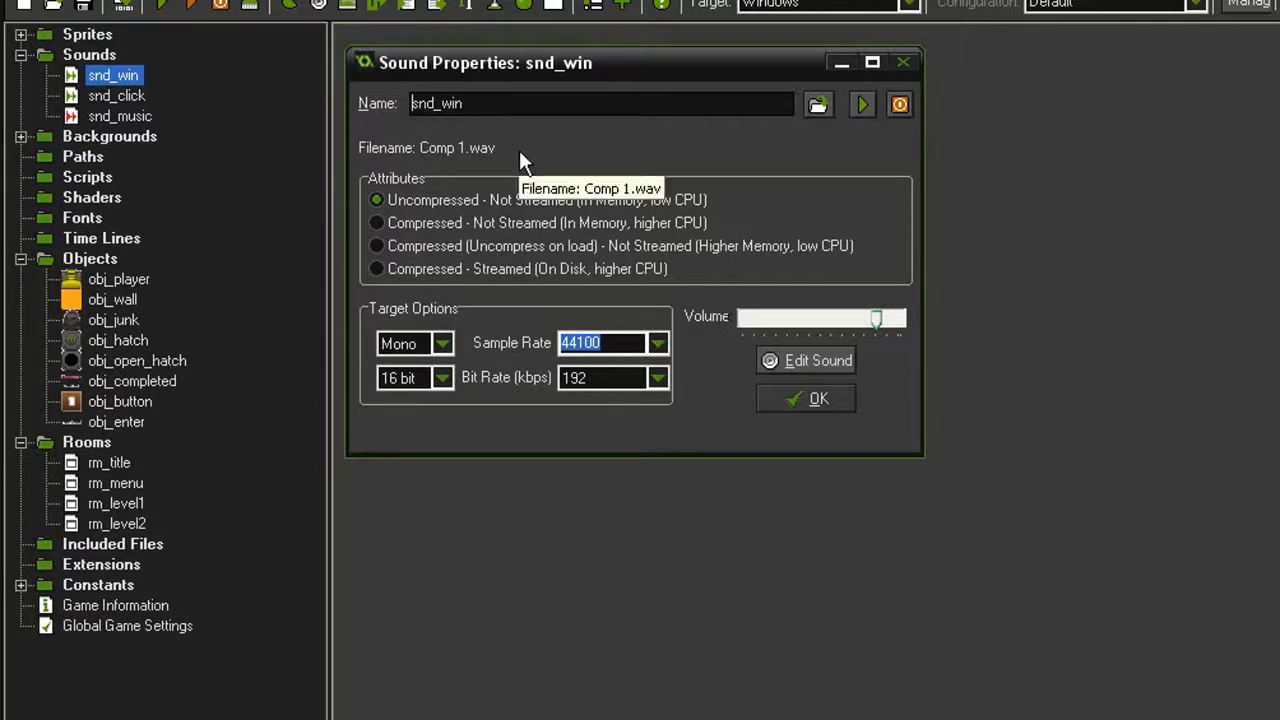
pyautogui.moveTo(522, 150)
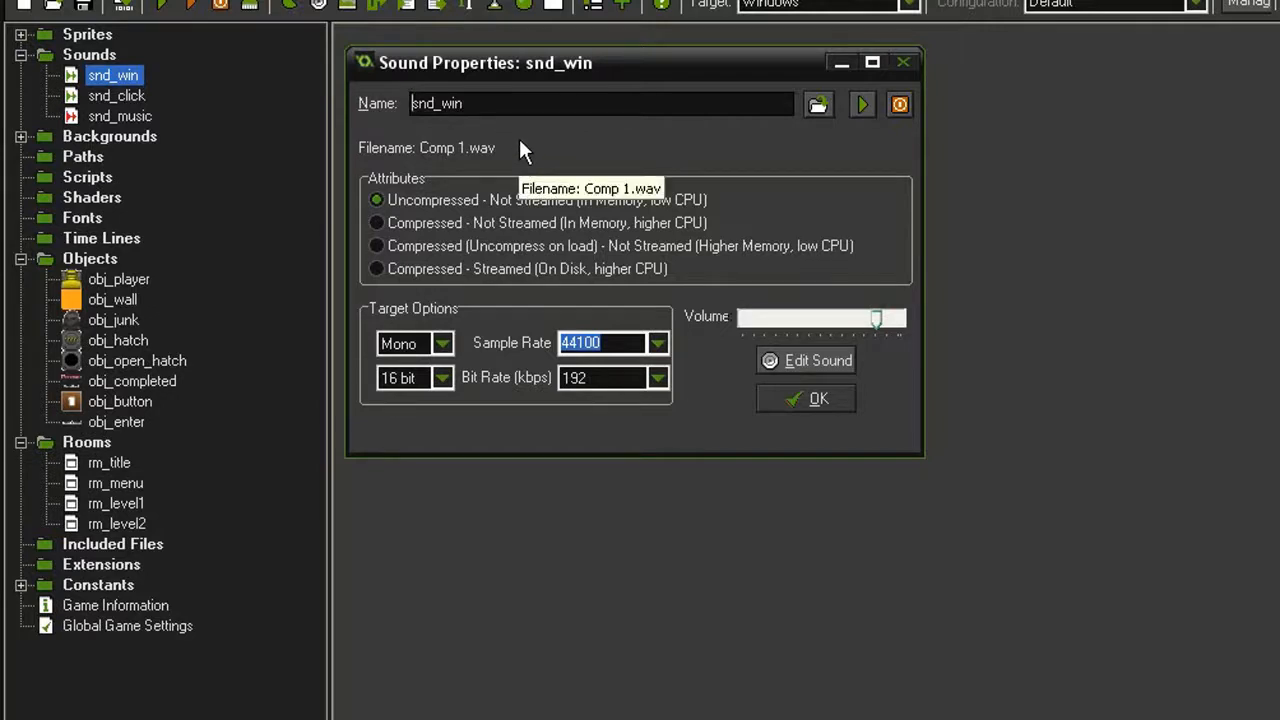
pyautogui.moveTo(490, 192)
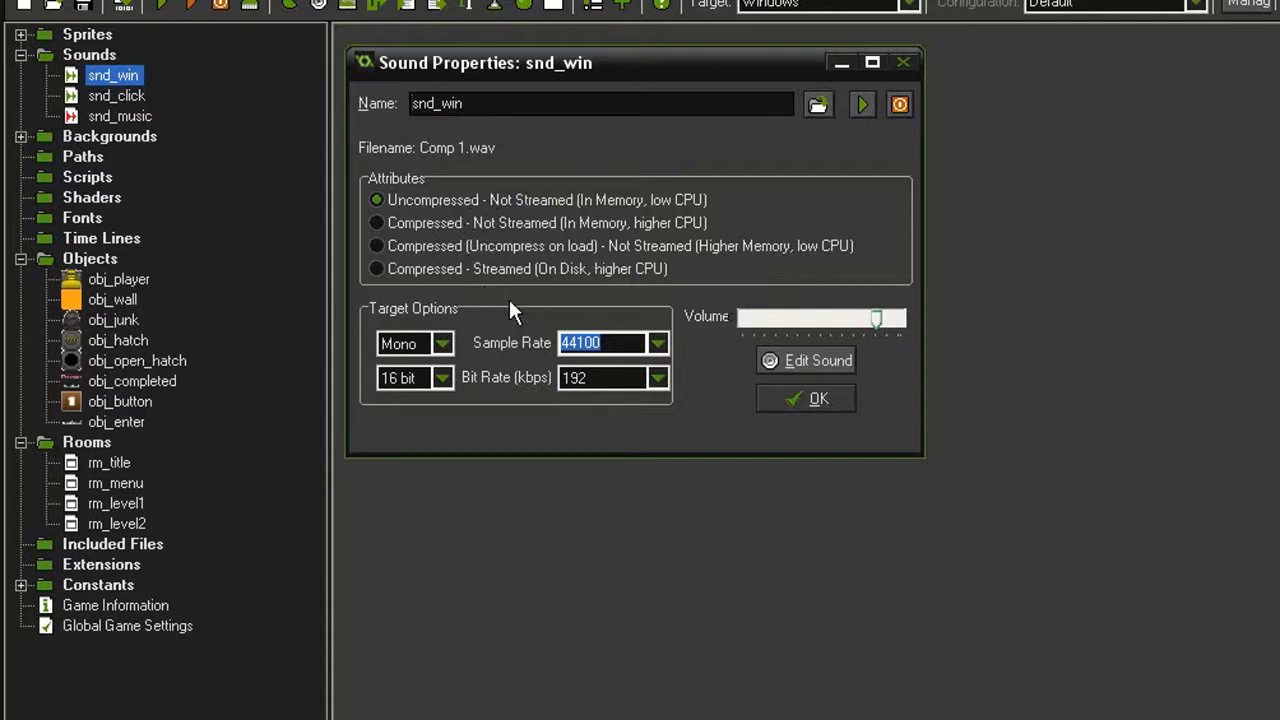
pyautogui.moveTo(472, 388)
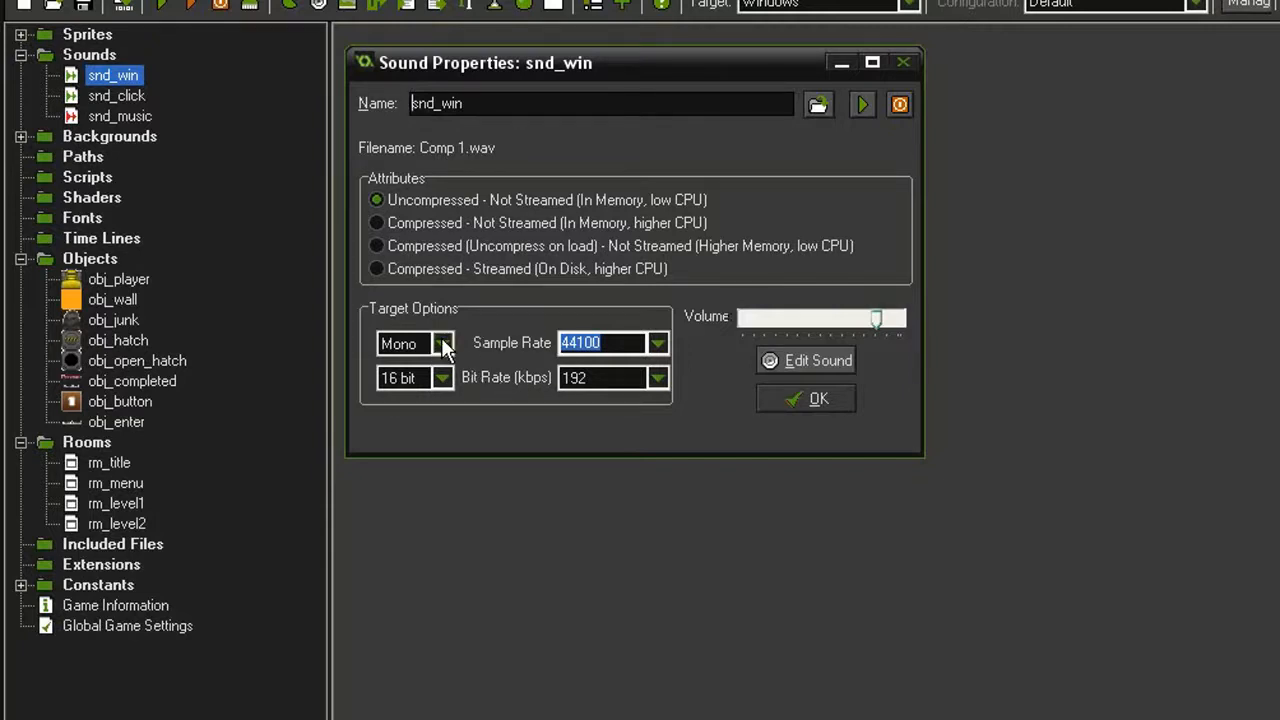
pyautogui.moveTo(498, 313)
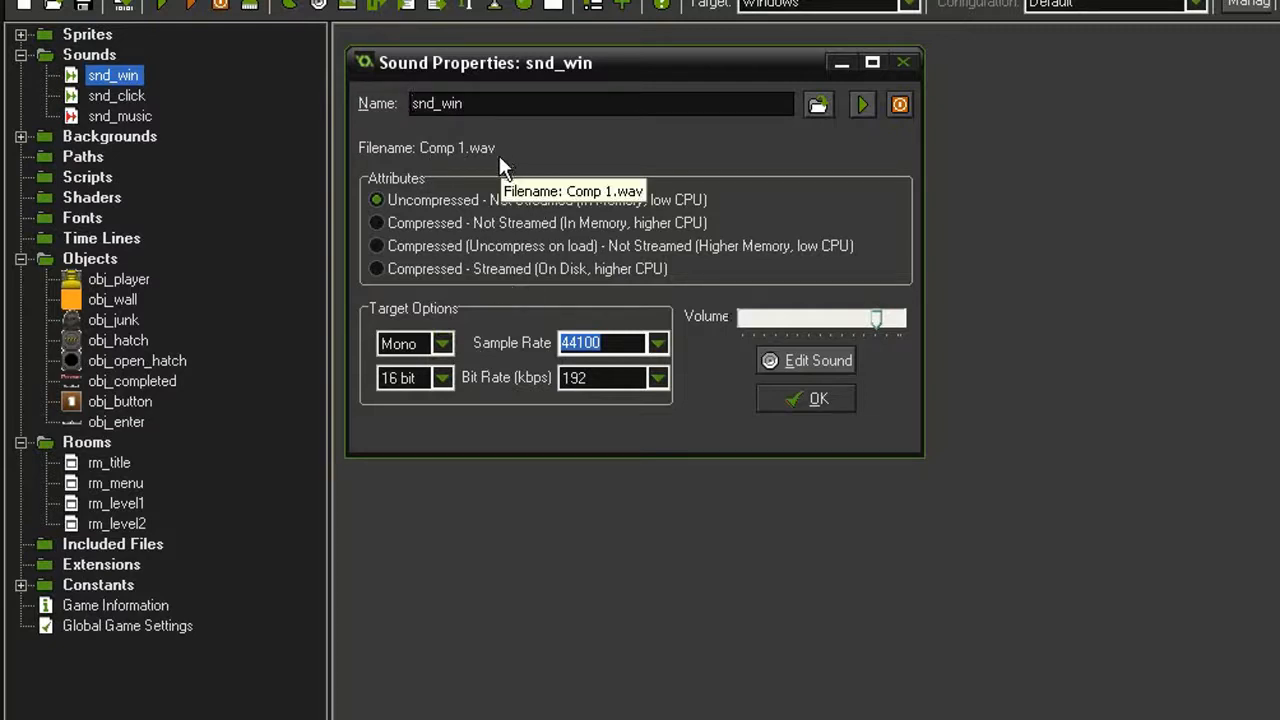
pyautogui.moveTo(530, 160)
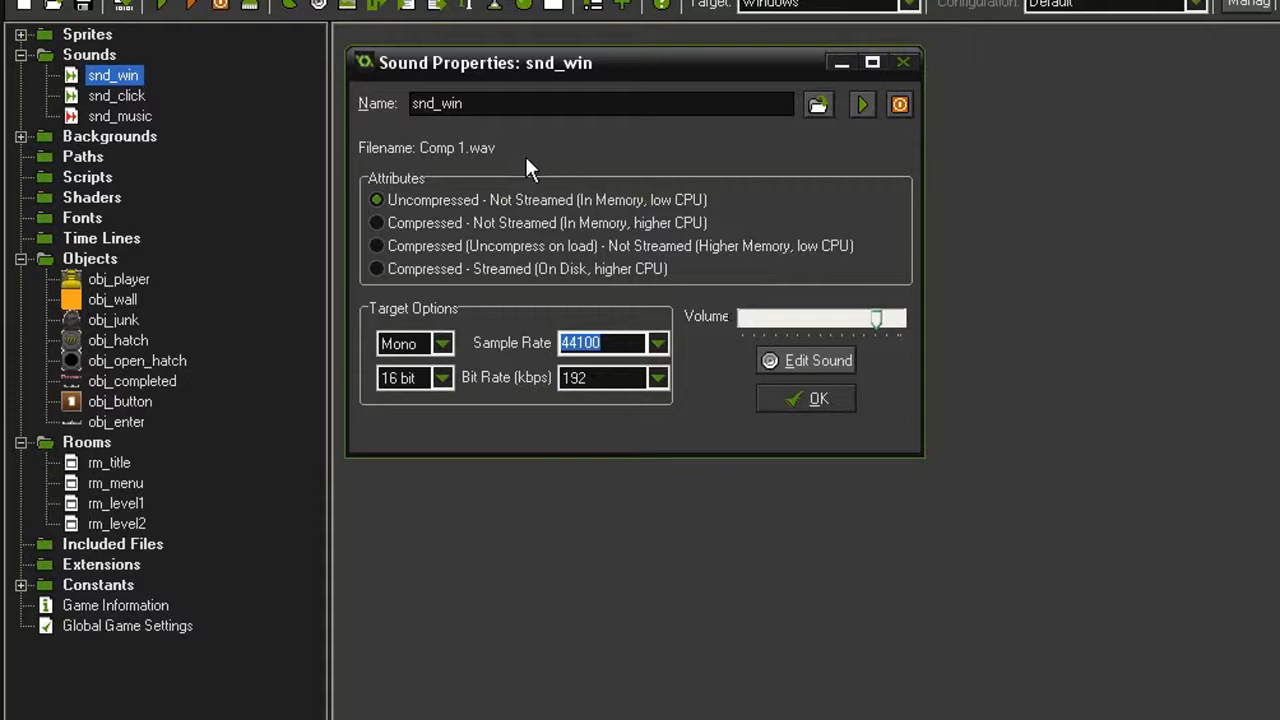
pyautogui.moveTo(435, 190)
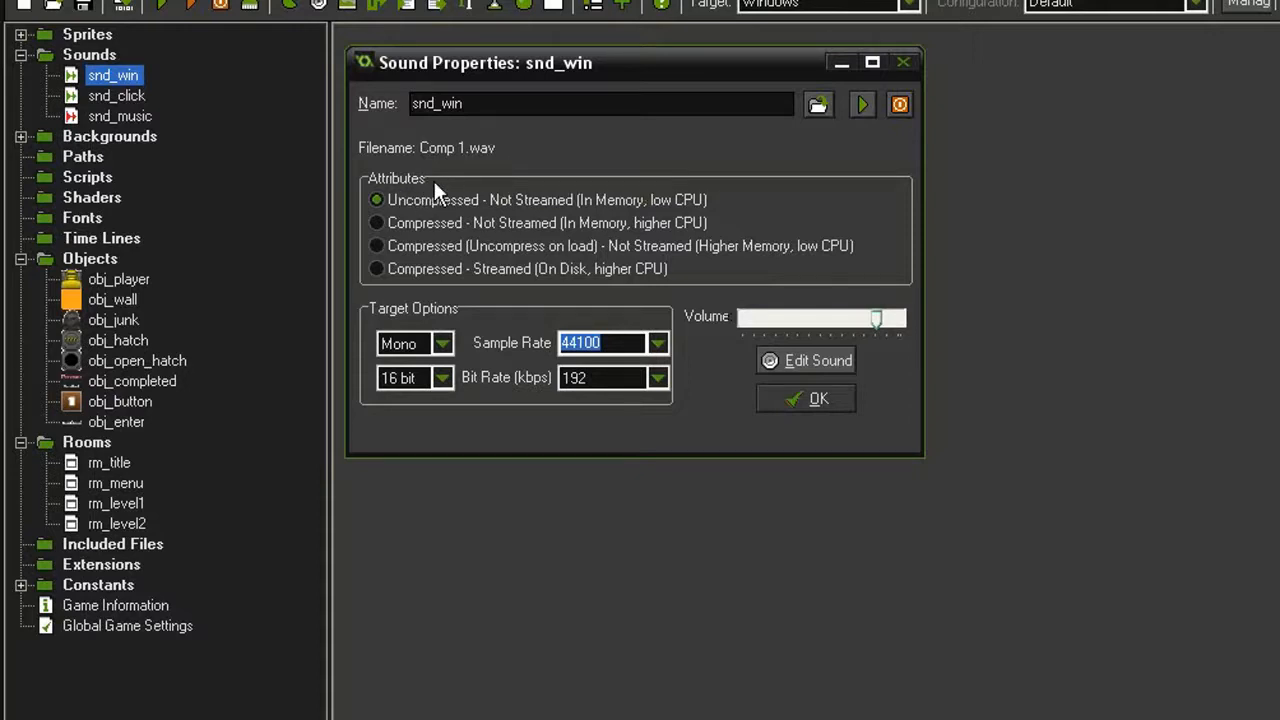
pyautogui.moveTo(443, 292)
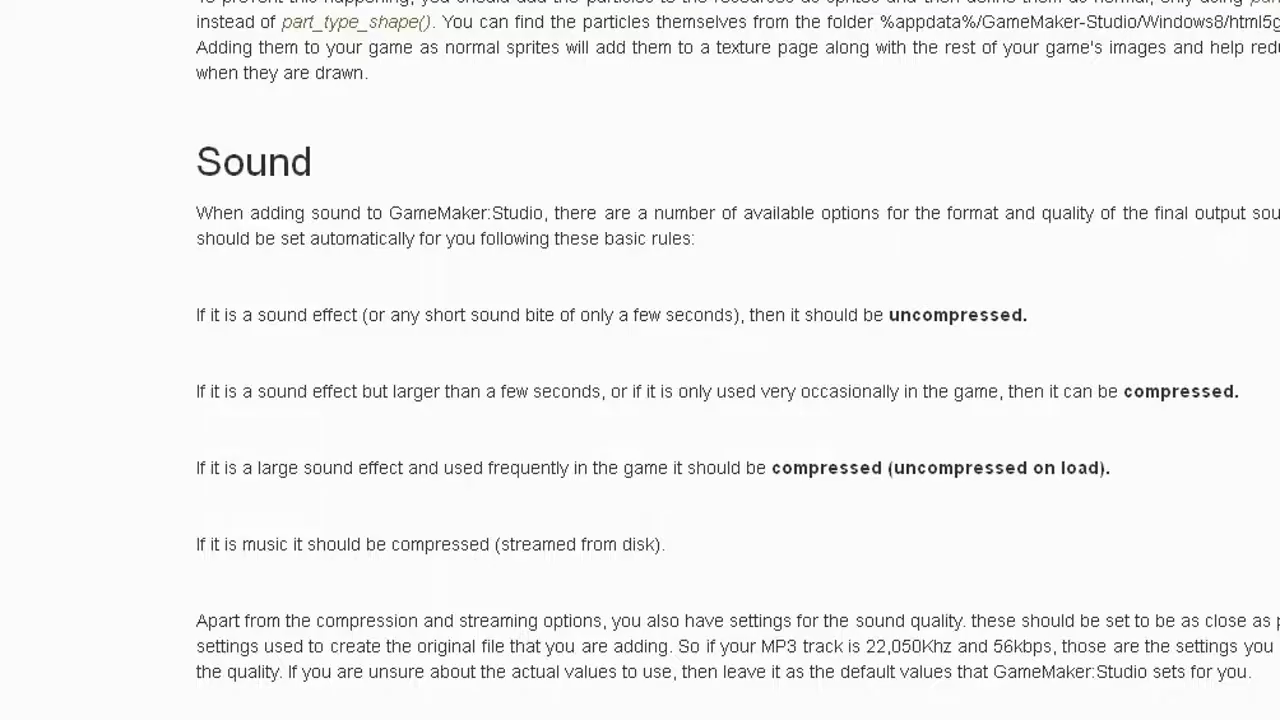
pyautogui.moveTo(611, 174)
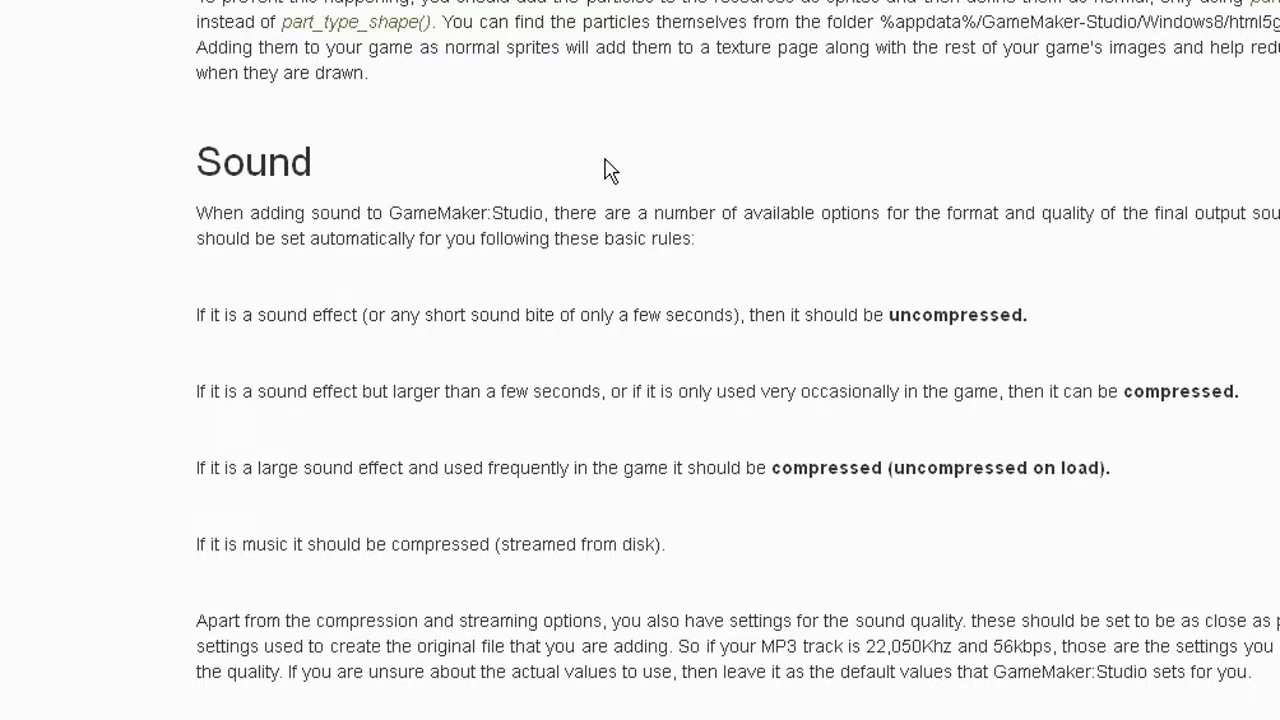
pyautogui.moveTo(461, 204)
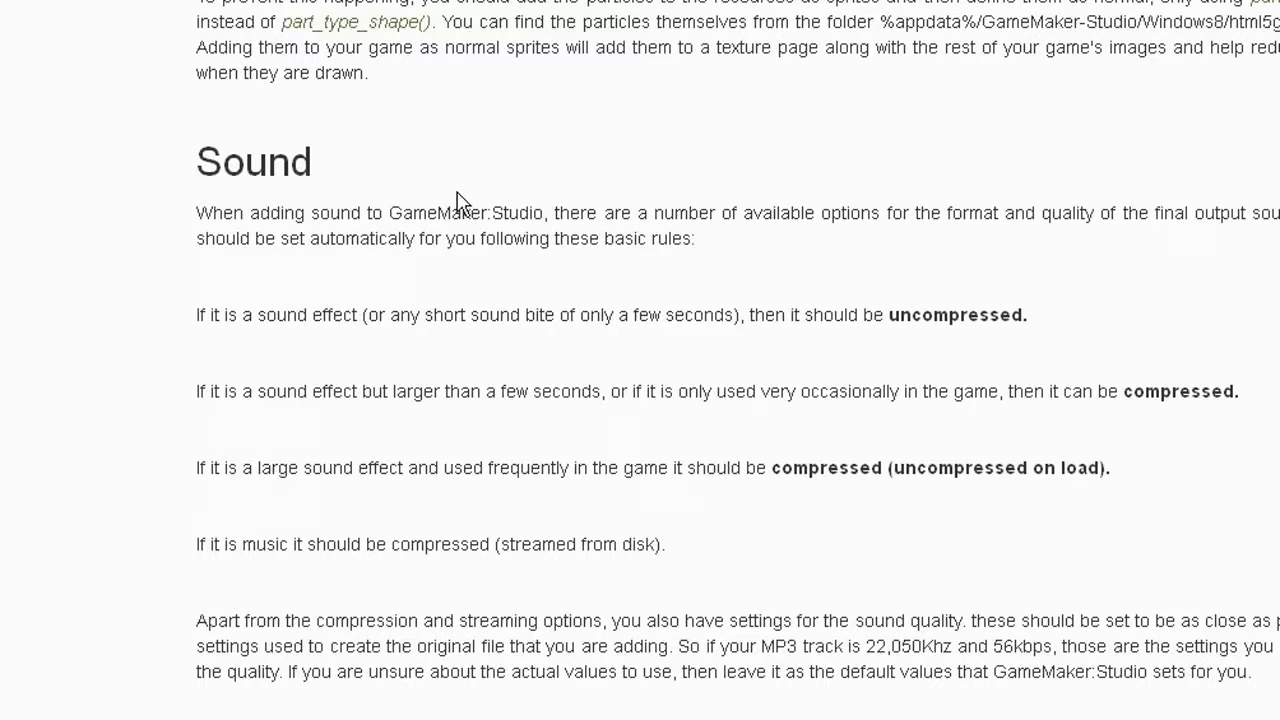
pyautogui.moveTo(960, 315)
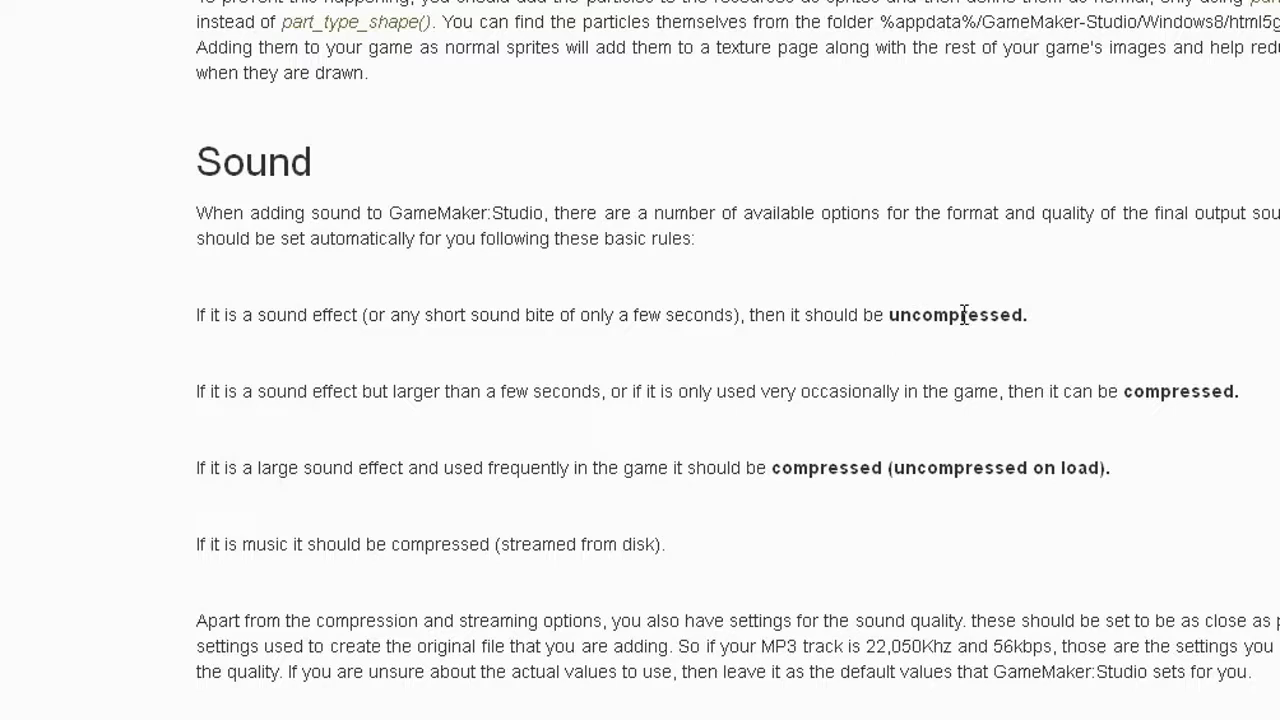
pyautogui.moveTo(487, 457)
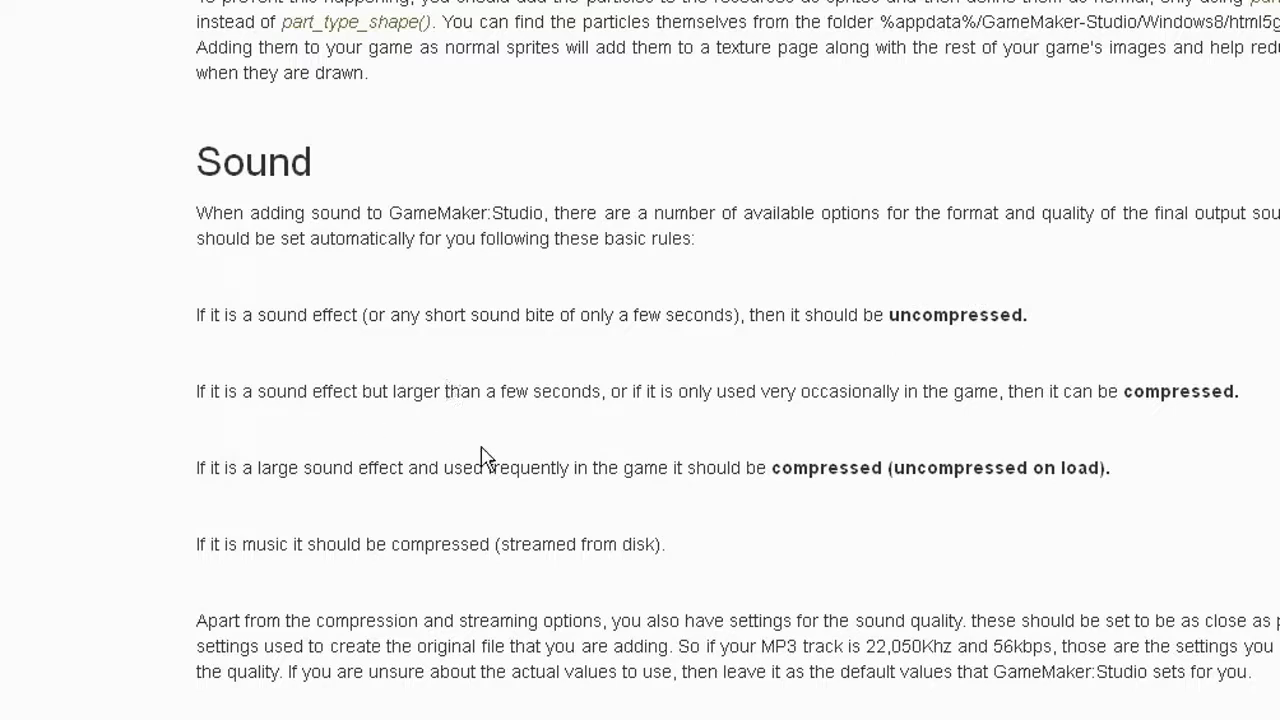
pyautogui.moveTo(1225, 418)
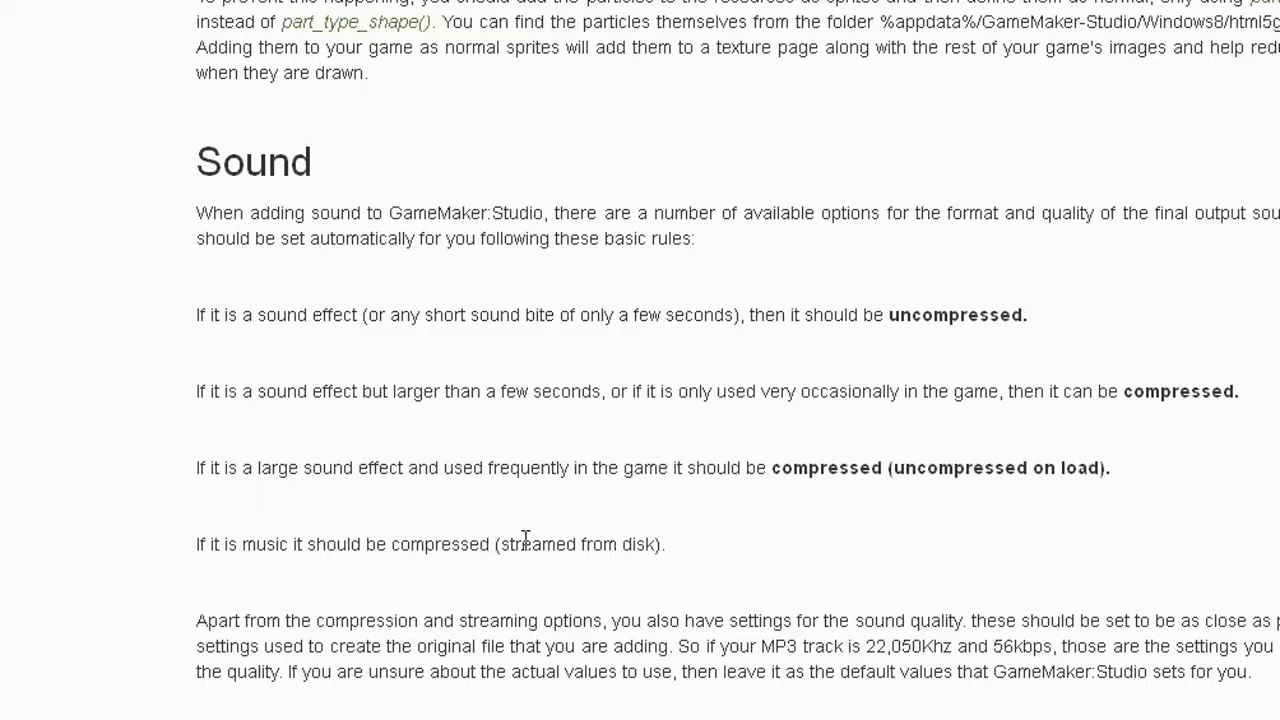
pyautogui.moveTo(755, 572)
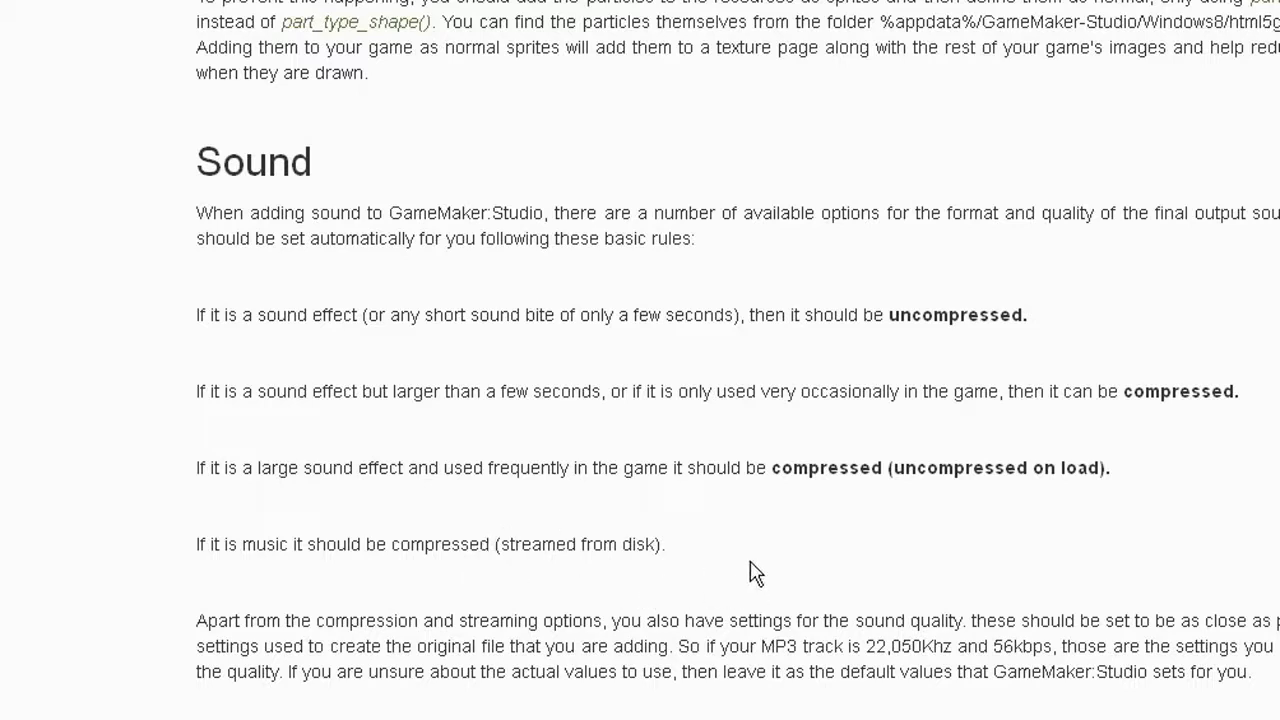
pyautogui.moveTo(653, 430)
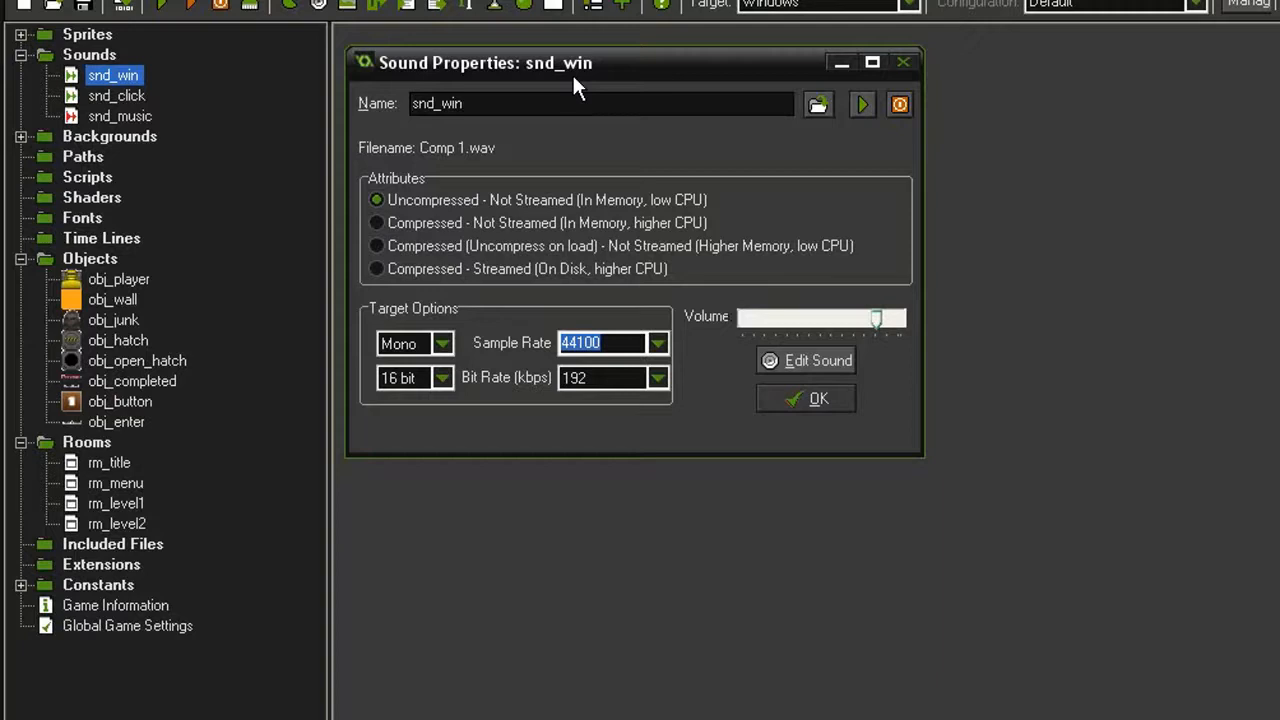
pyautogui.moveTo(518, 162)
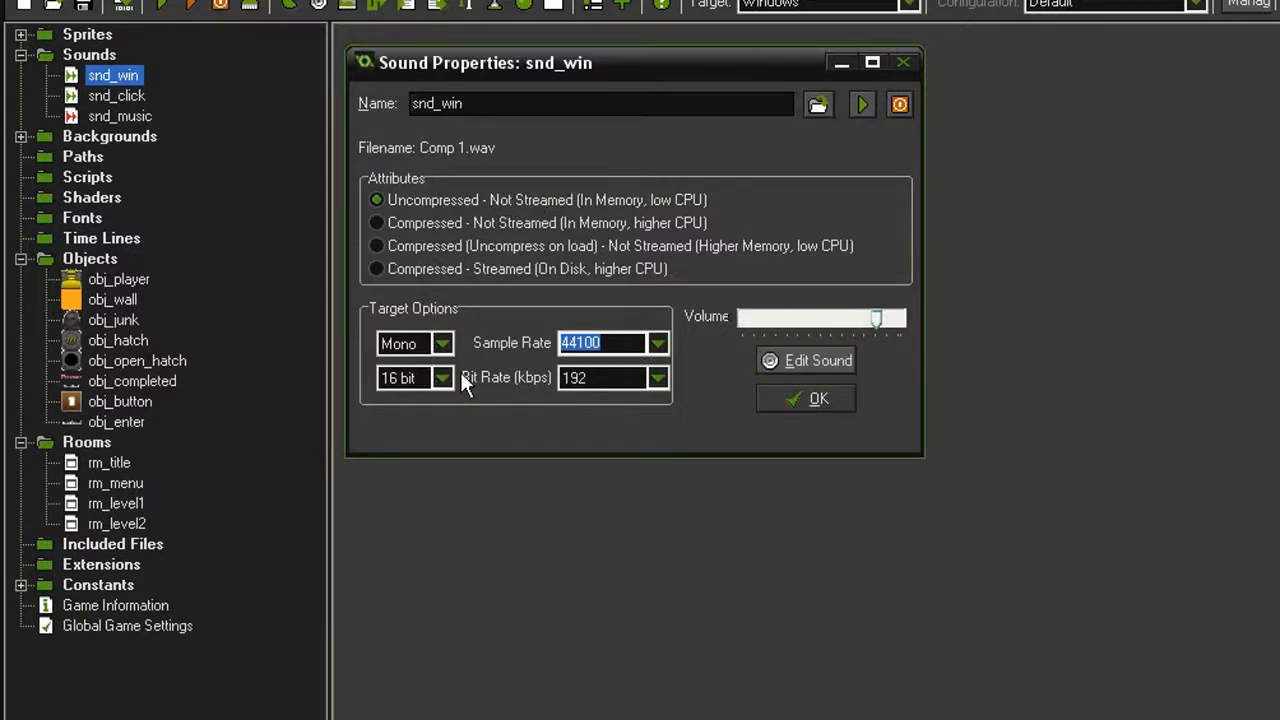
pyautogui.moveTo(490, 393)
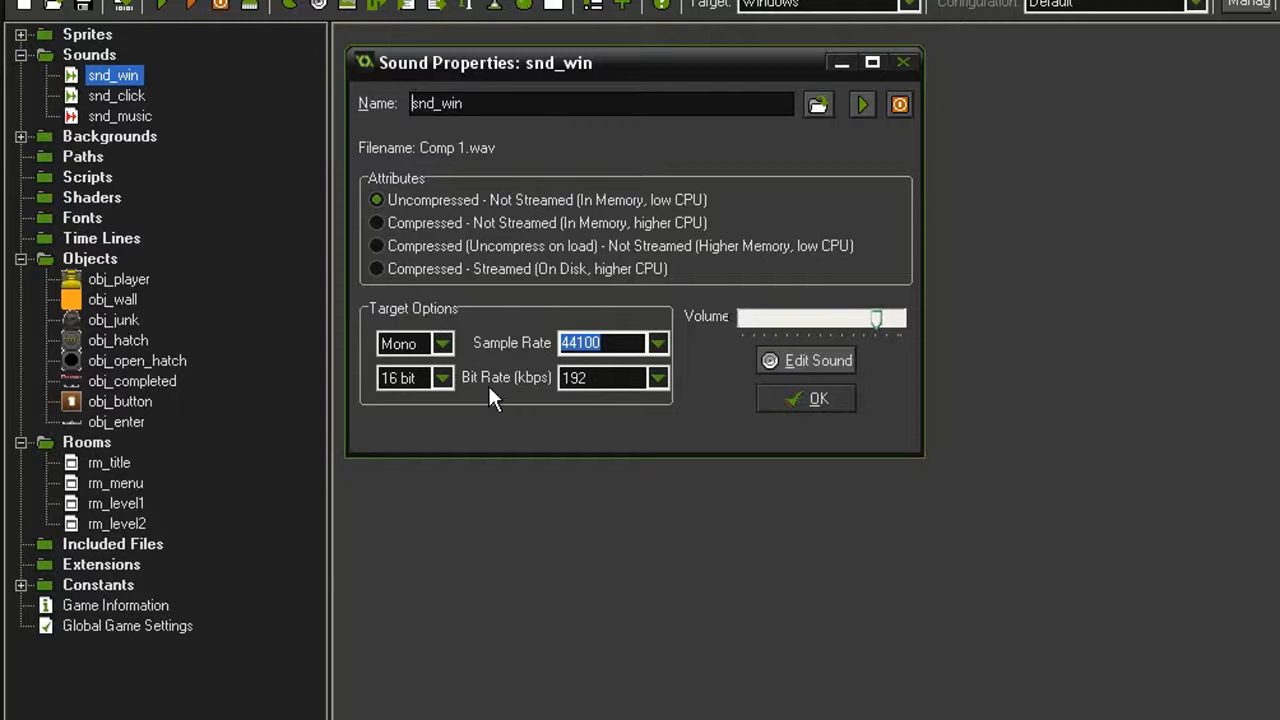
pyautogui.moveTo(485, 375)
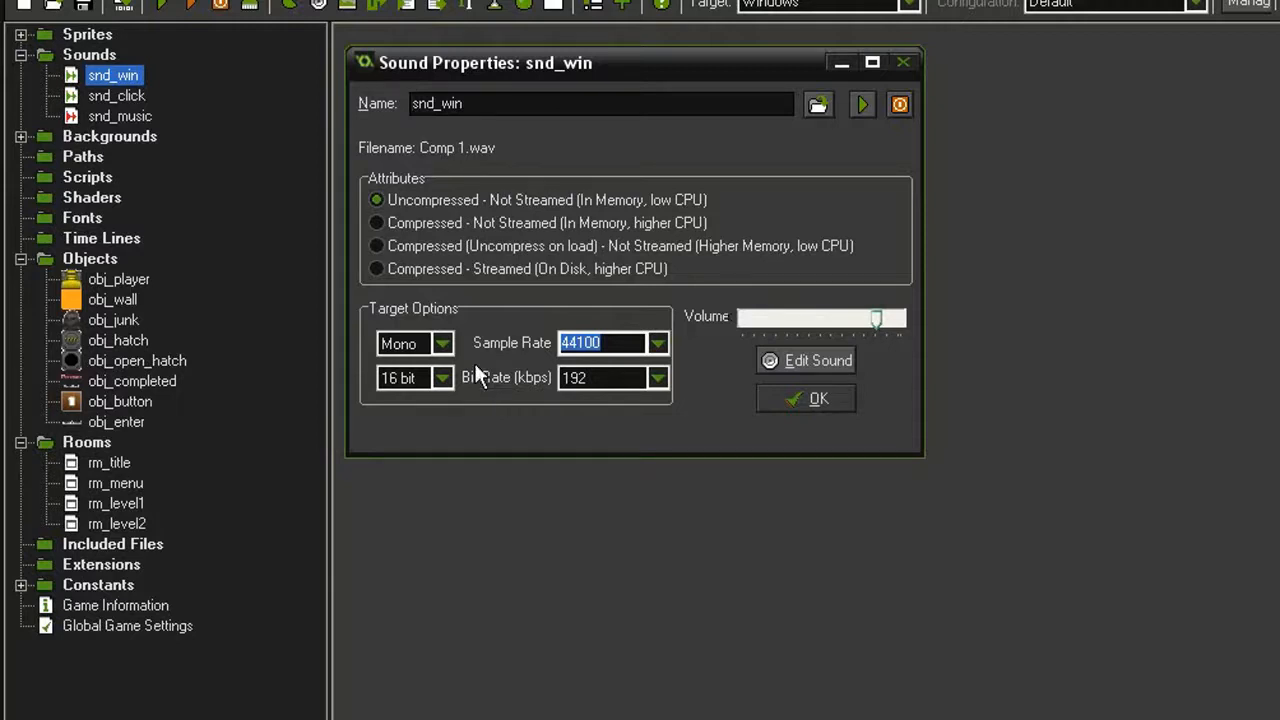
# - Keep snd_win uncompressed with the Mono channel and confirm its properties
pyautogui.click(441, 343)
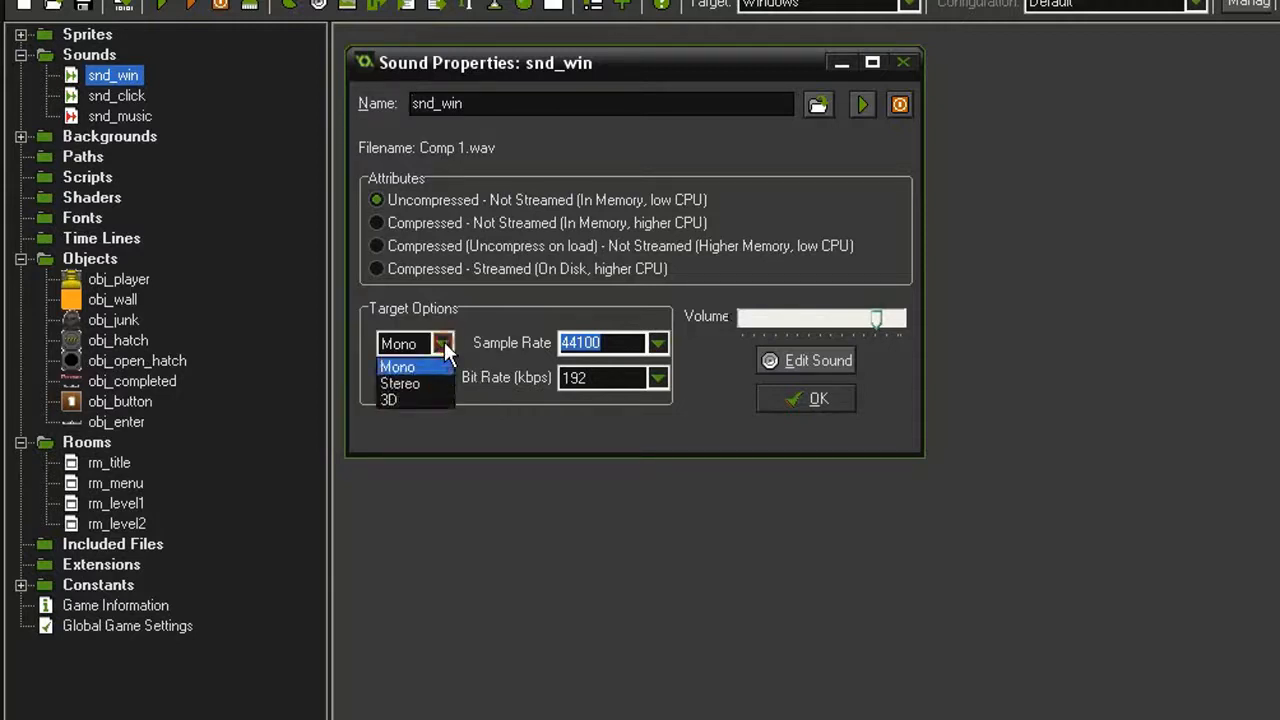
pyautogui.click(398, 366)
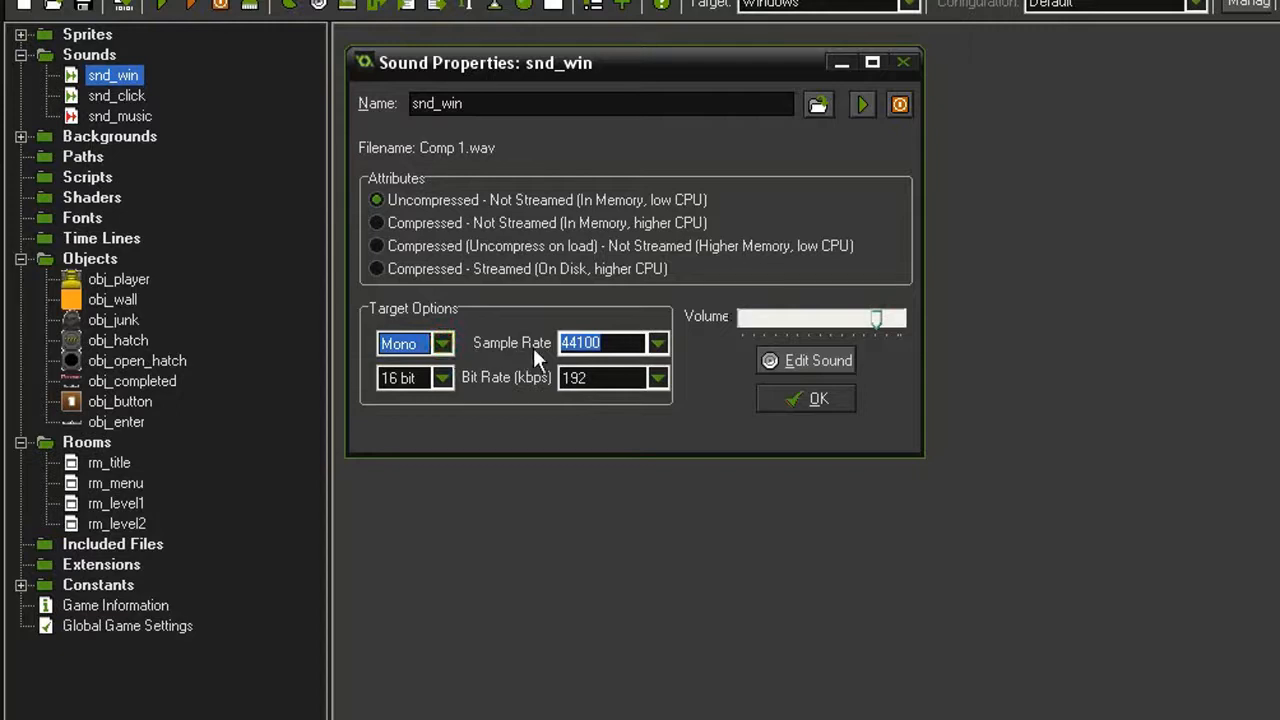
pyautogui.moveTo(513, 400)
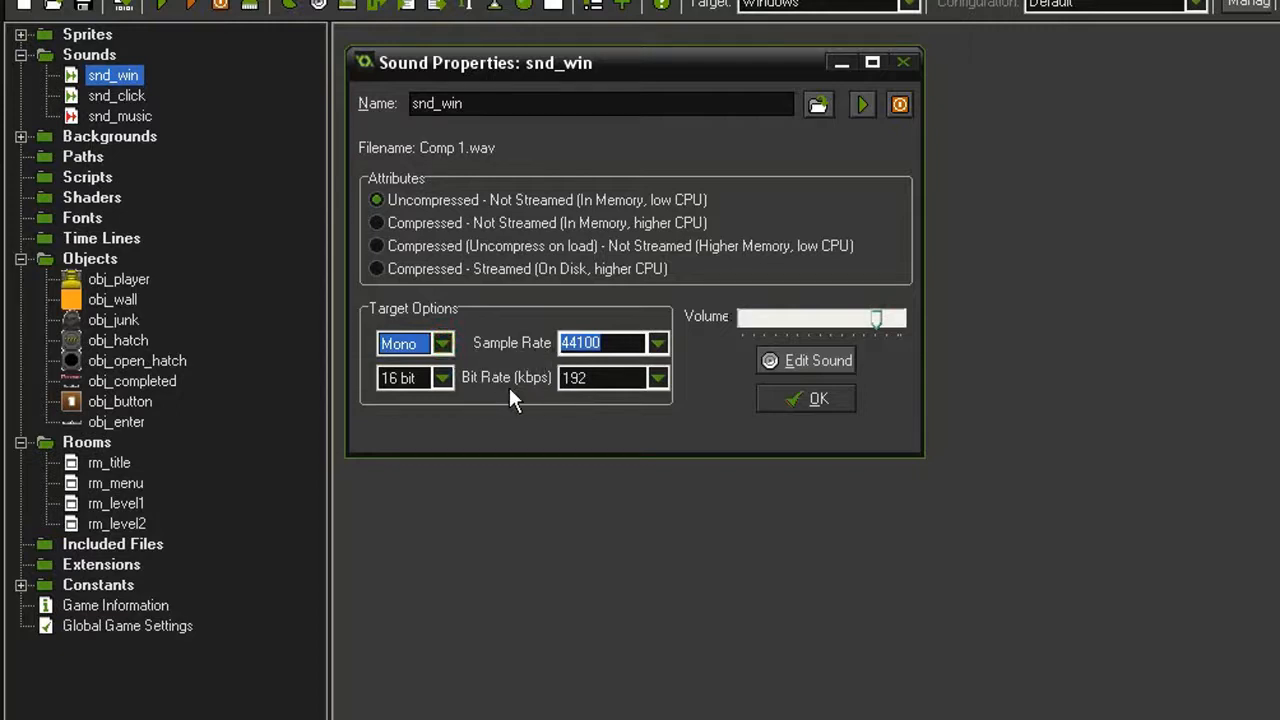
pyautogui.moveTo(565, 415)
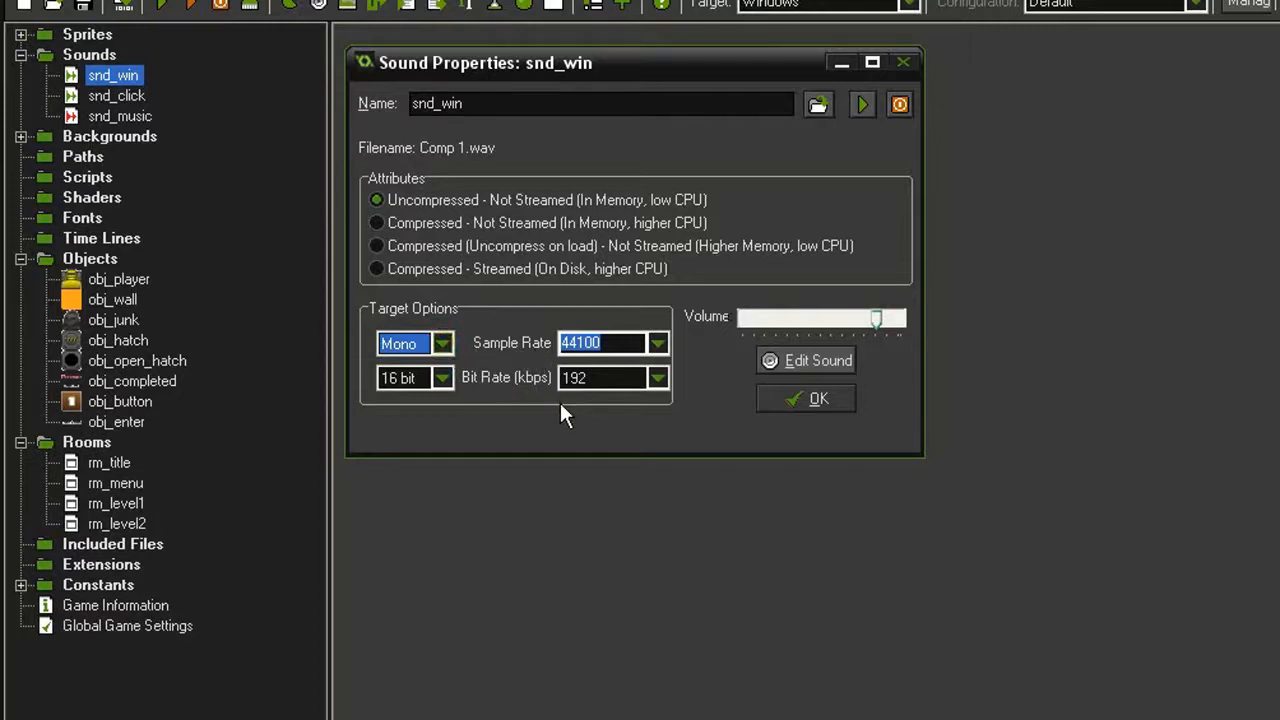
pyautogui.moveTo(675, 295)
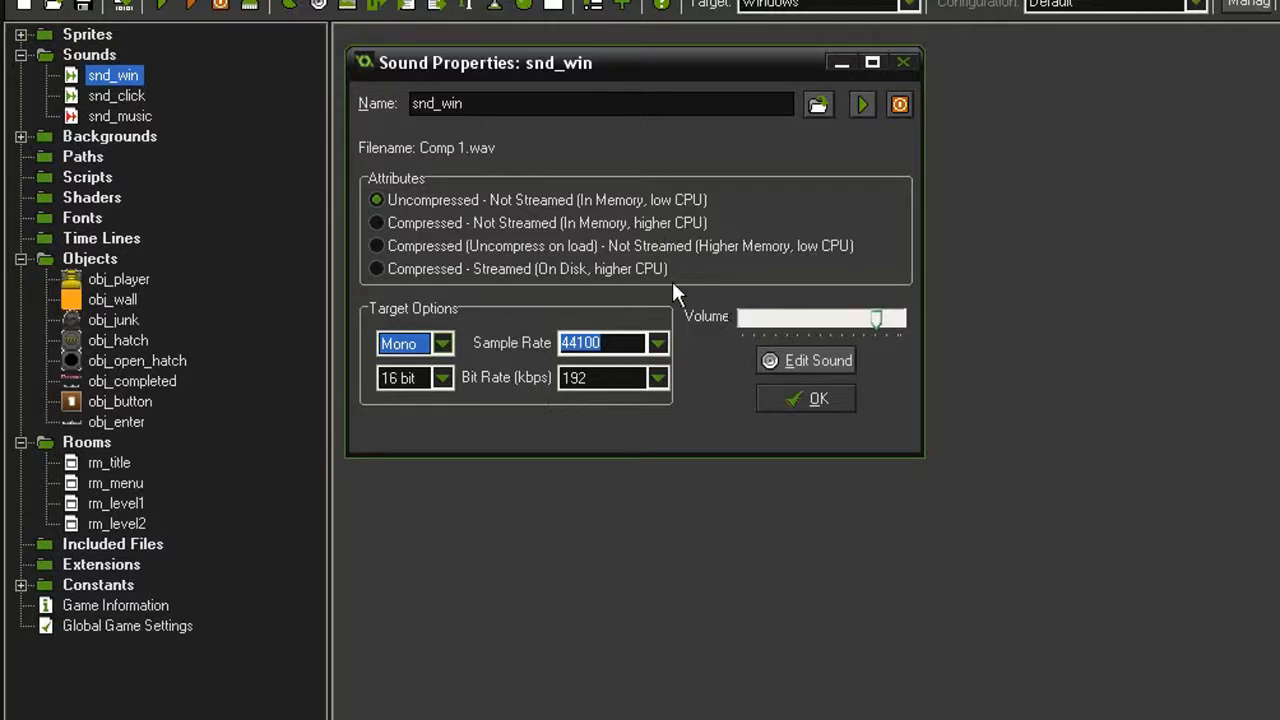
pyautogui.click(805, 398)
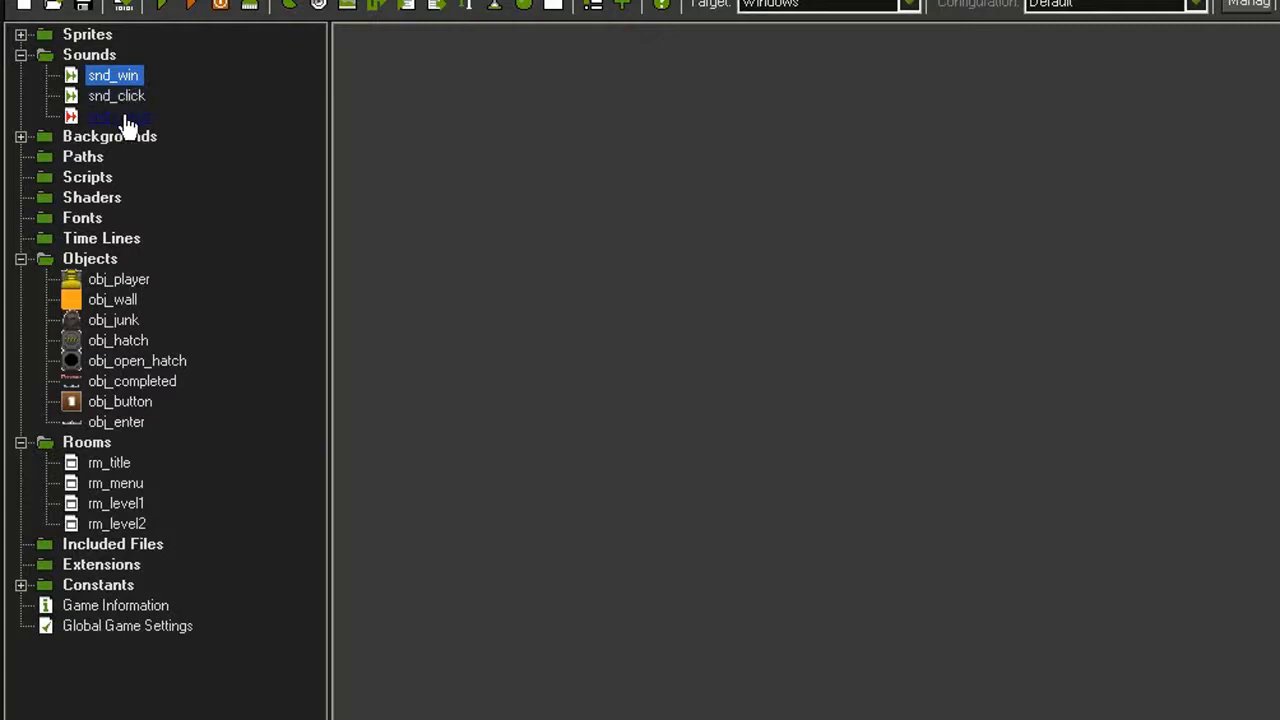
# - Open snd_music to check that Shades of Spring.mp3 is compressed and streamed
pyautogui.doubleClick(118, 115)
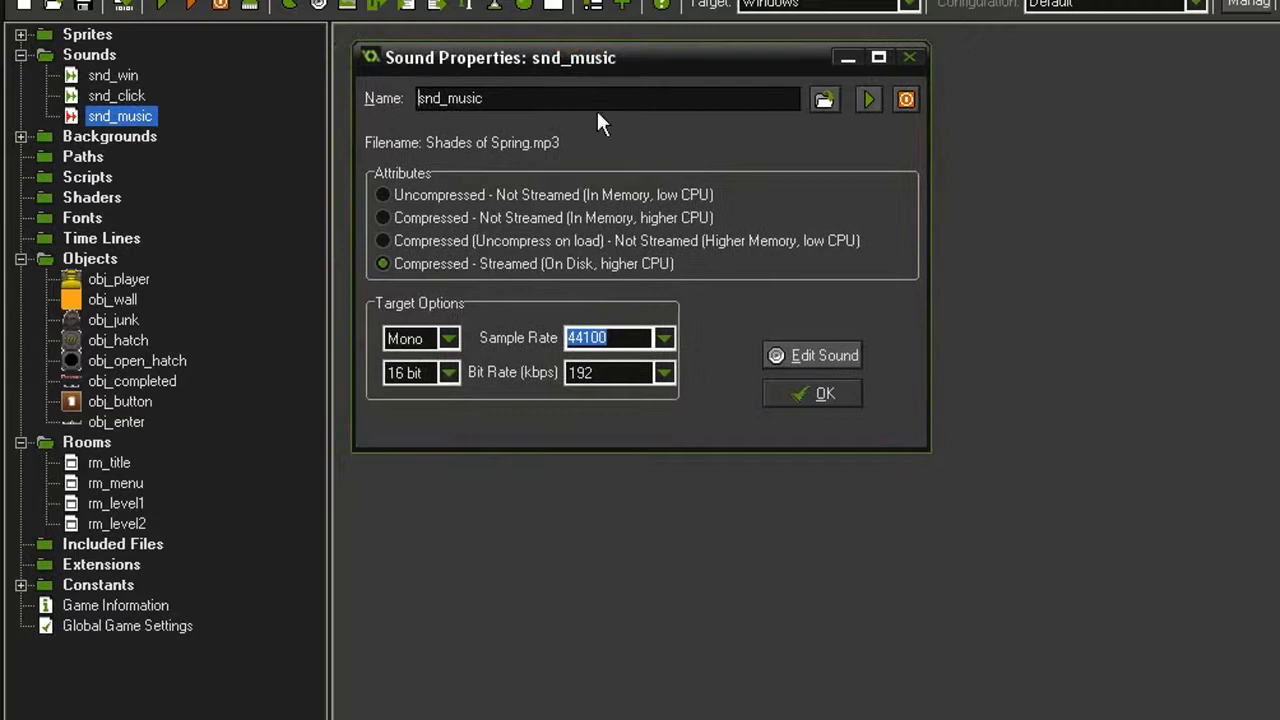
pyautogui.moveTo(490, 277)
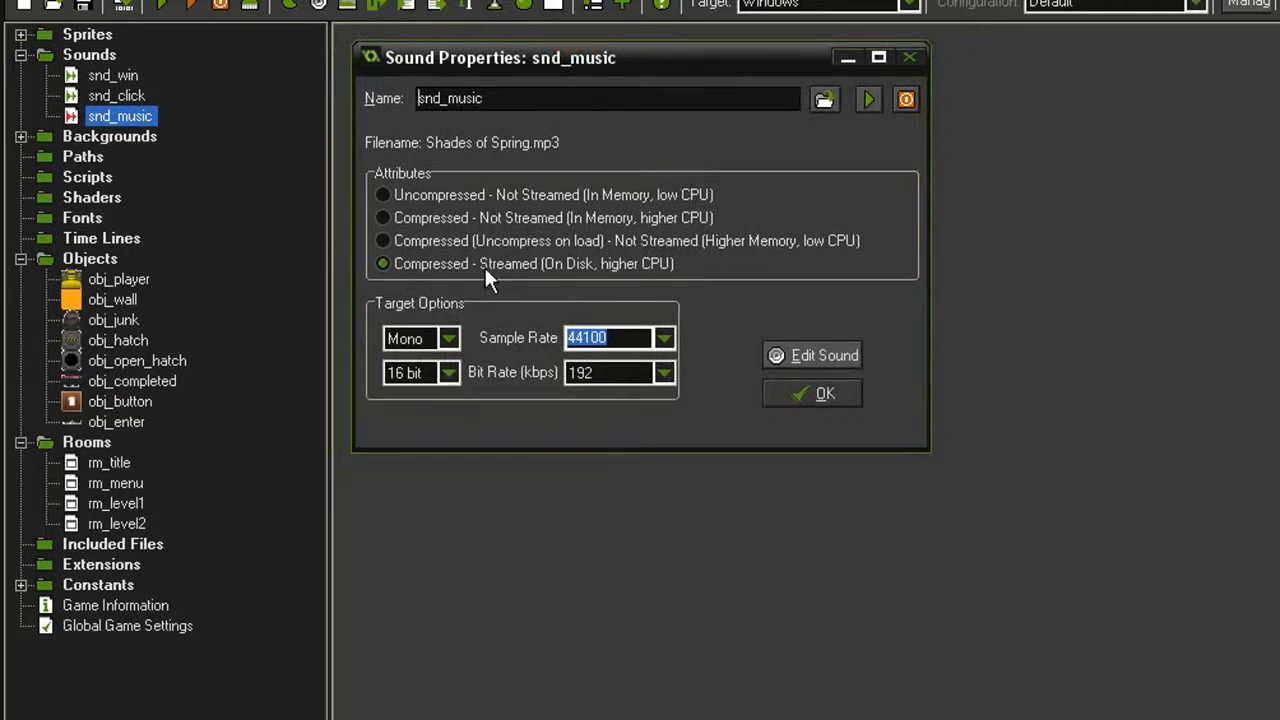
pyautogui.moveTo(515, 362)
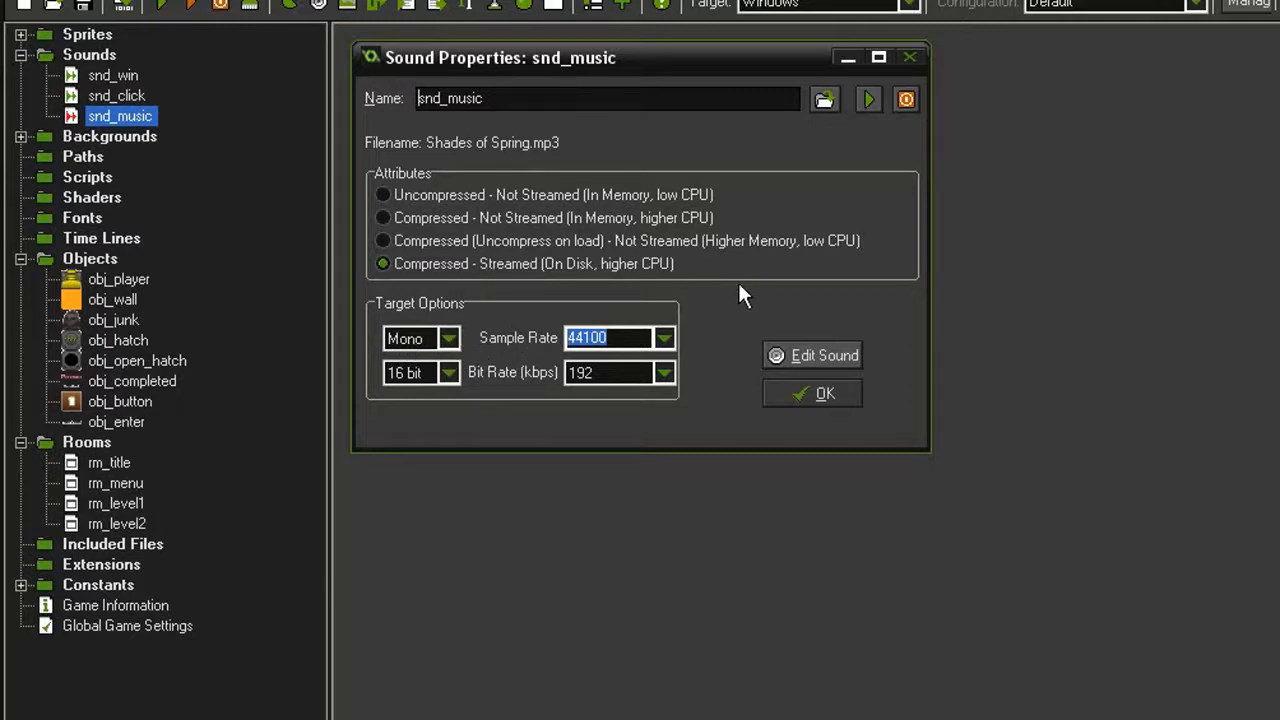
pyautogui.moveTo(550, 160)
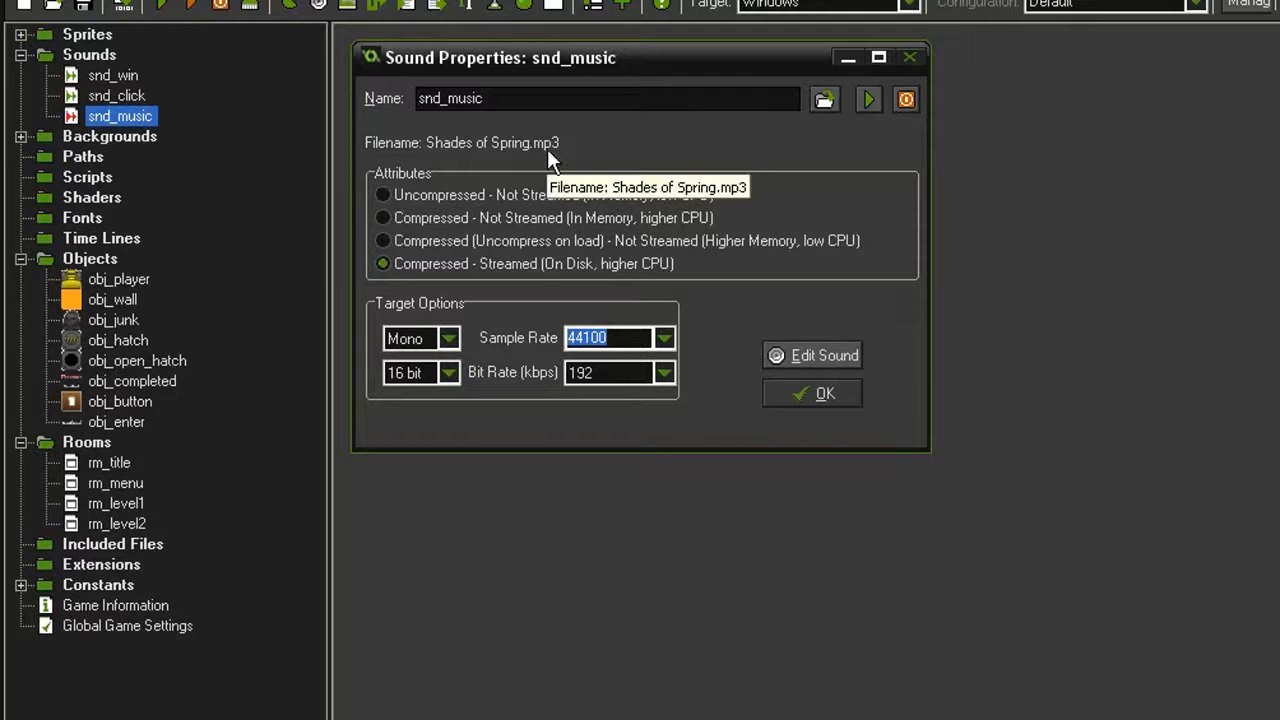
pyautogui.moveTo(718, 320)
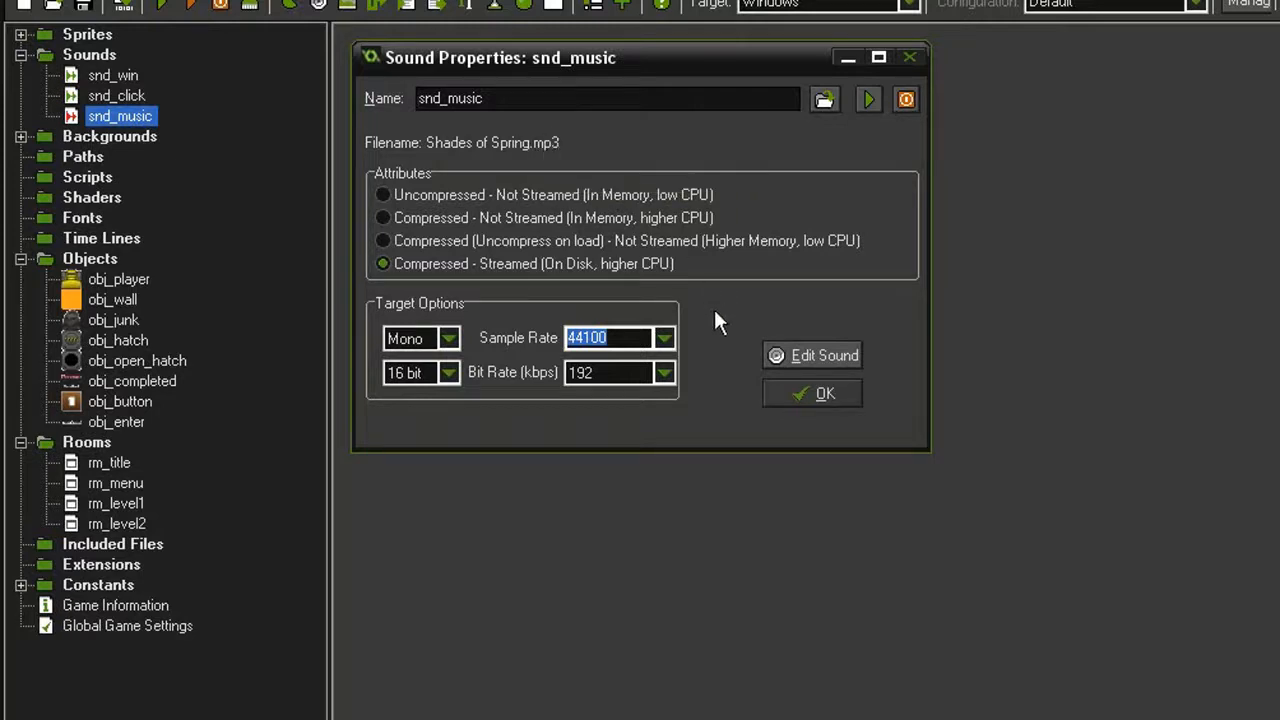
pyautogui.moveTo(896, 310)
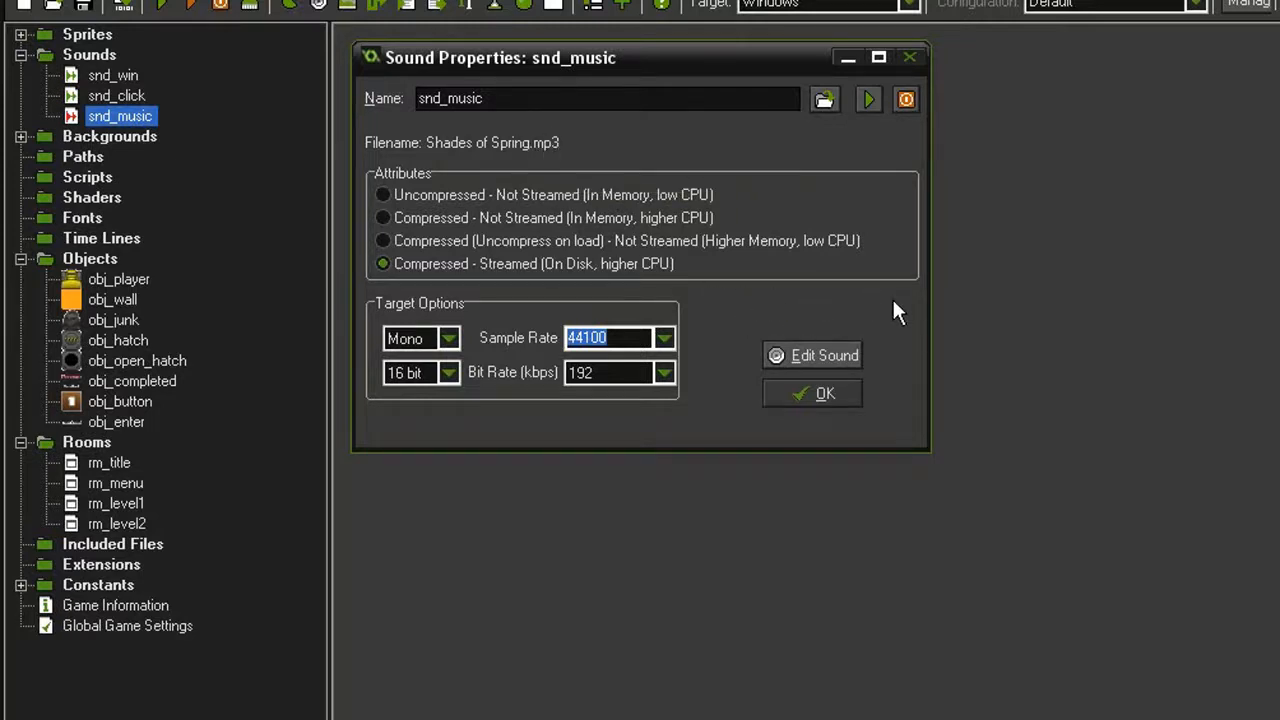
pyautogui.moveTo(575, 150)
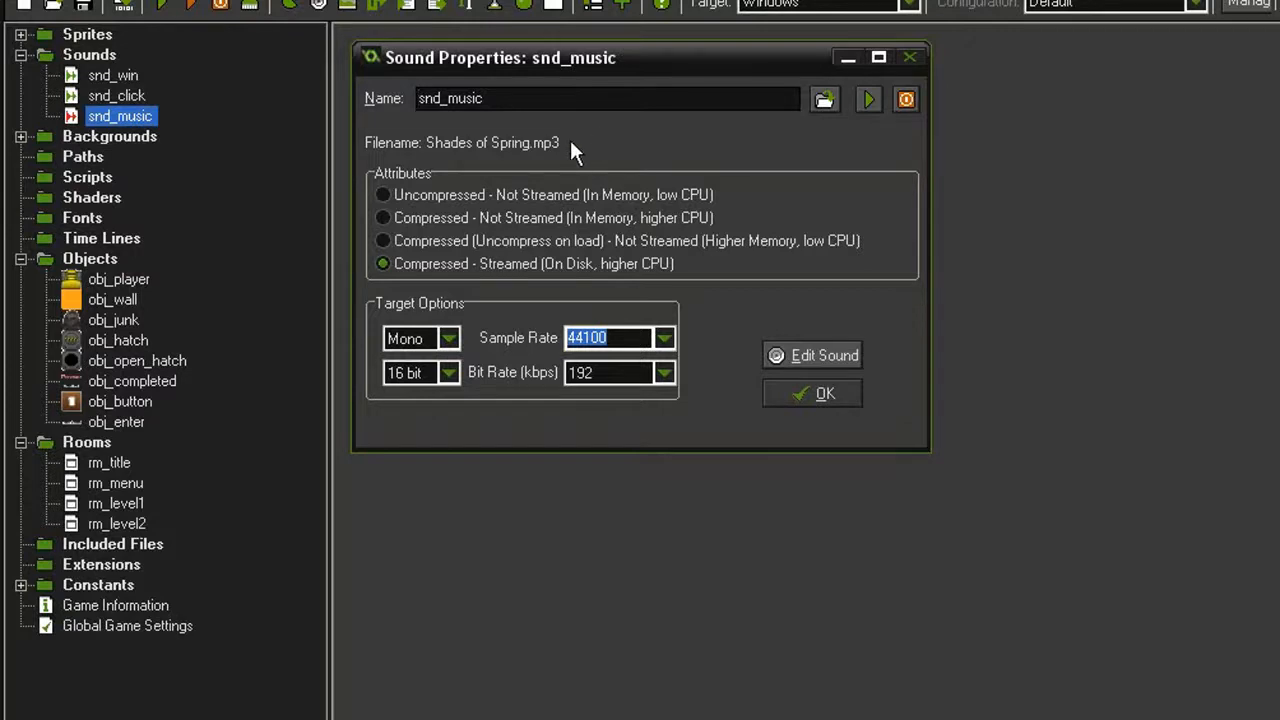
pyautogui.moveTo(578, 145)
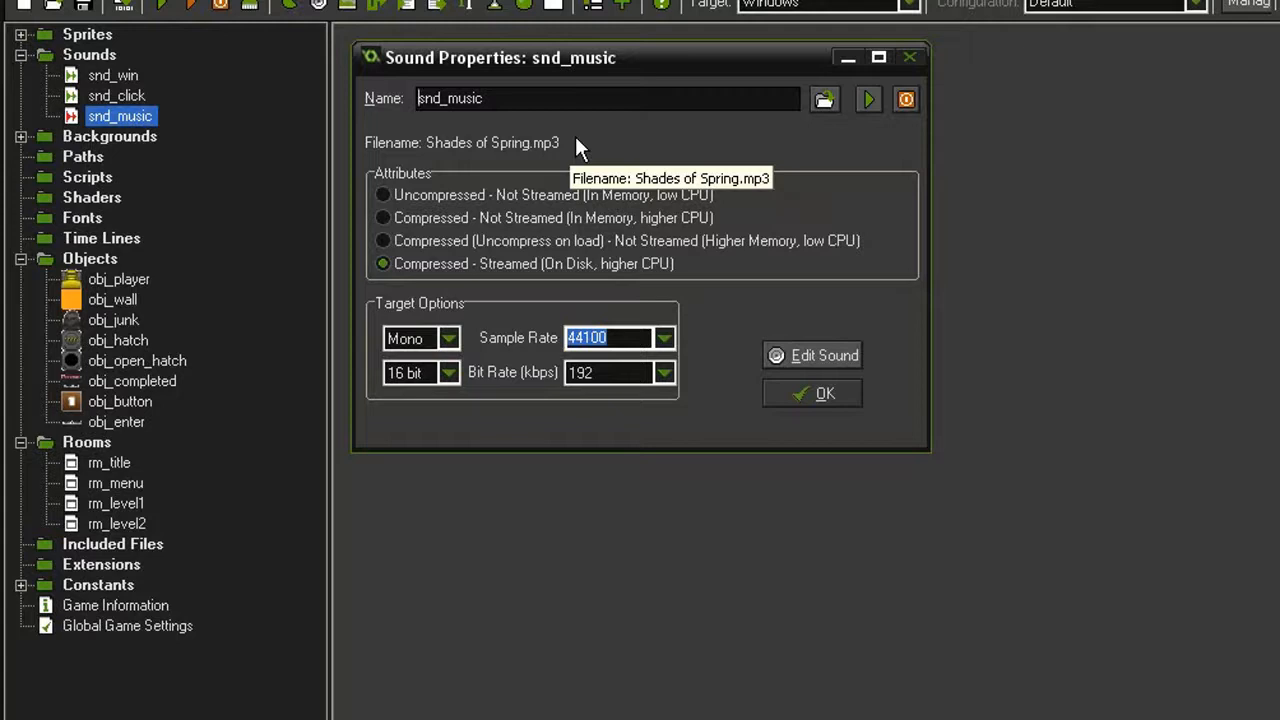
pyautogui.moveTo(888, 376)
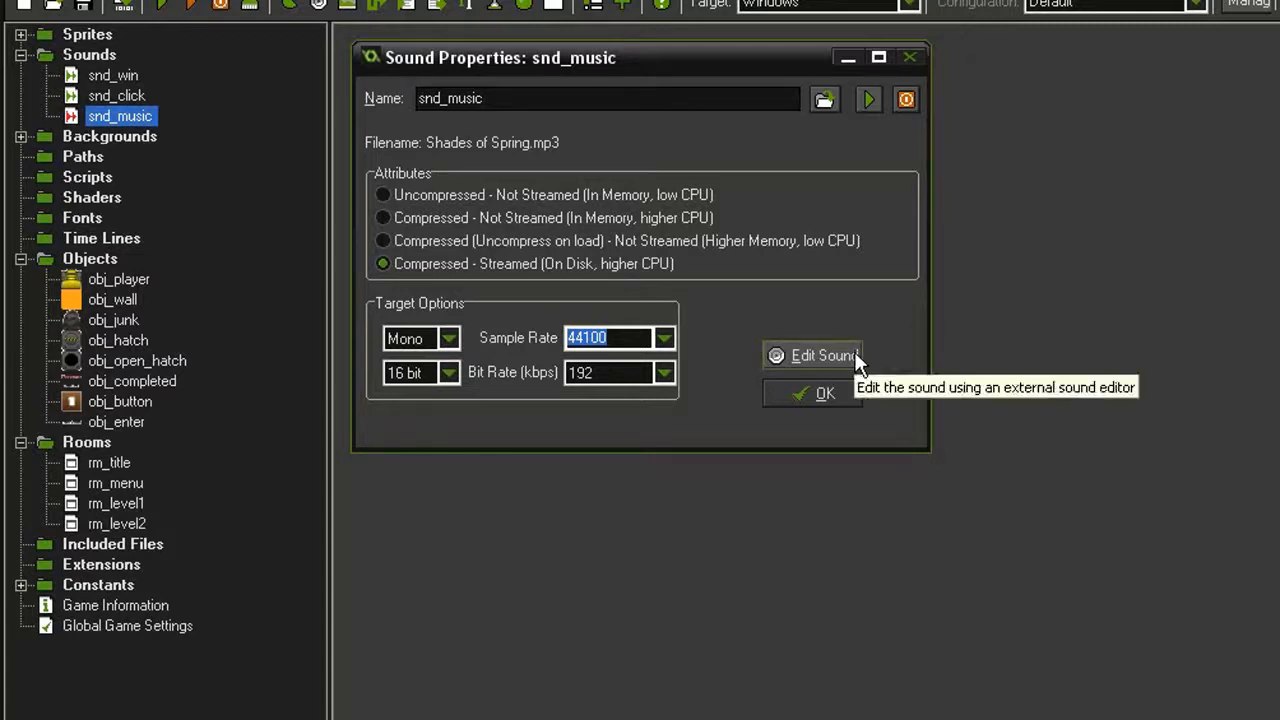
pyautogui.moveTo(875, 327)
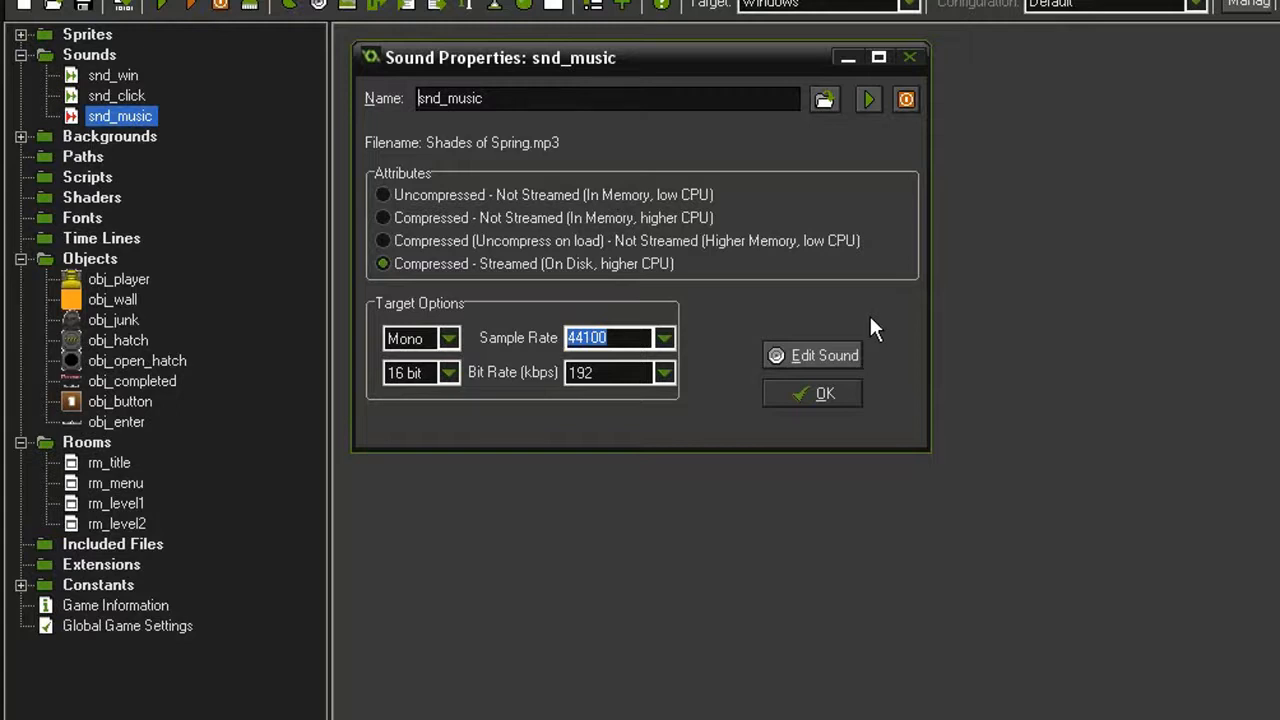
pyautogui.moveTo(872, 322)
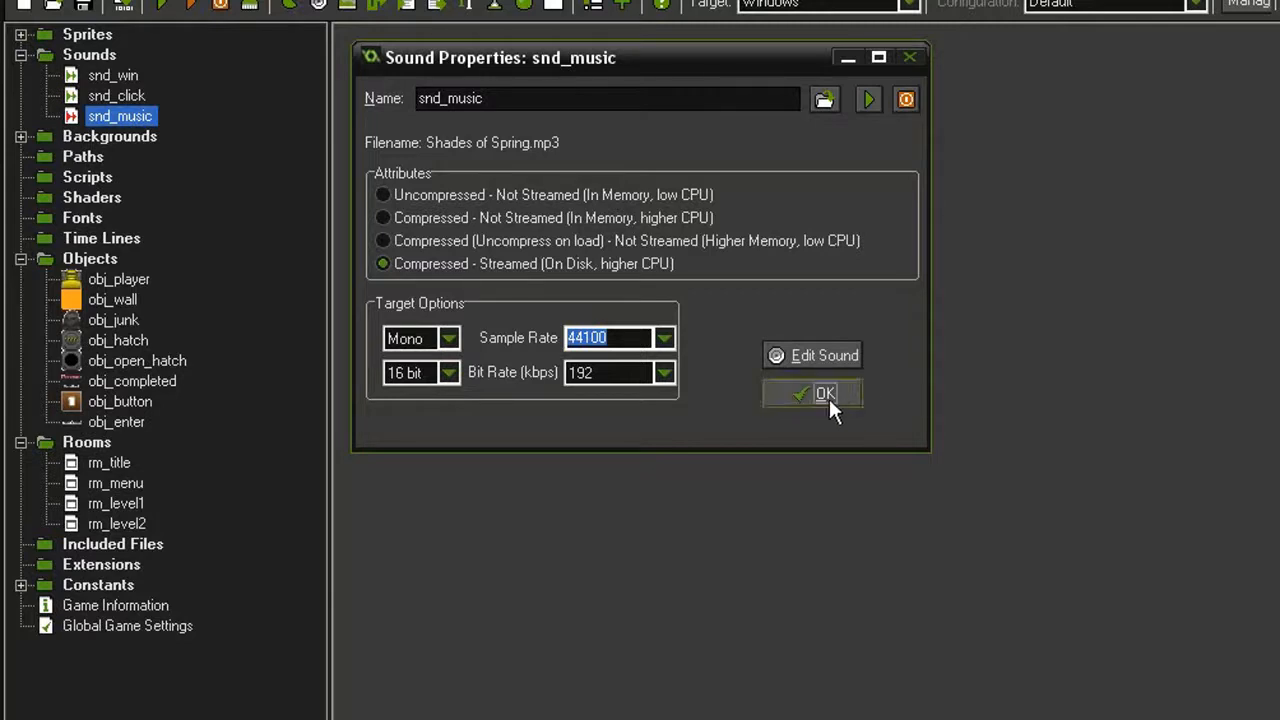
# - Close snd_music's settings and open obj_enter's Object Properties
pyautogui.click(825, 392)
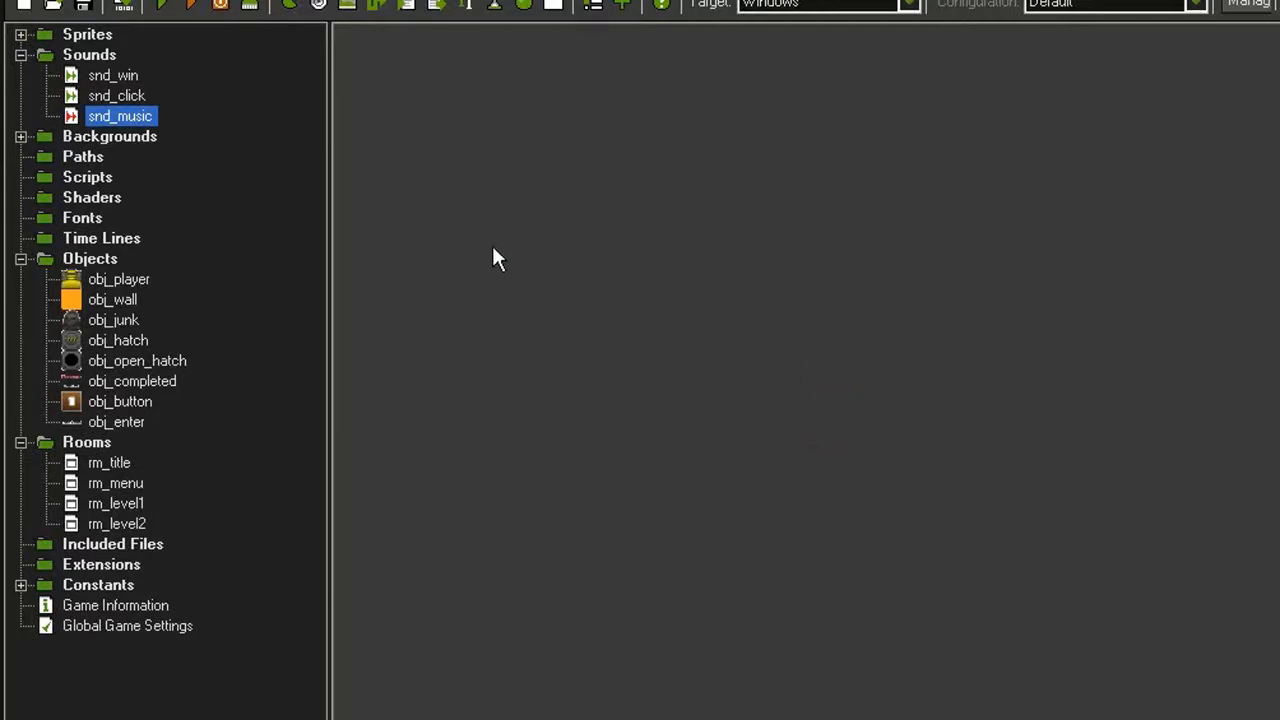
pyautogui.moveTo(530, 328)
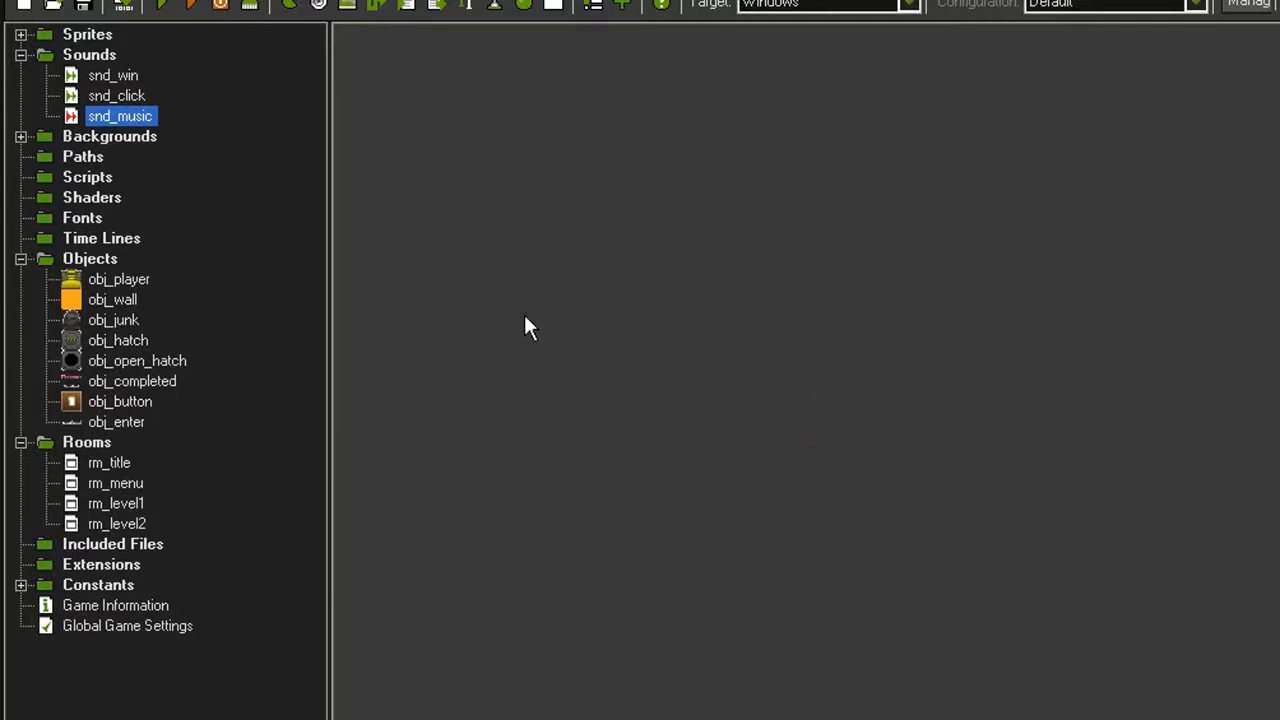
pyautogui.click(21, 54)
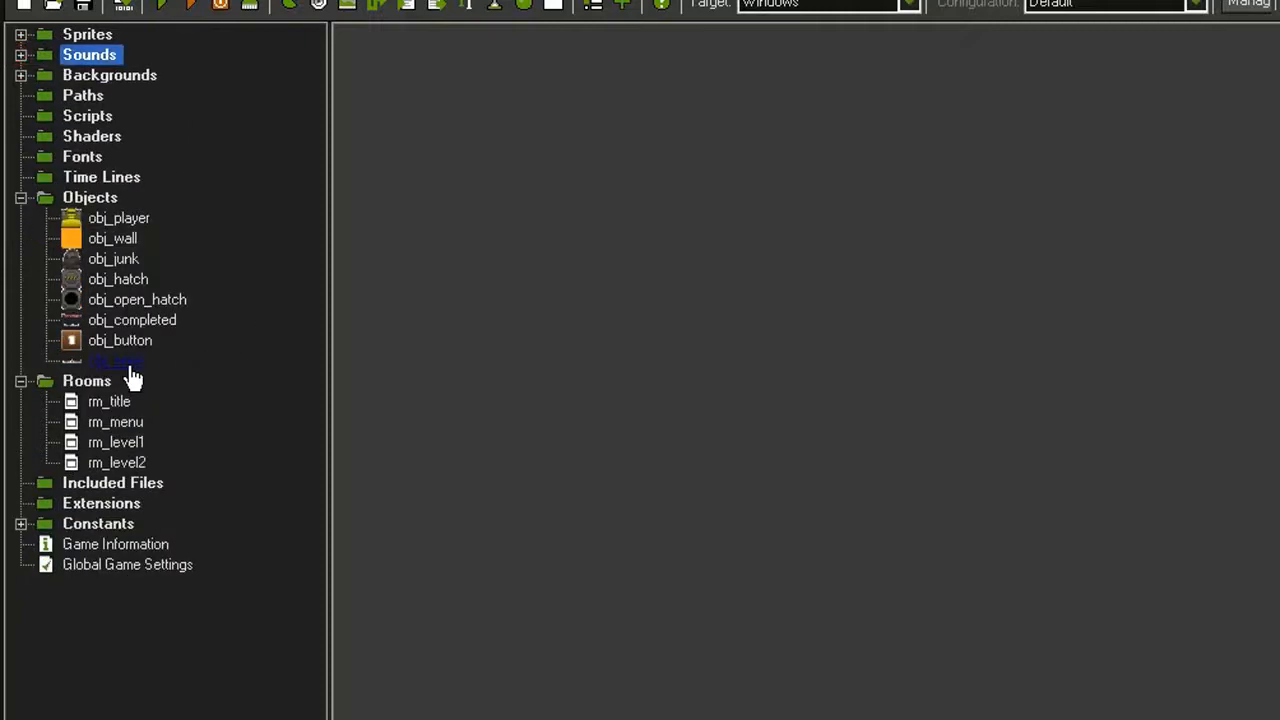
pyautogui.doubleClick(116, 361)
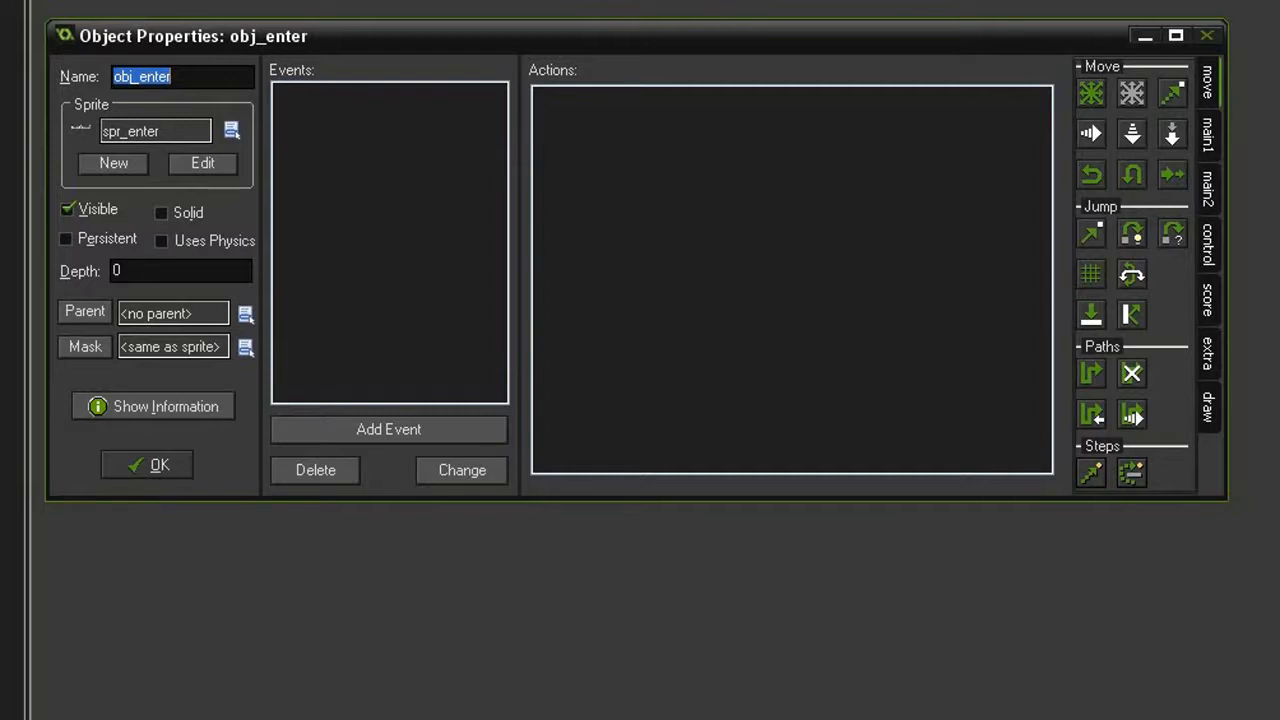
# - Add an Enter key press event to obj_enter that goes to the next room
pyautogui.click(388, 429)
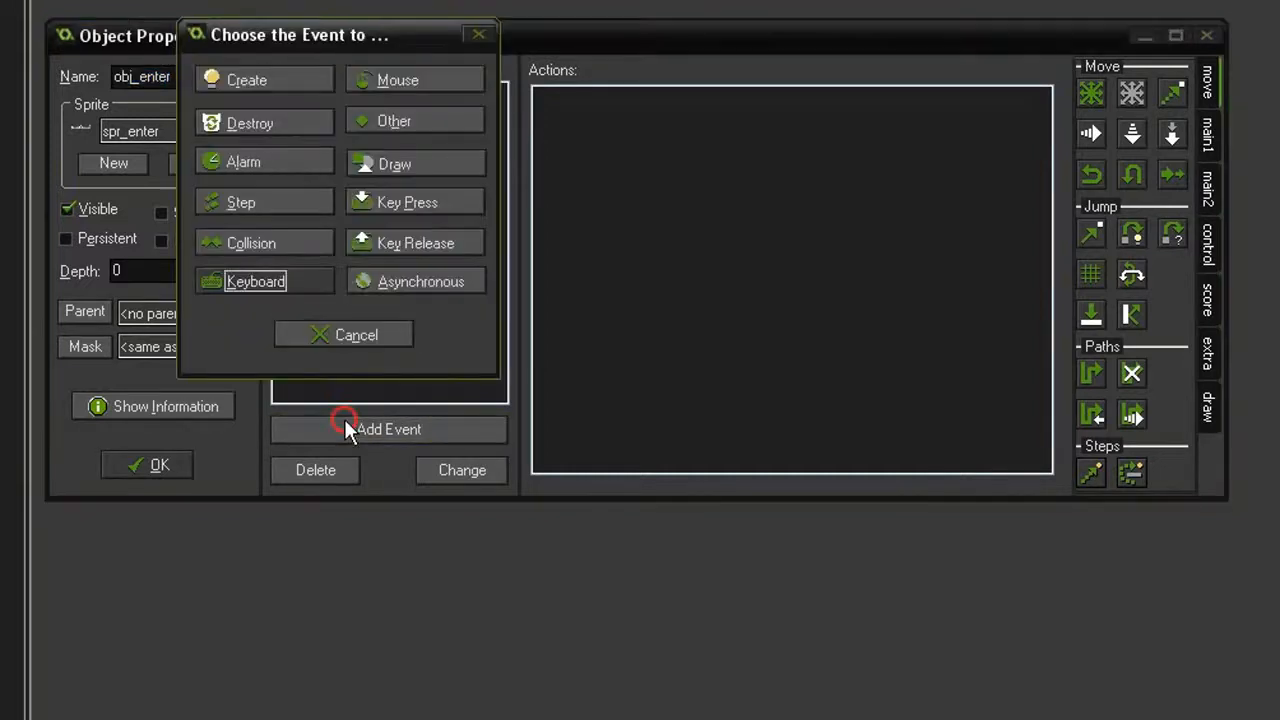
pyautogui.click(256, 281)
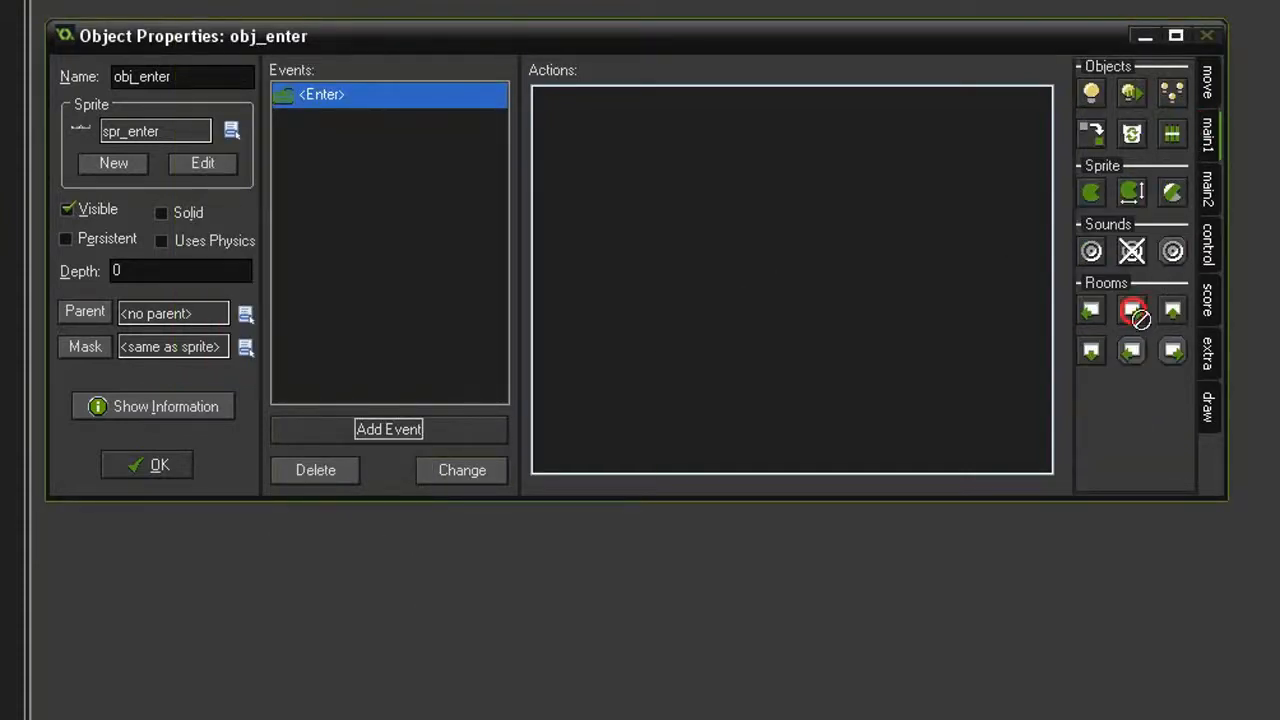
pyautogui.moveTo(1131, 310); pyautogui.dragTo(790, 101)
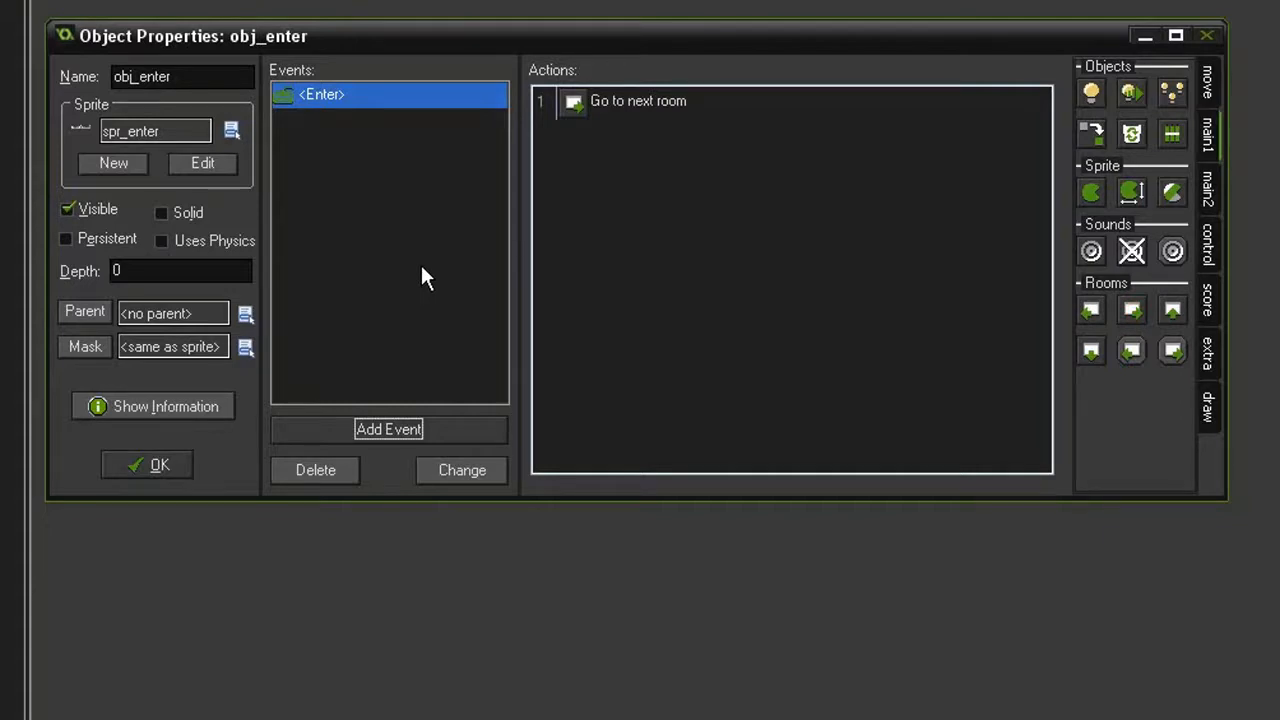
# - Add a Game Start event playing snd_music with loop set to true
pyautogui.click(388, 428)
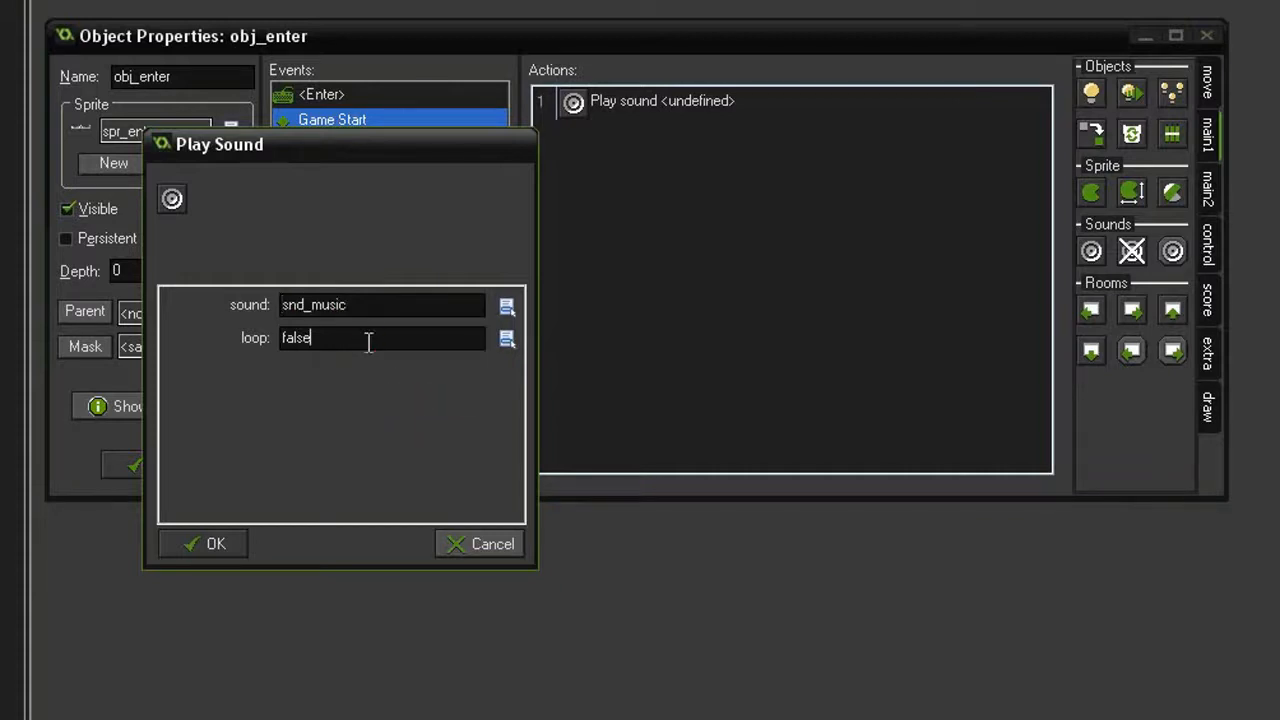
pyautogui.write('true')
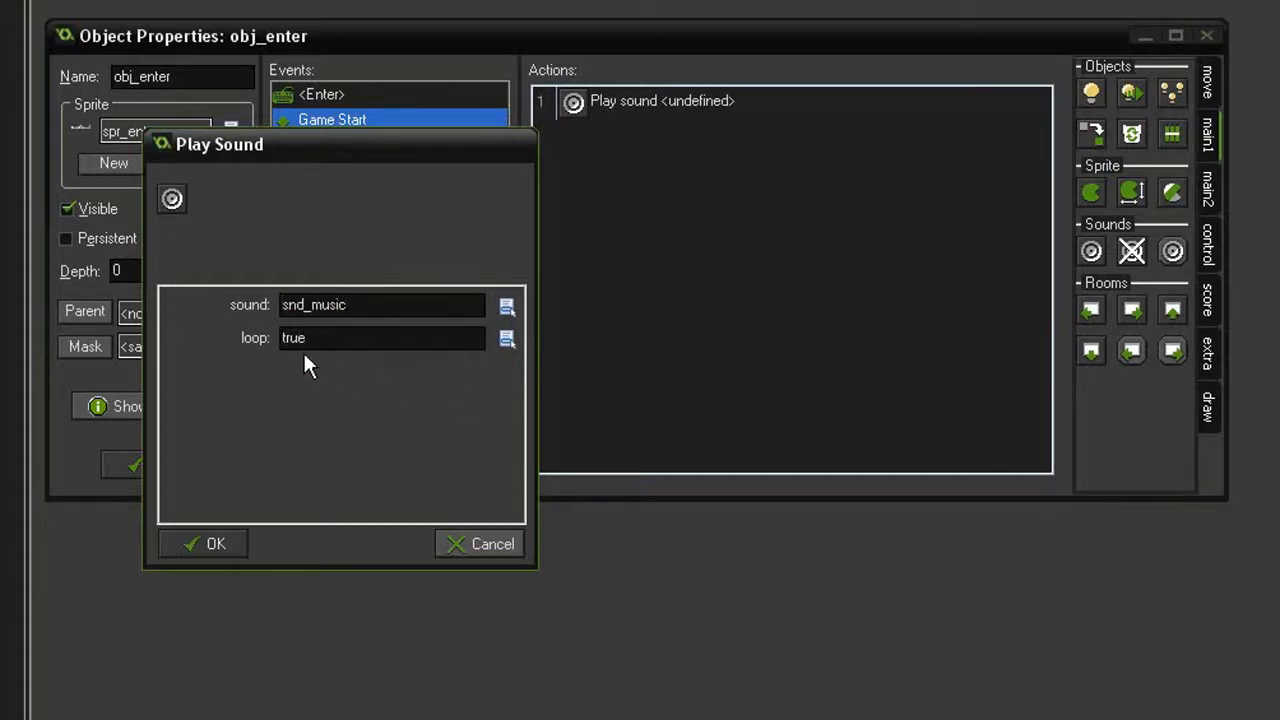
pyautogui.click(215, 543)
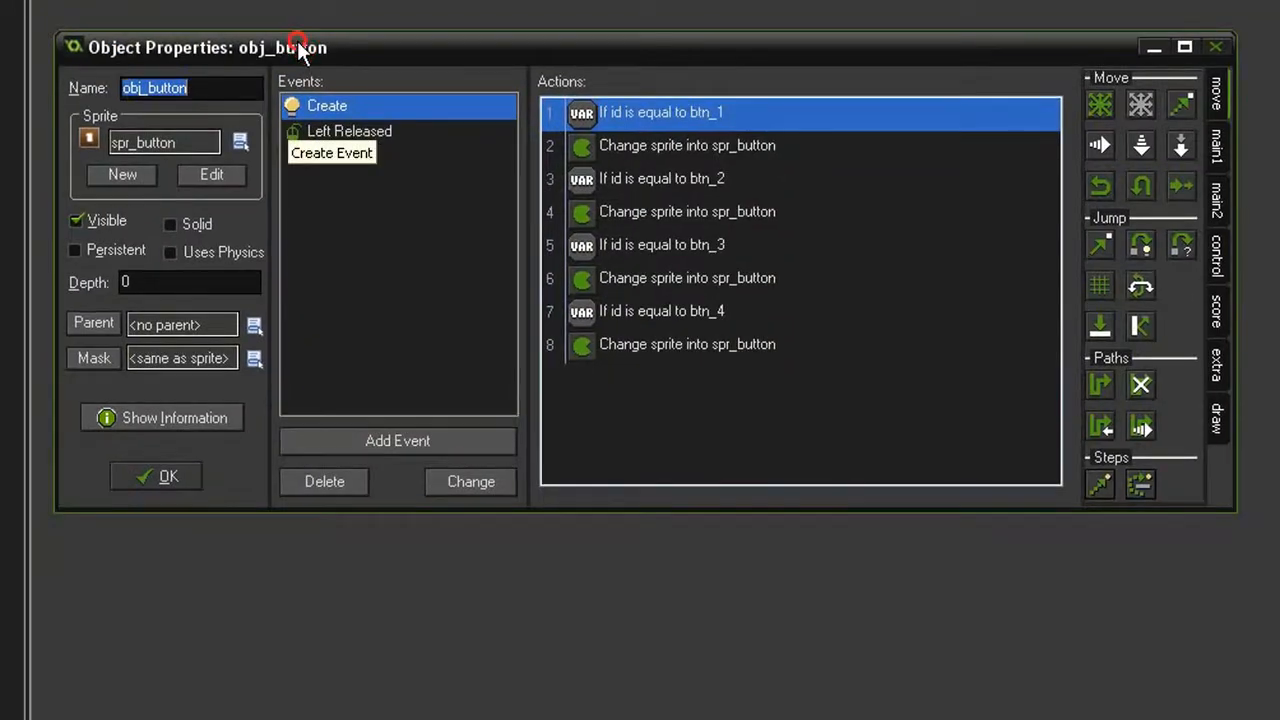
# - Add a Play Sound snd_click action to obj_button's Left Released event
pyautogui.click(349, 131)
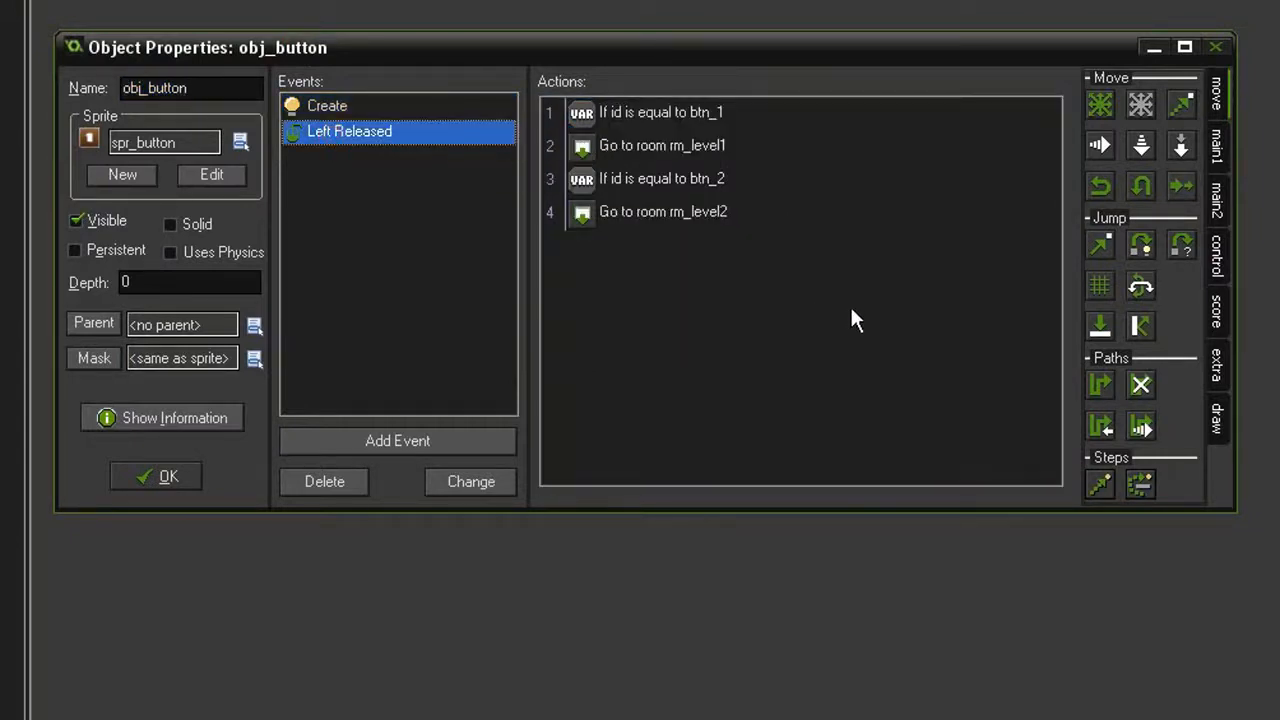
pyautogui.click(1216, 150)
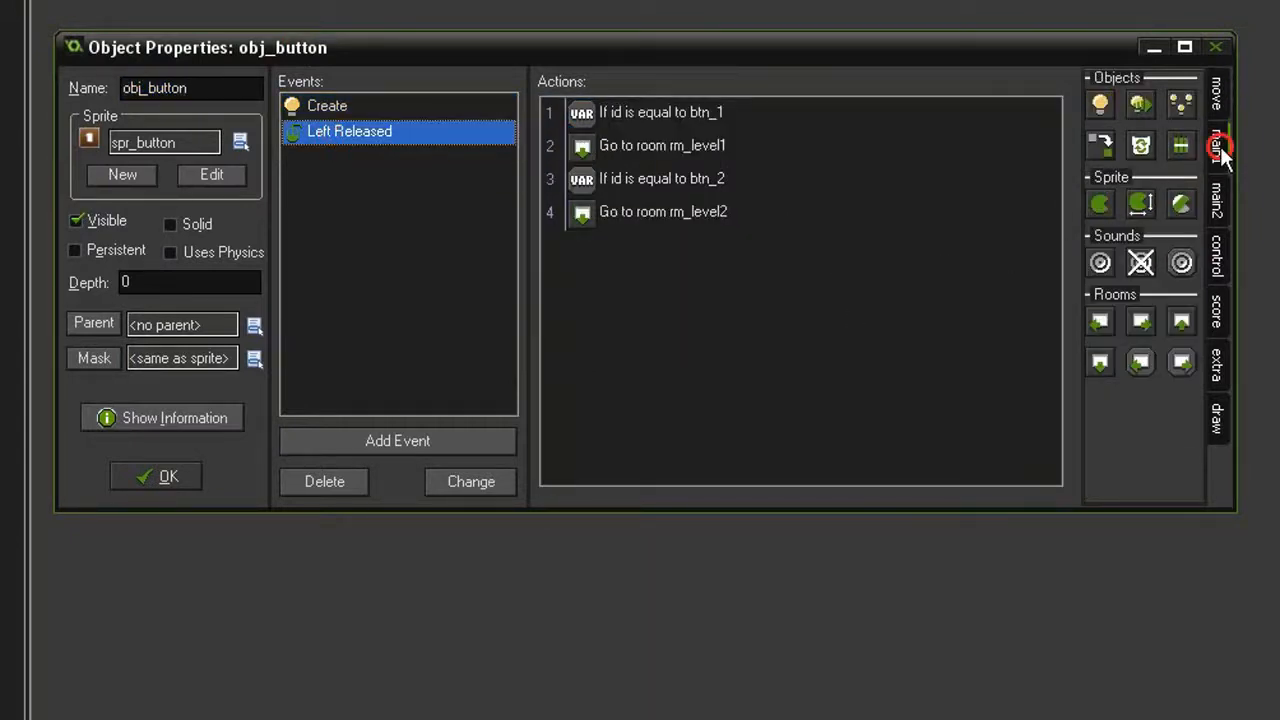
pyautogui.moveTo(670, 118)
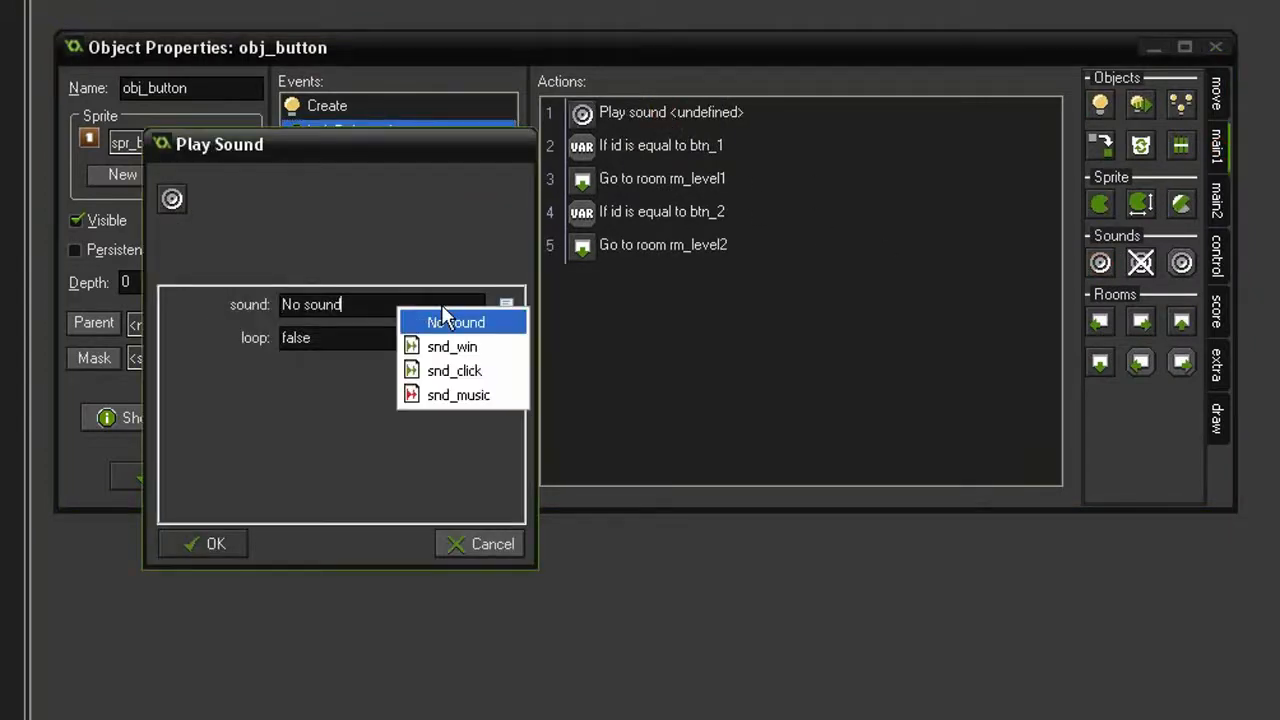
pyautogui.click(454, 370)
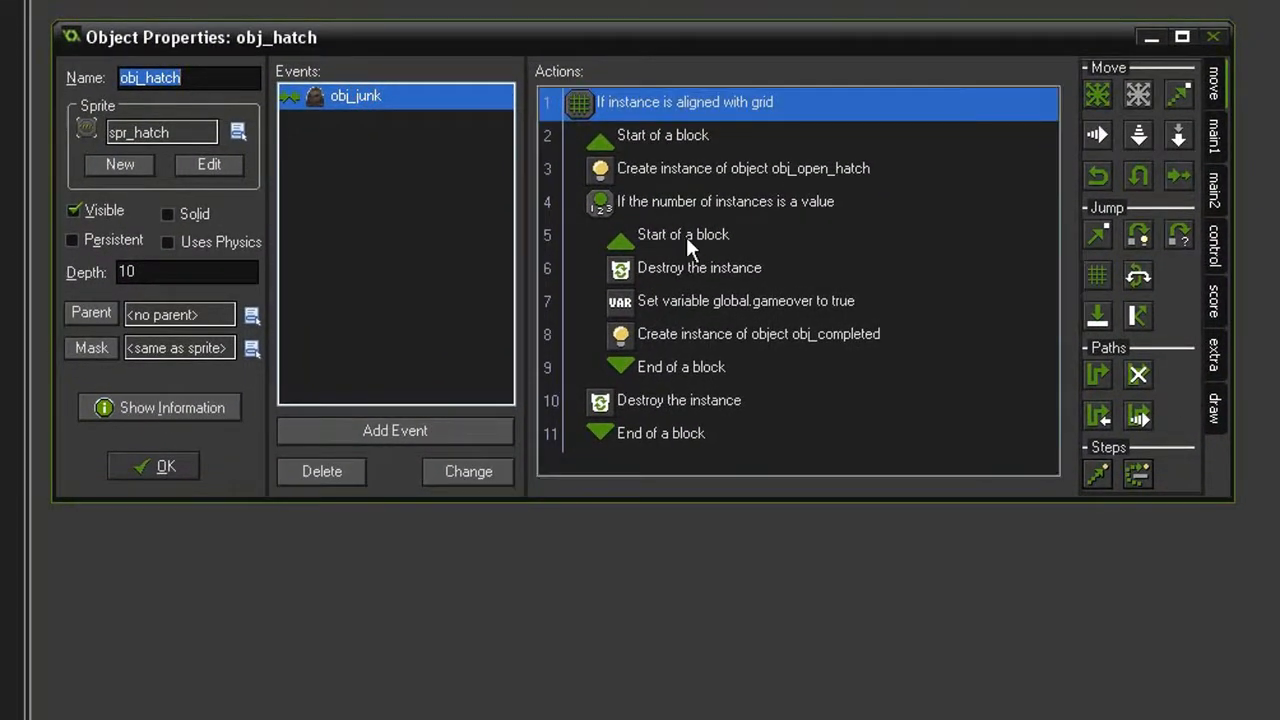
pyautogui.moveTo(785, 210)
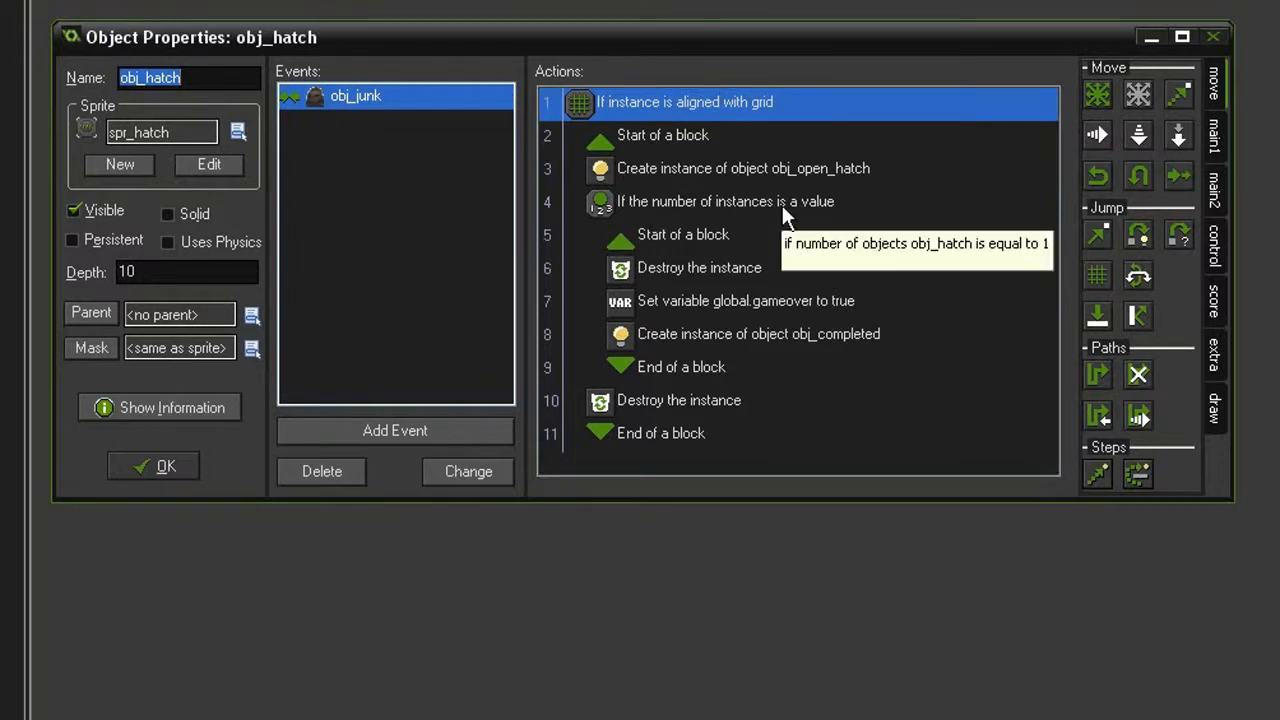
pyautogui.moveTo(690, 340)
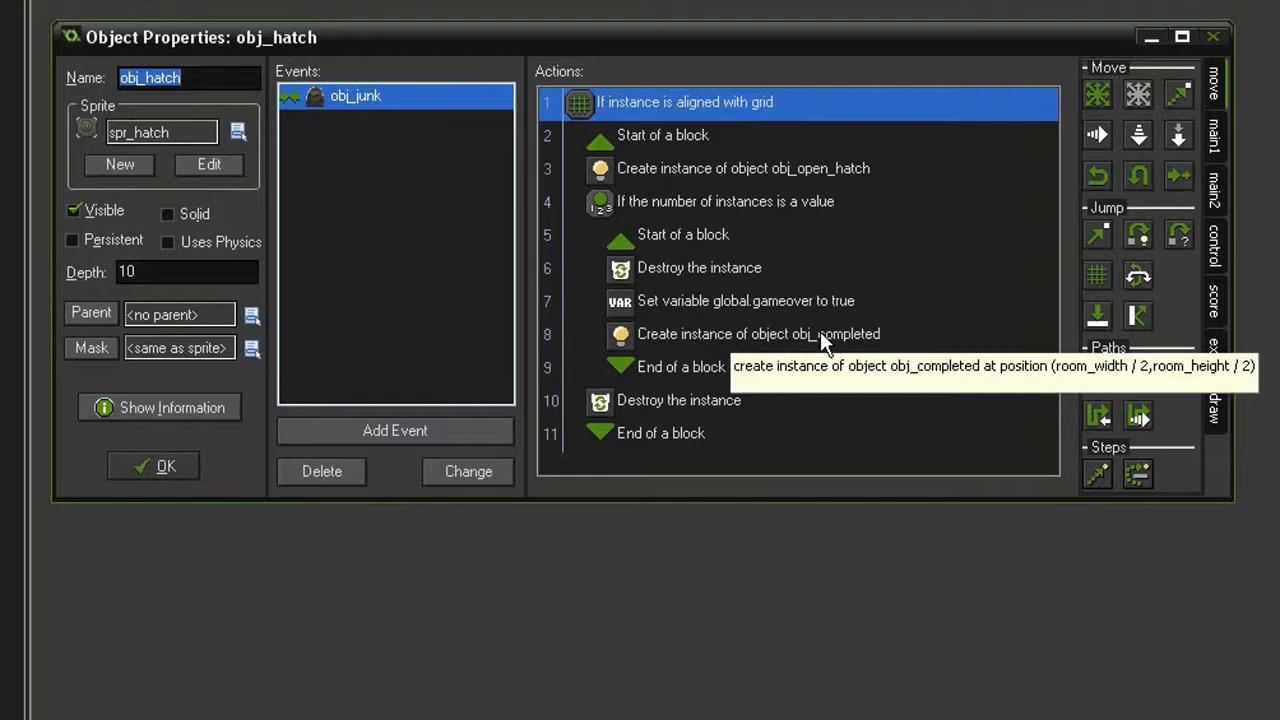
pyautogui.moveTo(835, 348)
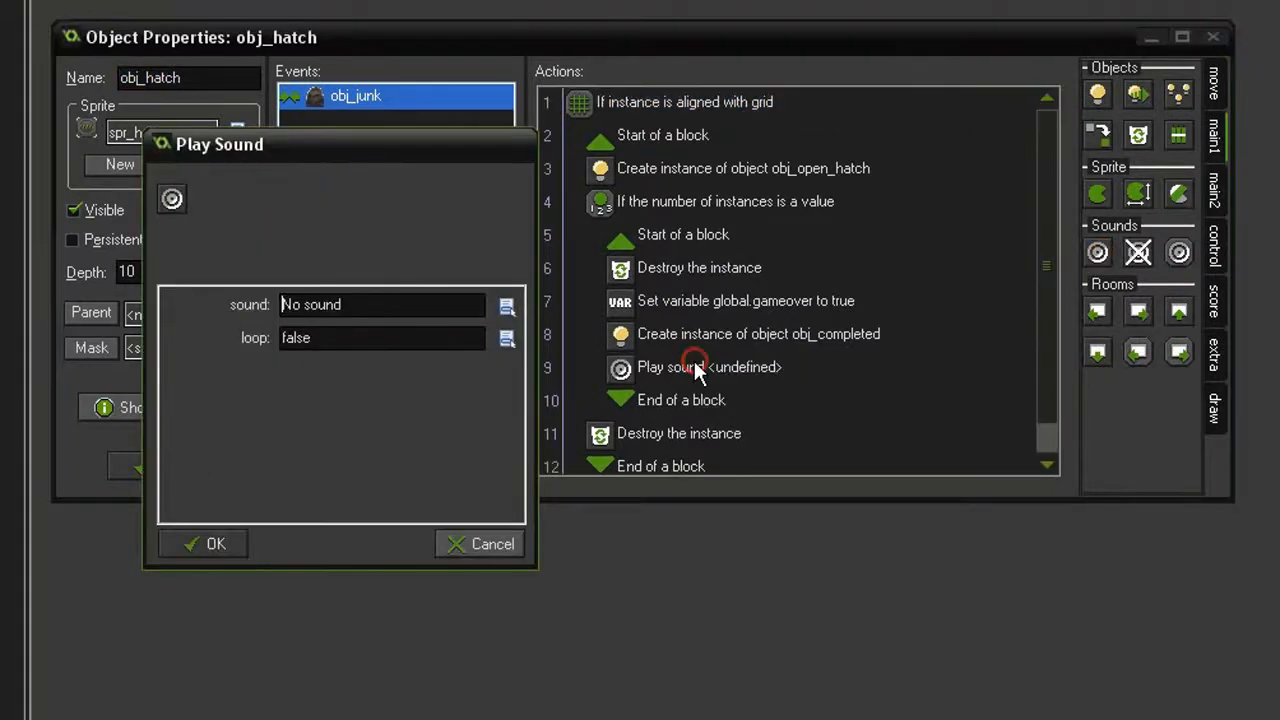
# - Set the obj_junk collision's Play Sound to snd_win and close obj_hatch's properties
pyautogui.click(506, 305)
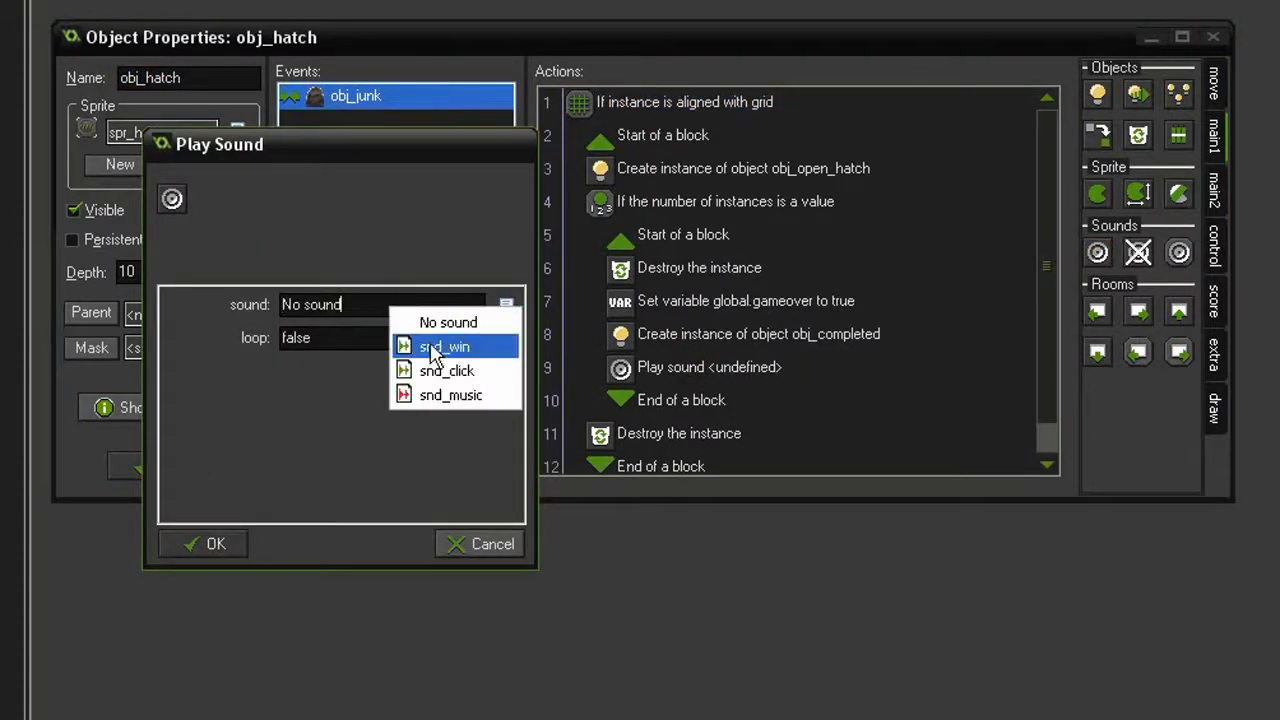
pyautogui.click(444, 346)
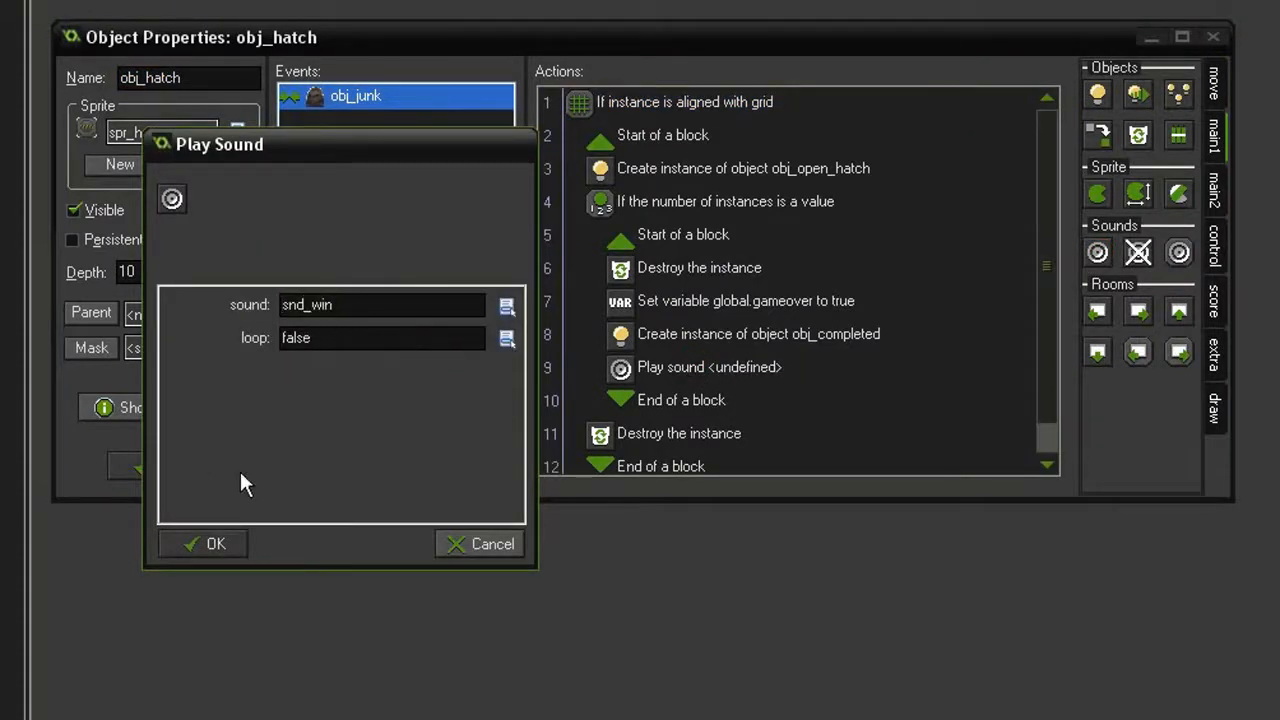
pyautogui.click(215, 543)
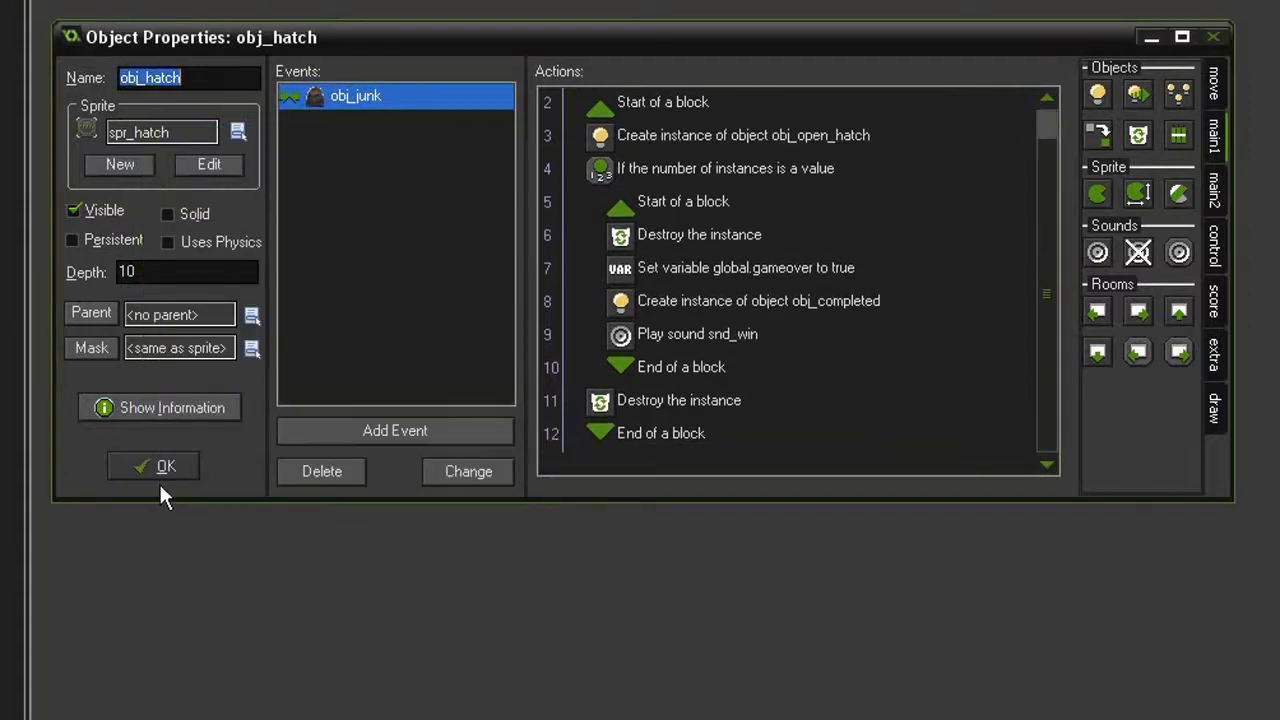
pyautogui.click(152, 466)
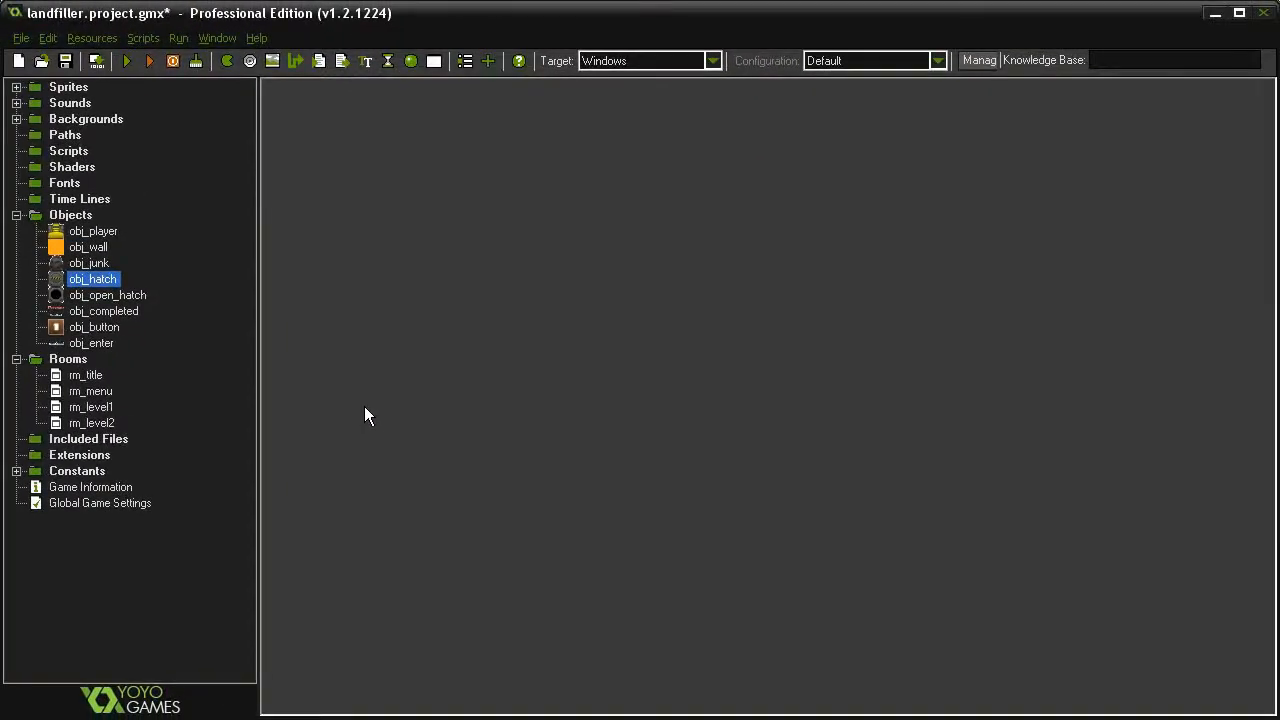
pyautogui.moveTo(340, 390)
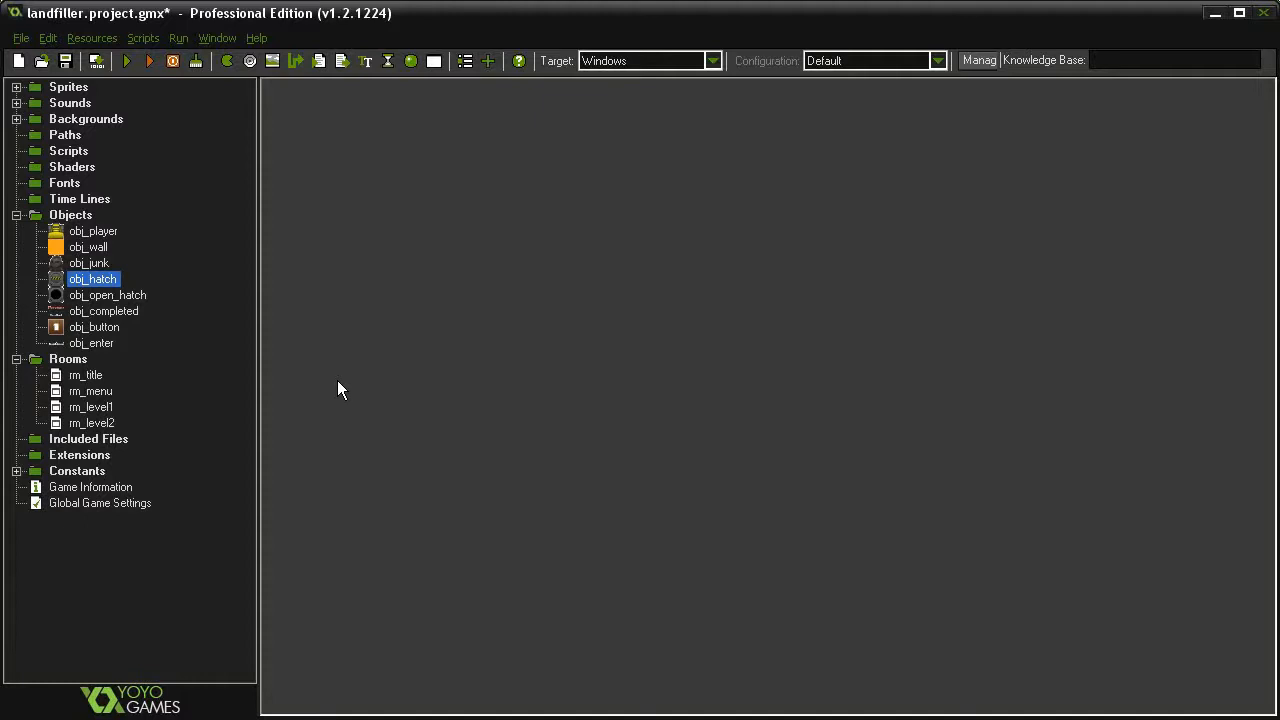
pyautogui.doubleClick(86, 375)
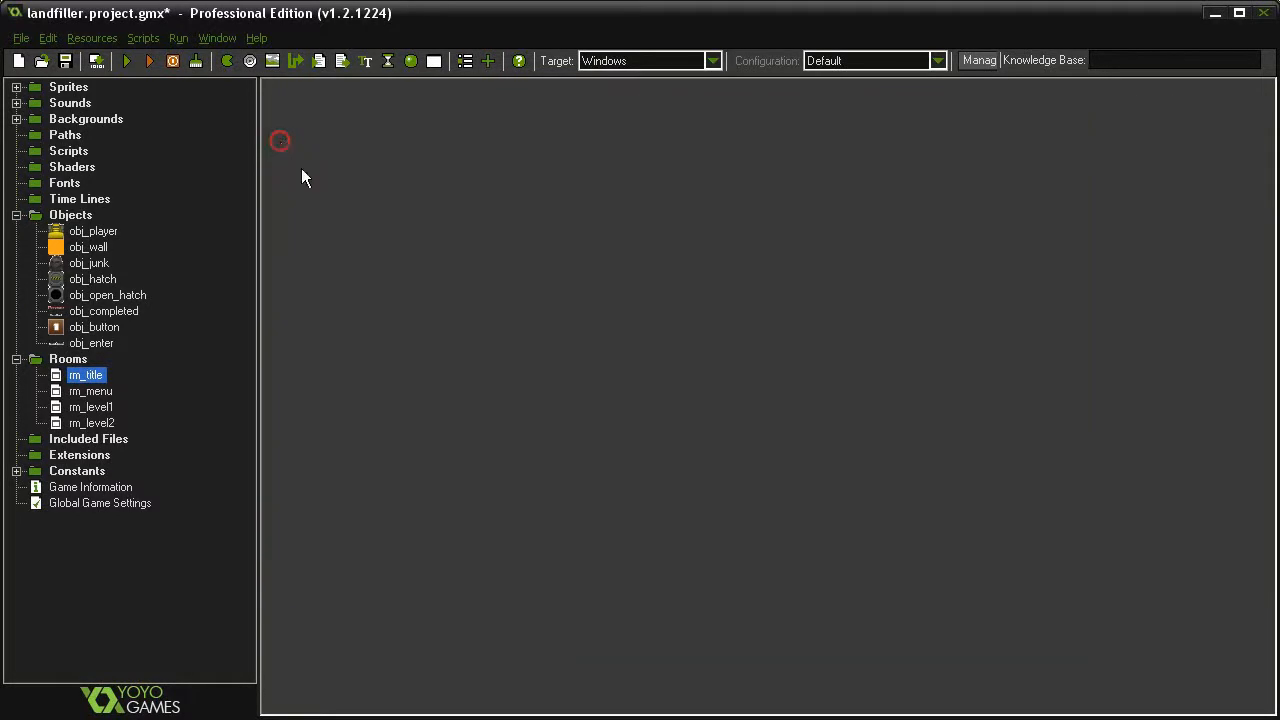
pyautogui.click(126, 61)
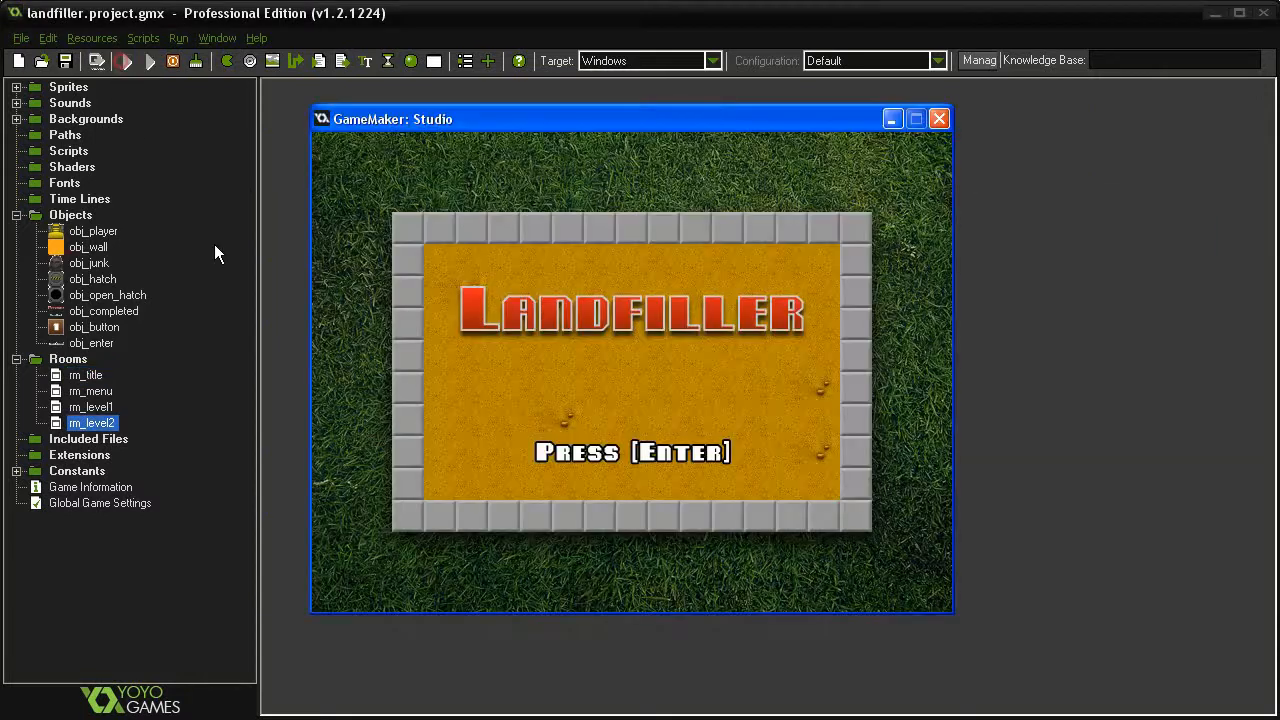
pyautogui.press('enter')
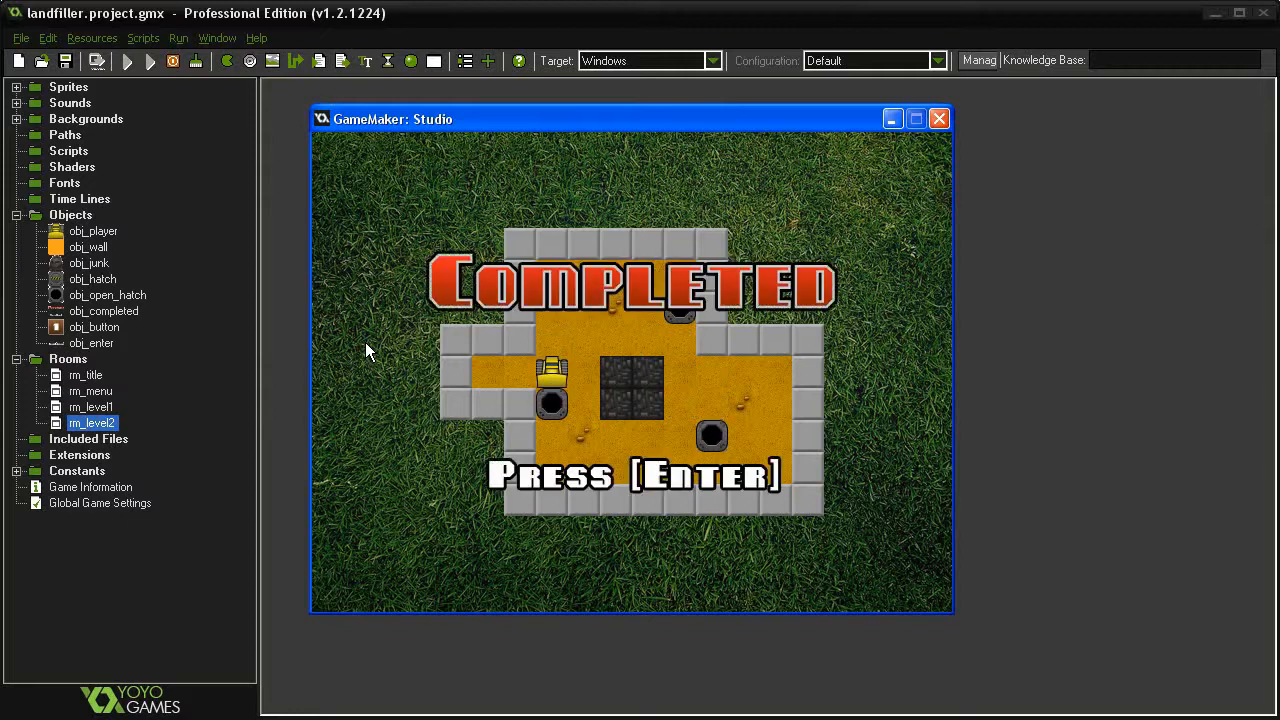
pyautogui.press('Enter')
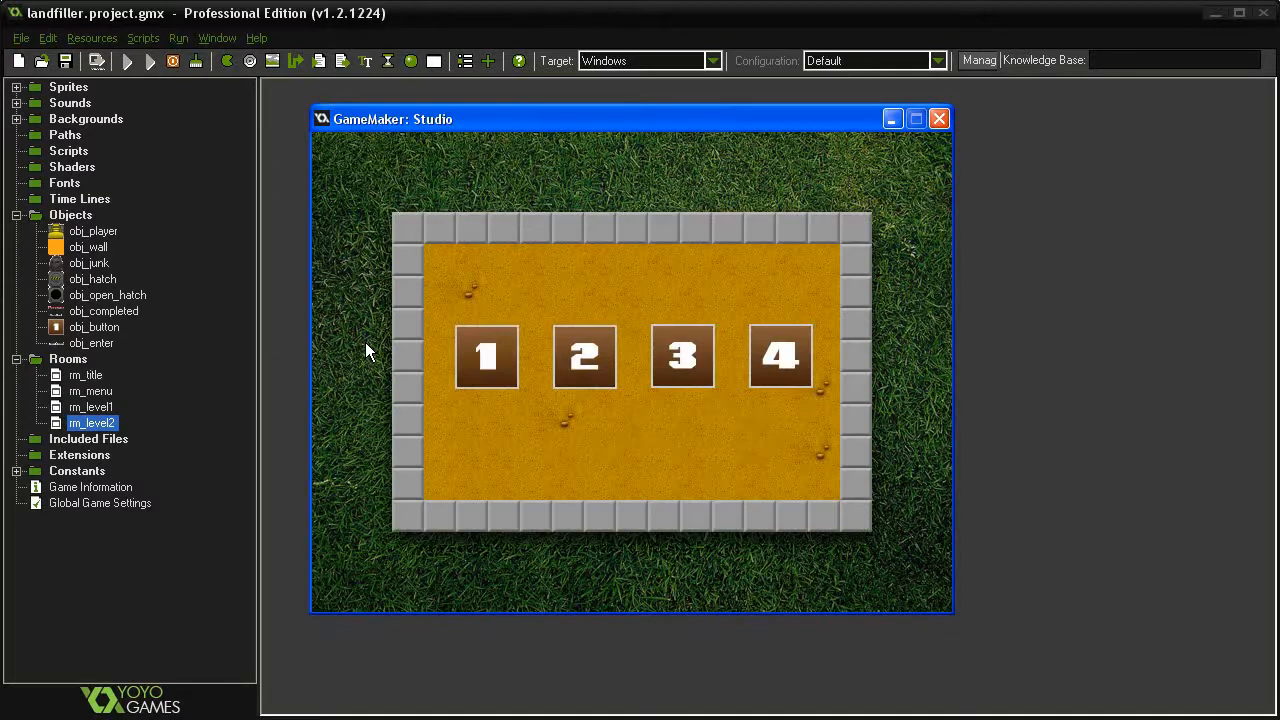
pyautogui.click(938, 118)
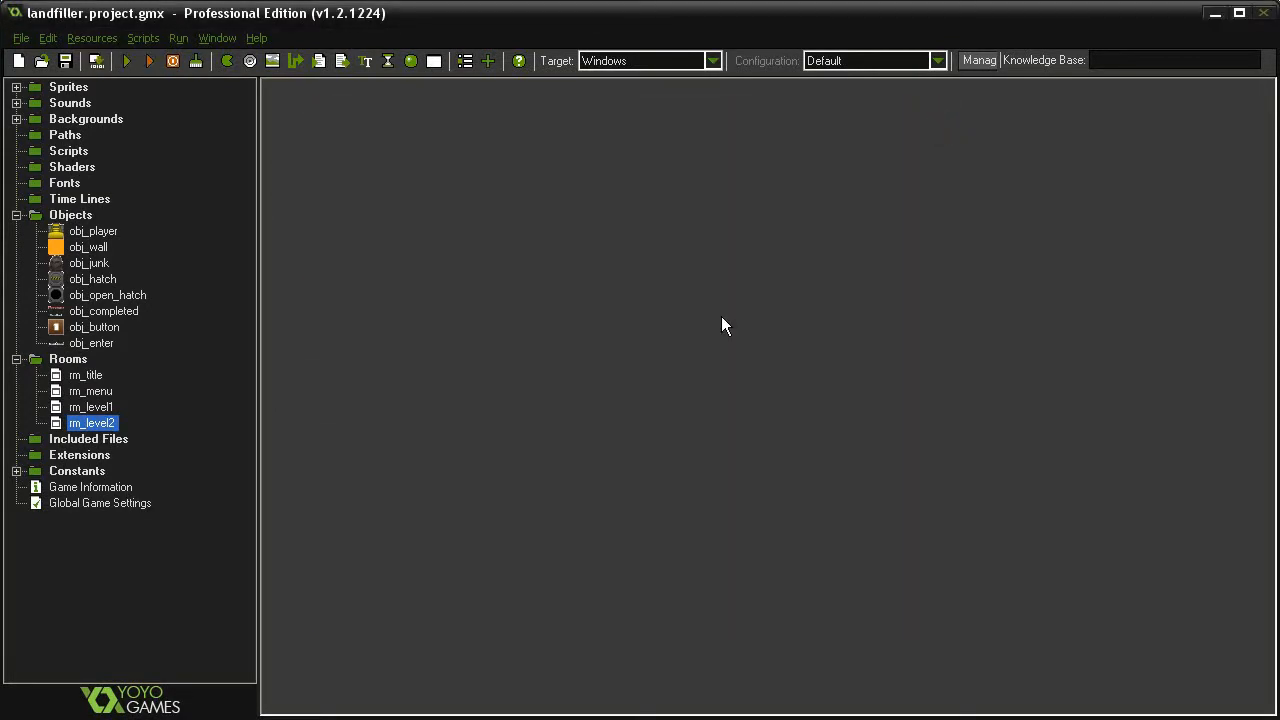